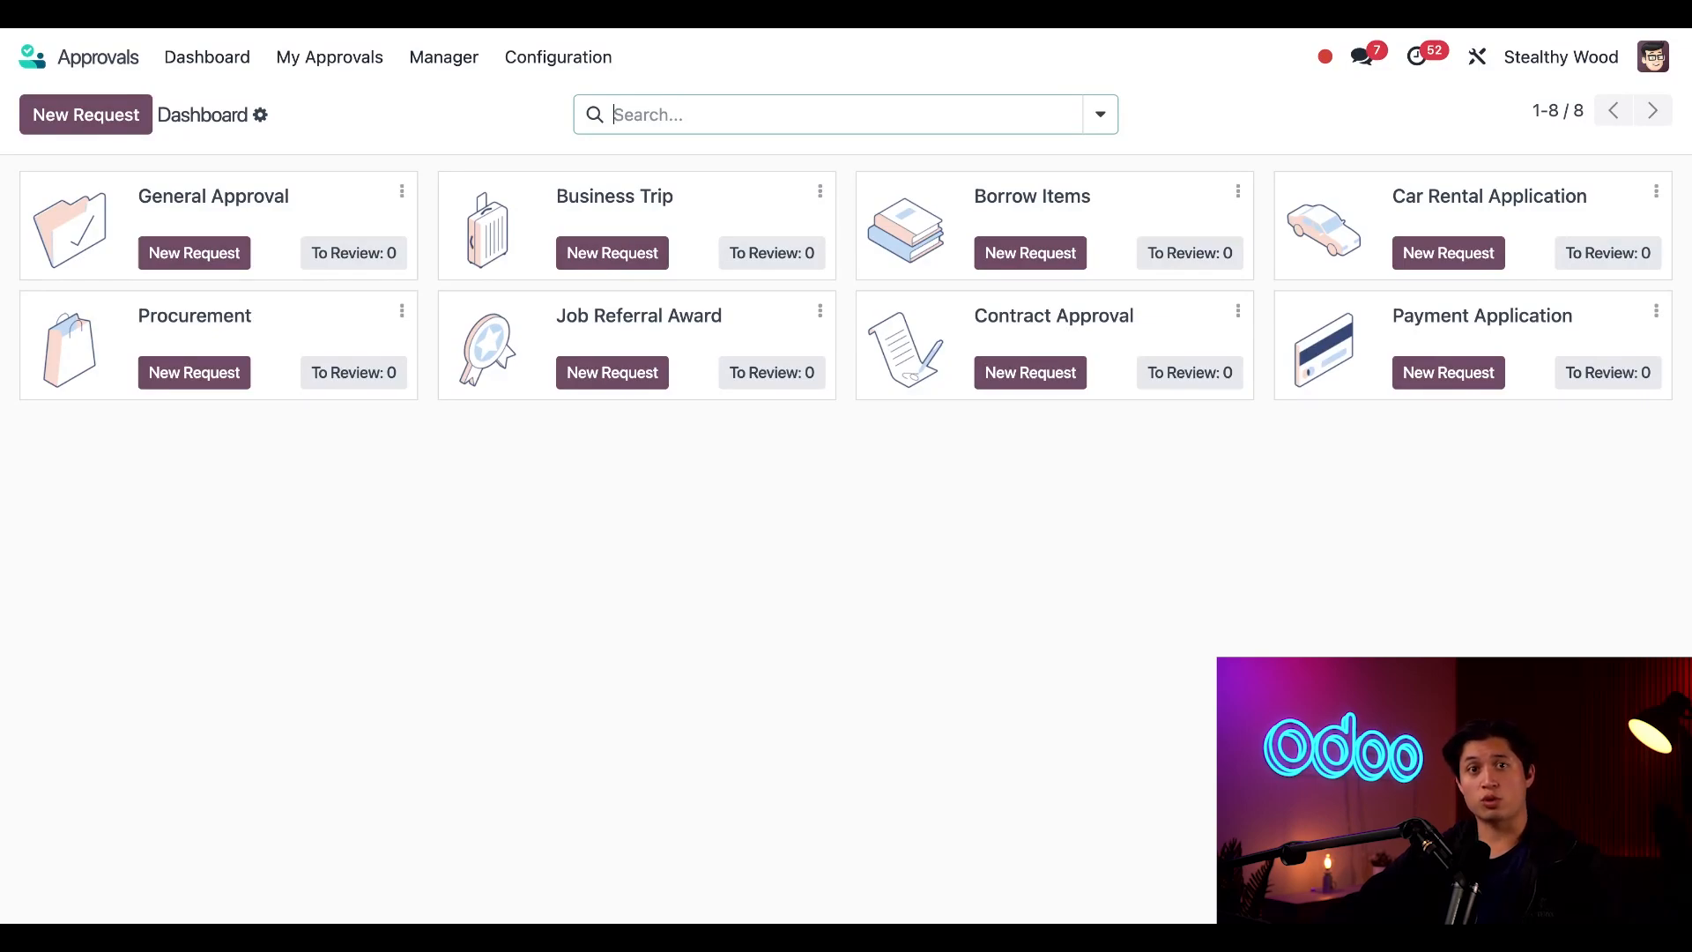
mouse_move(872, 222)
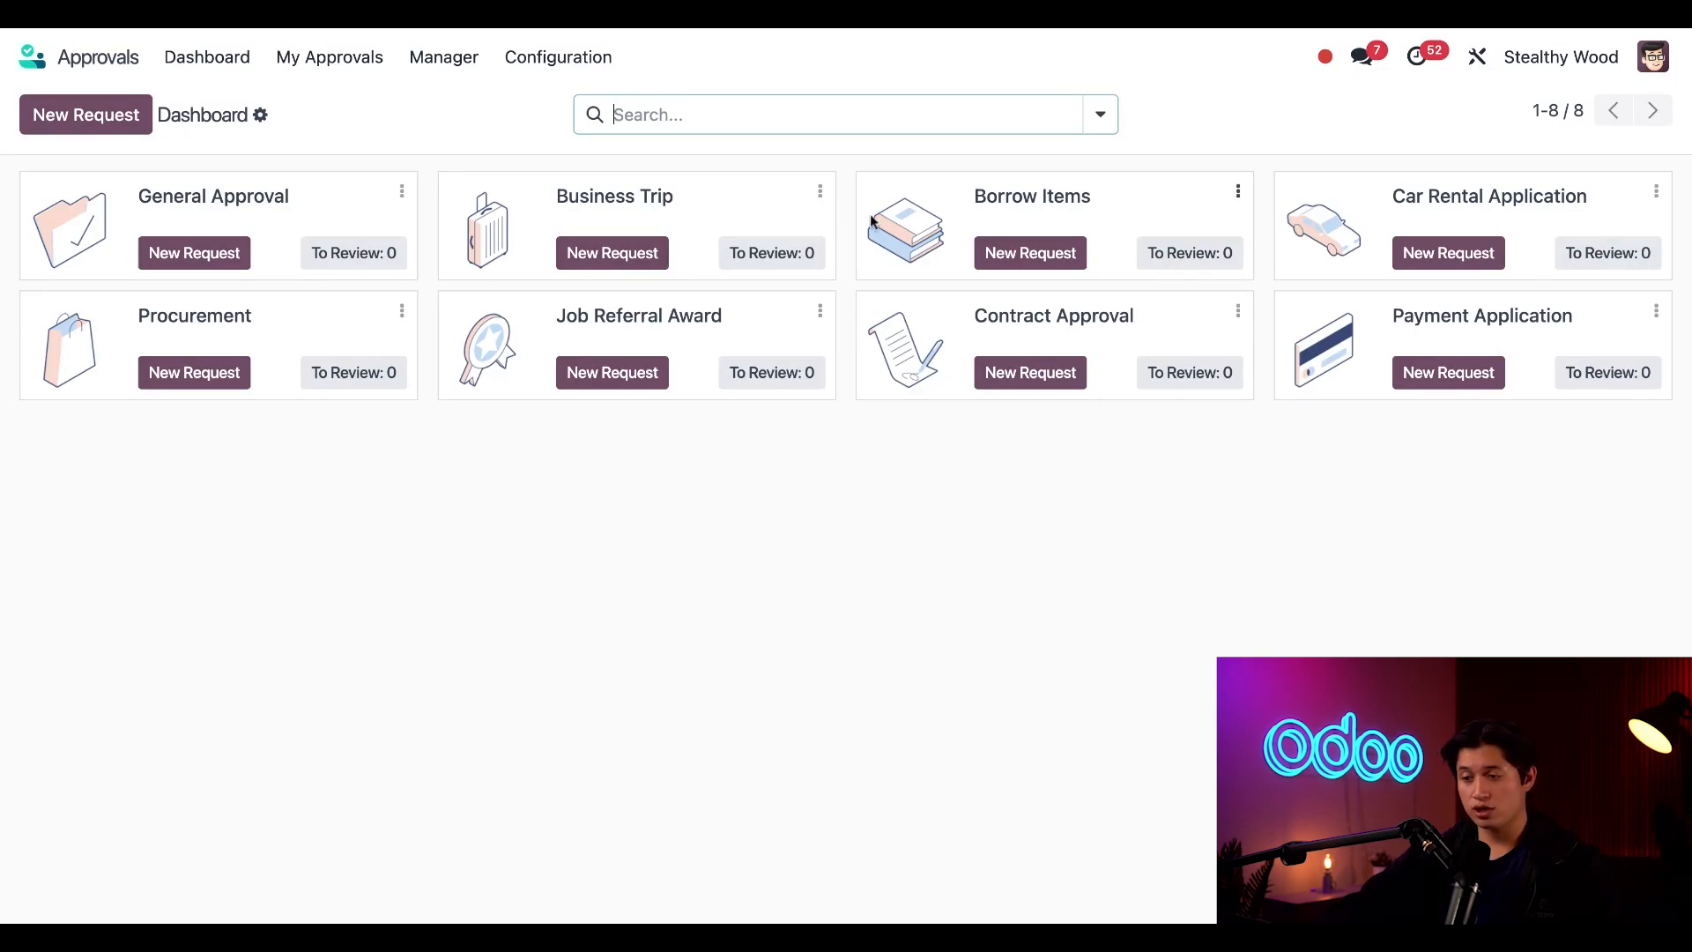
mouse_move(1029, 253)
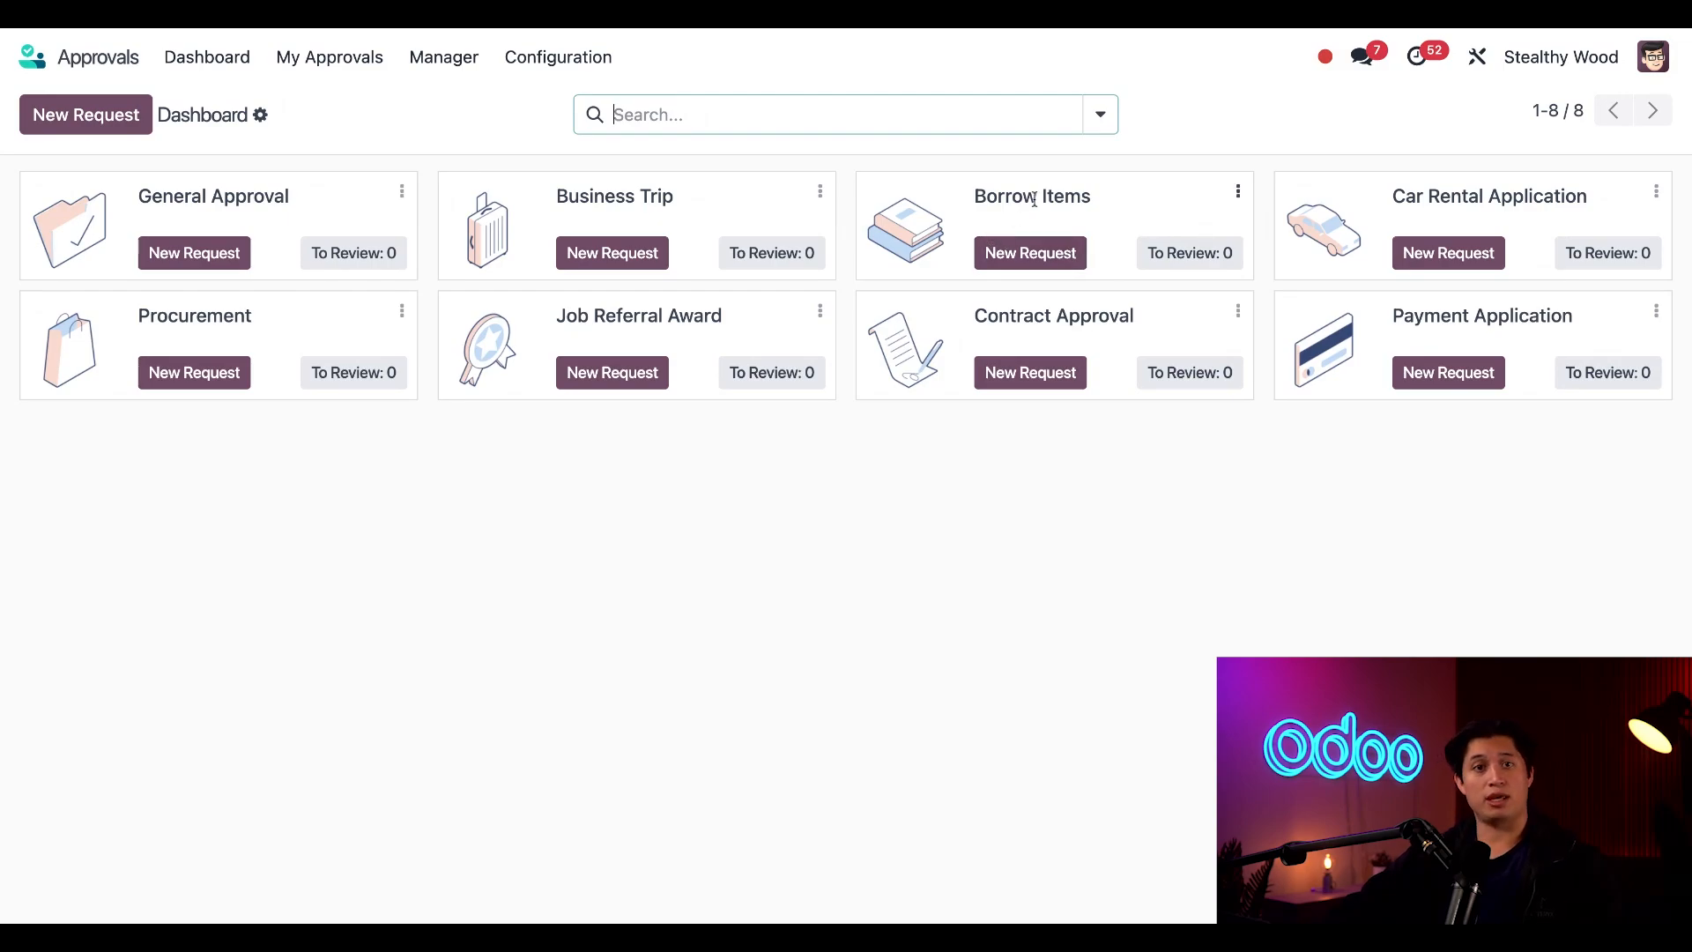
mouse_move(1289, 43)
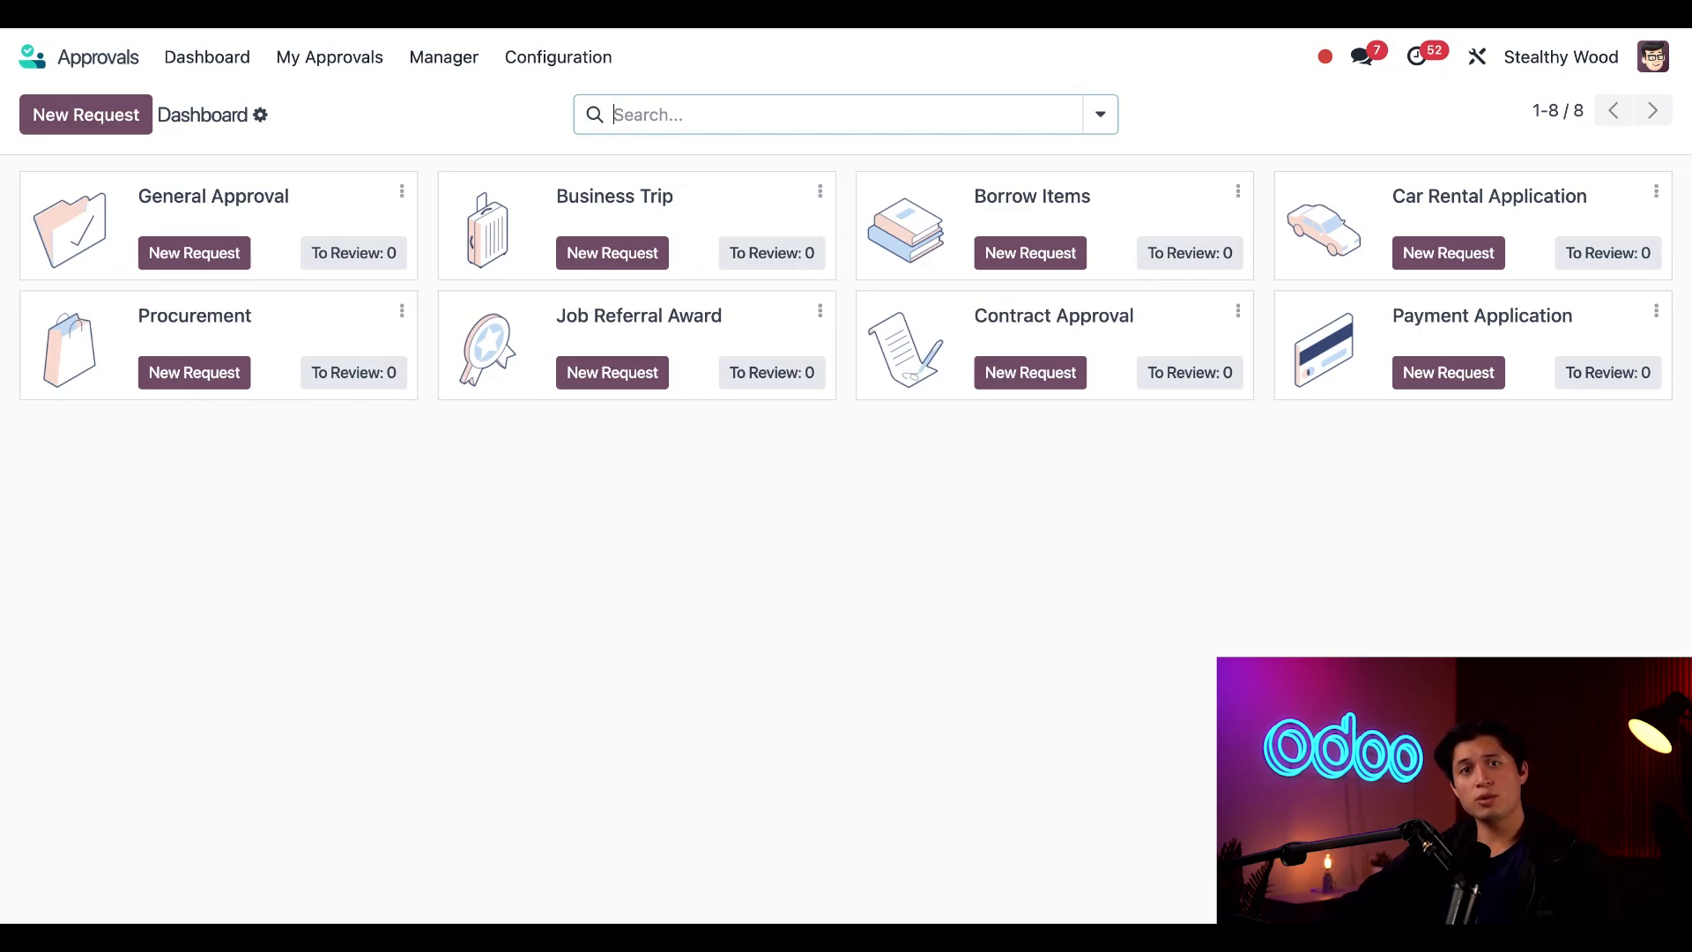
mouse_move(408, 449)
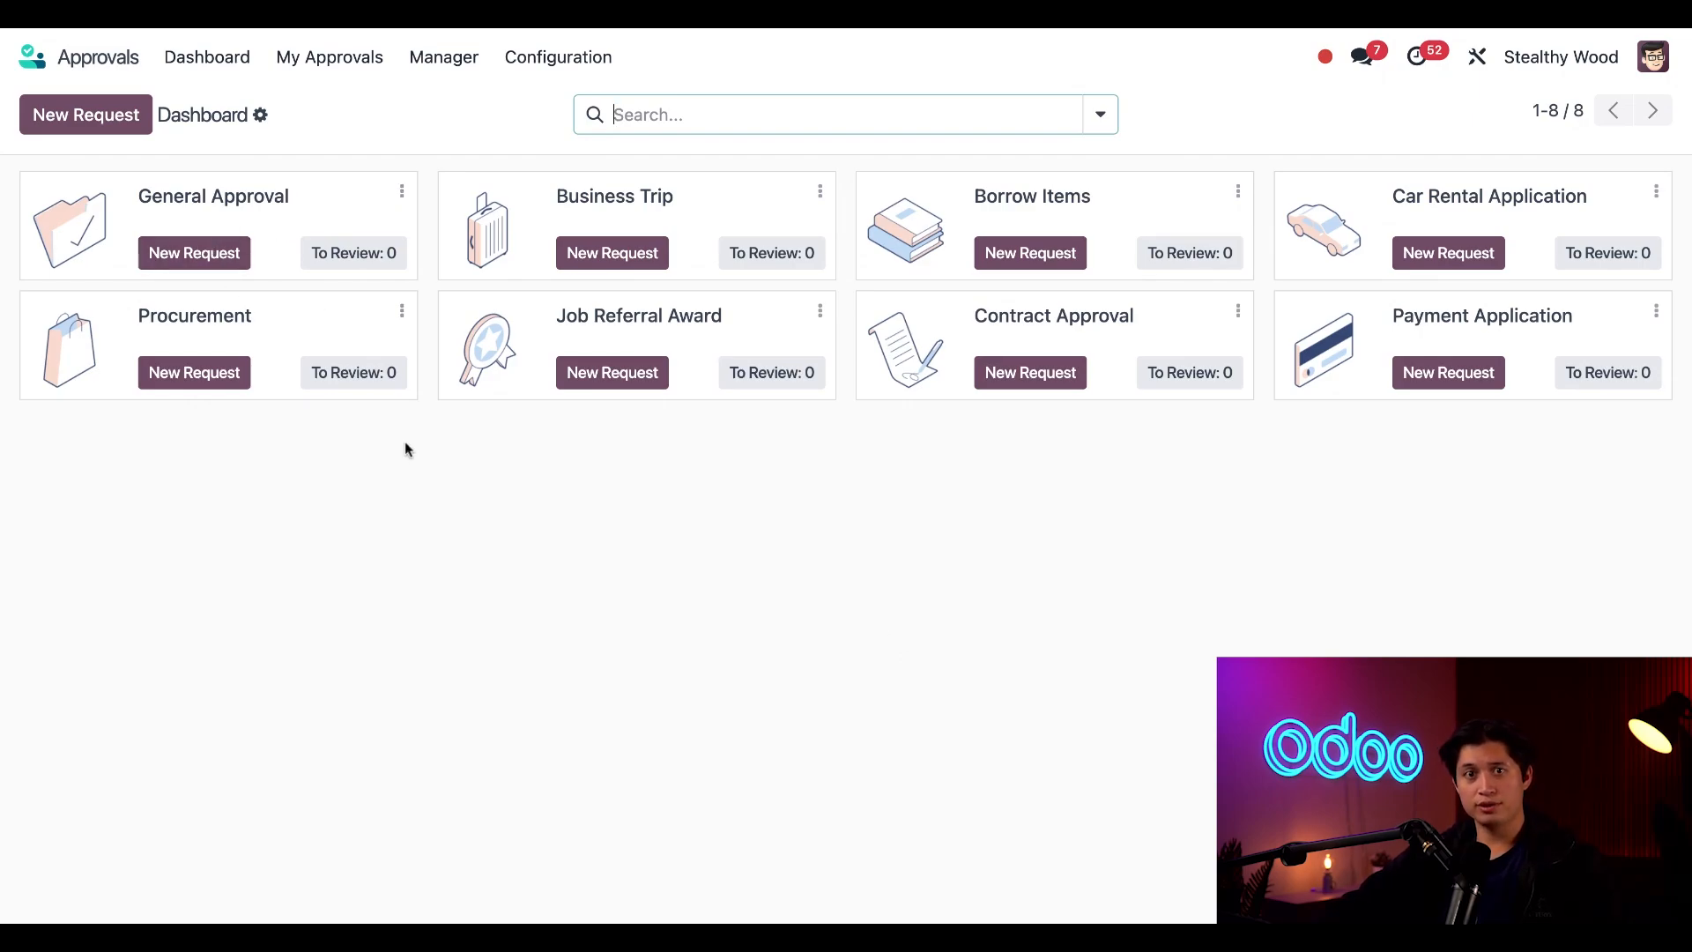
mouse_move(590, 552)
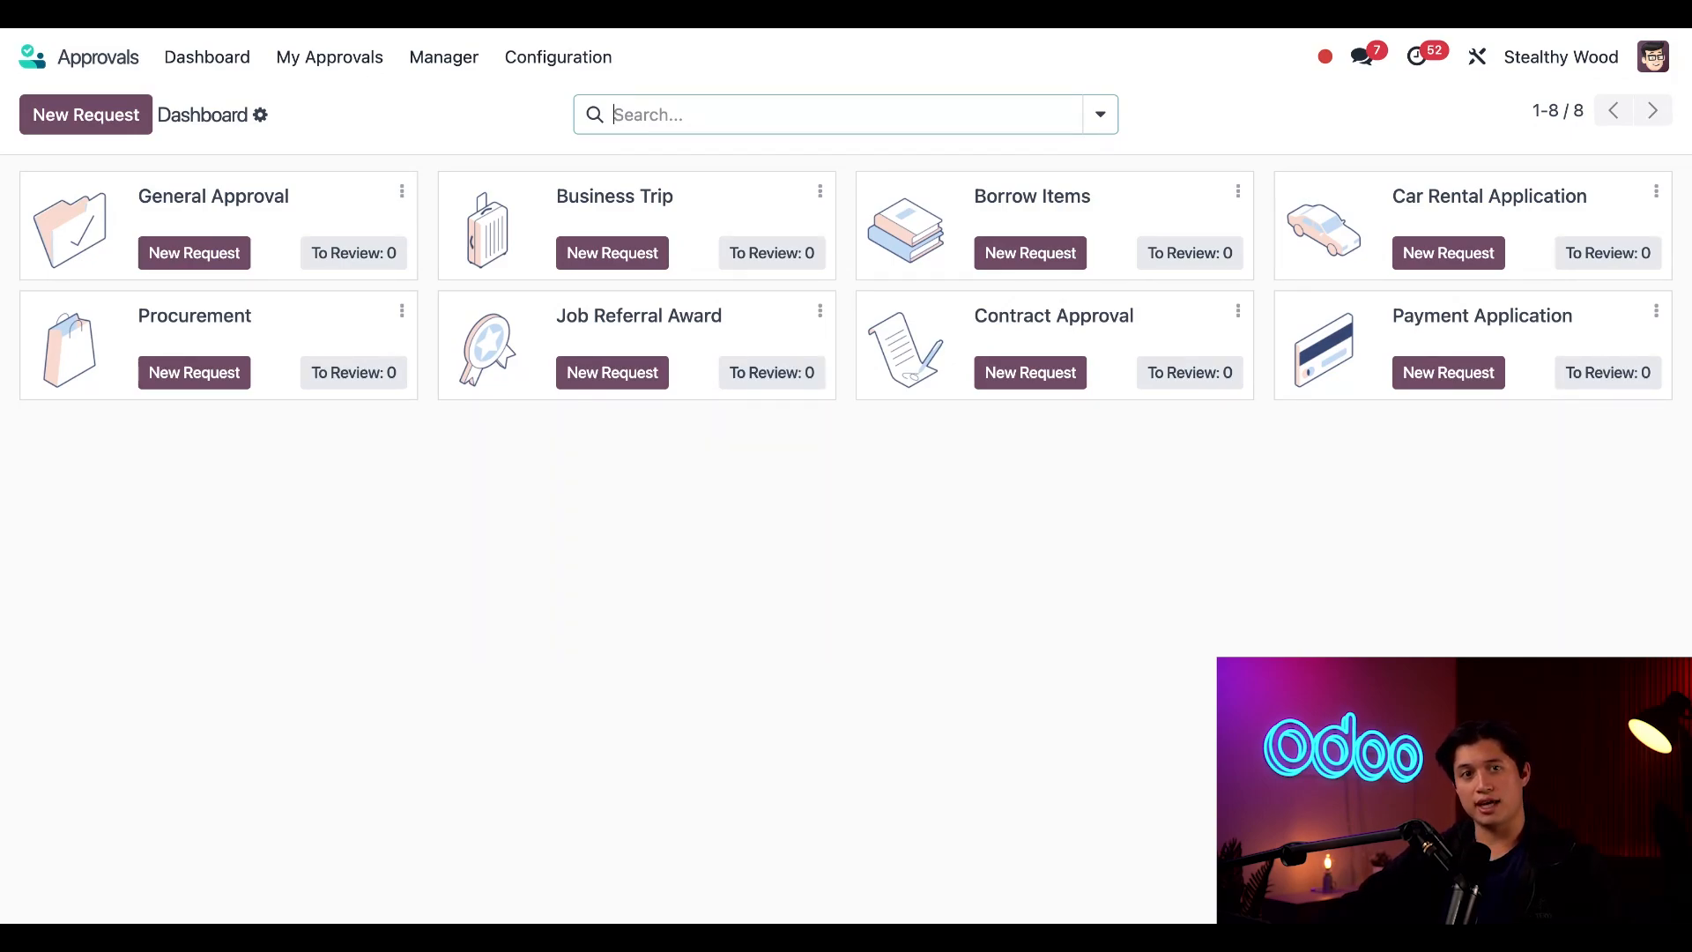
Step: Open Approval Types and drag Payment Application up to fourth, below Borrow Items
click(558, 57)
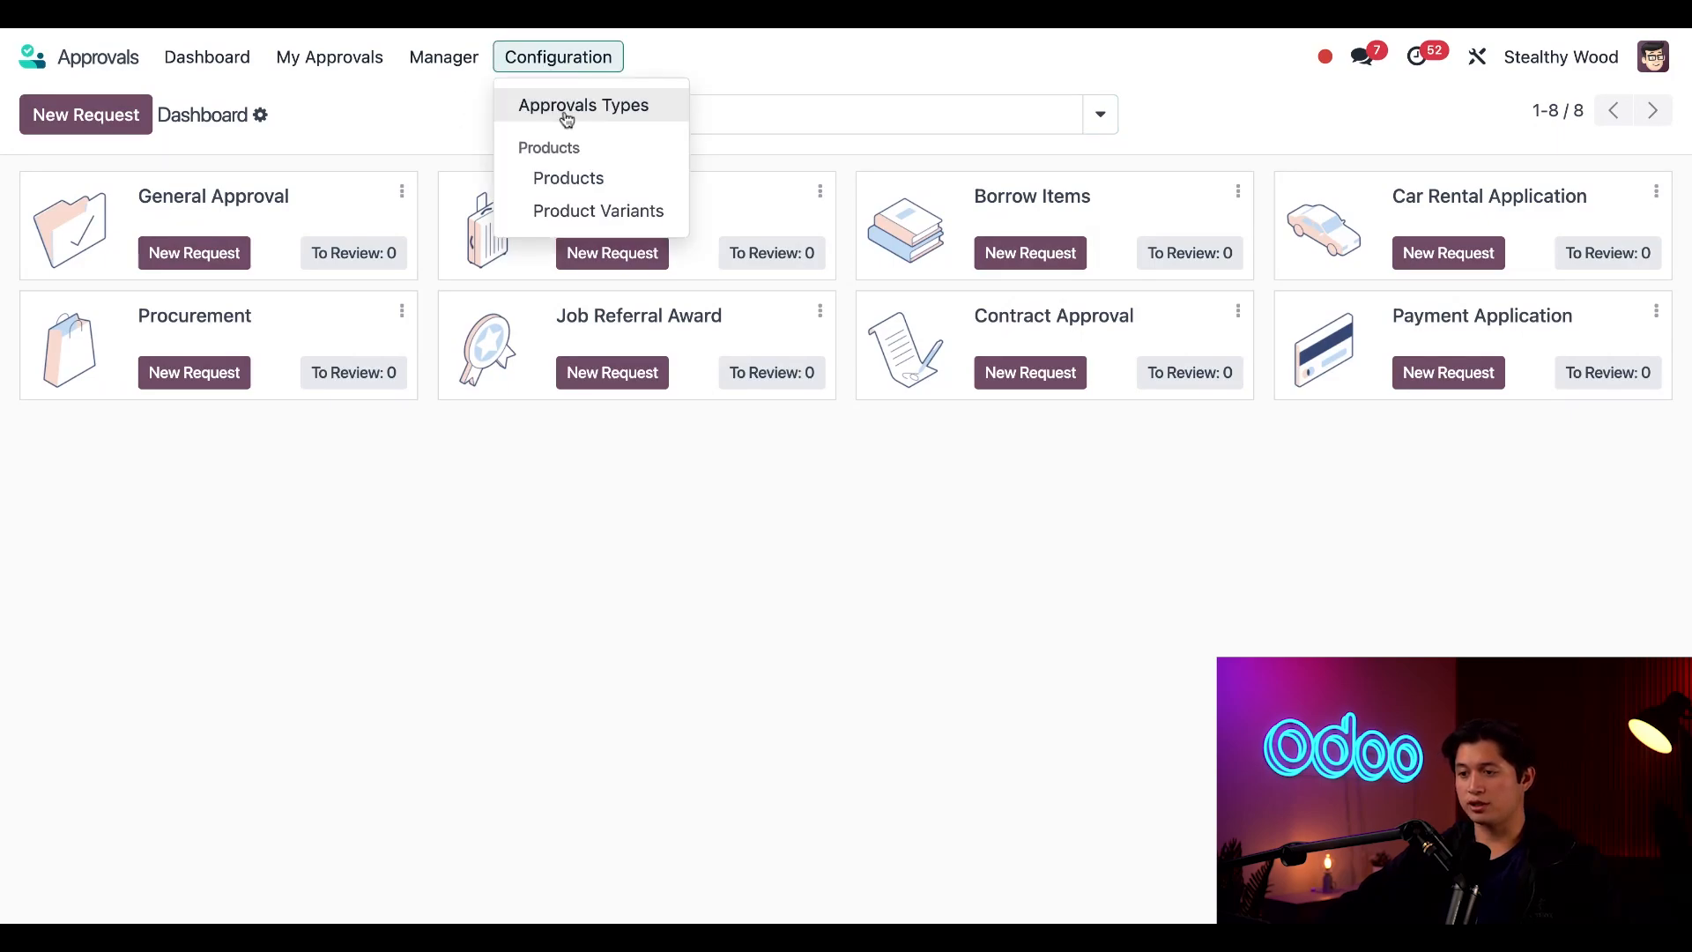
click(582, 105)
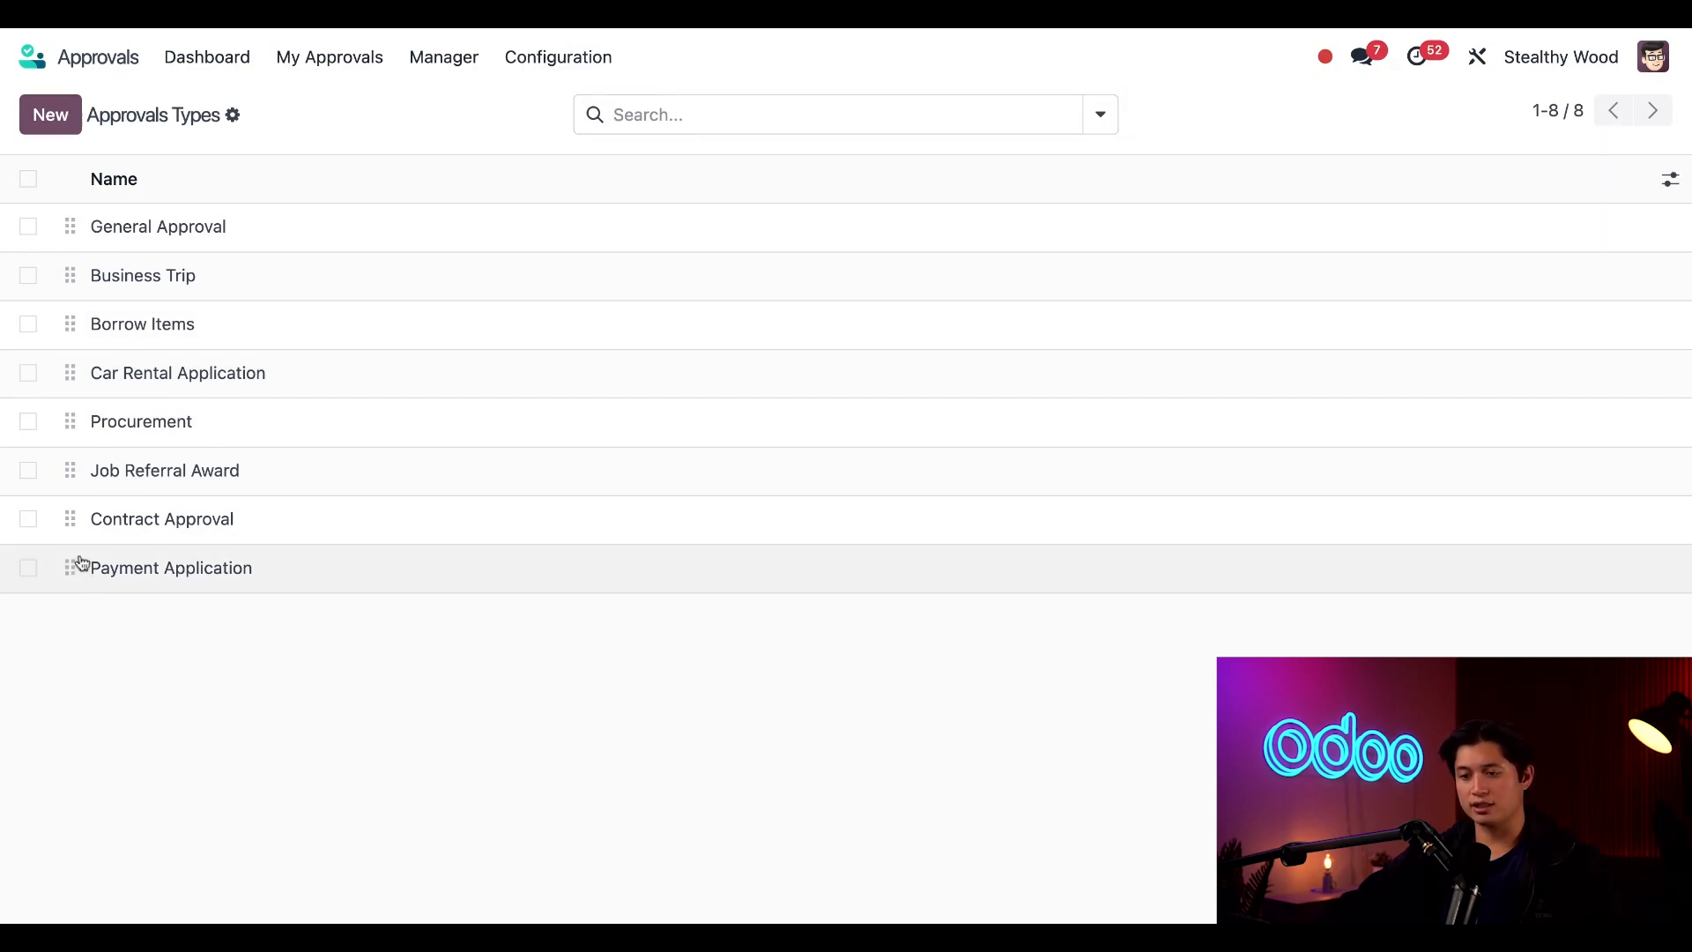
drag(69, 567, 69, 372)
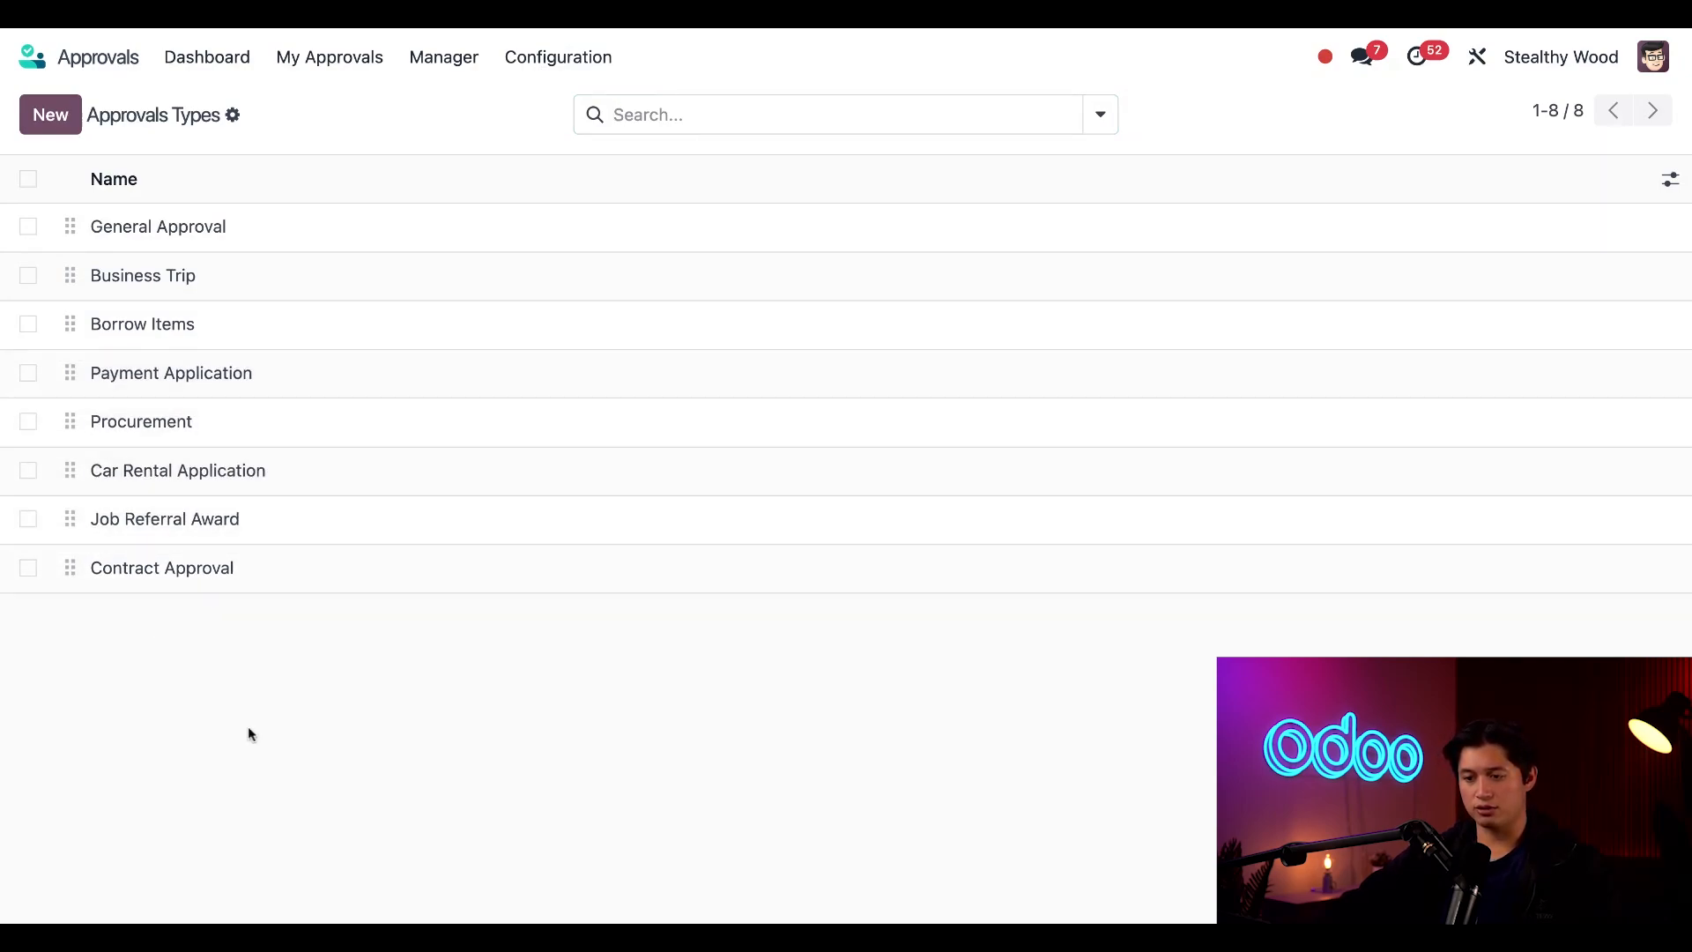
mouse_move(346, 702)
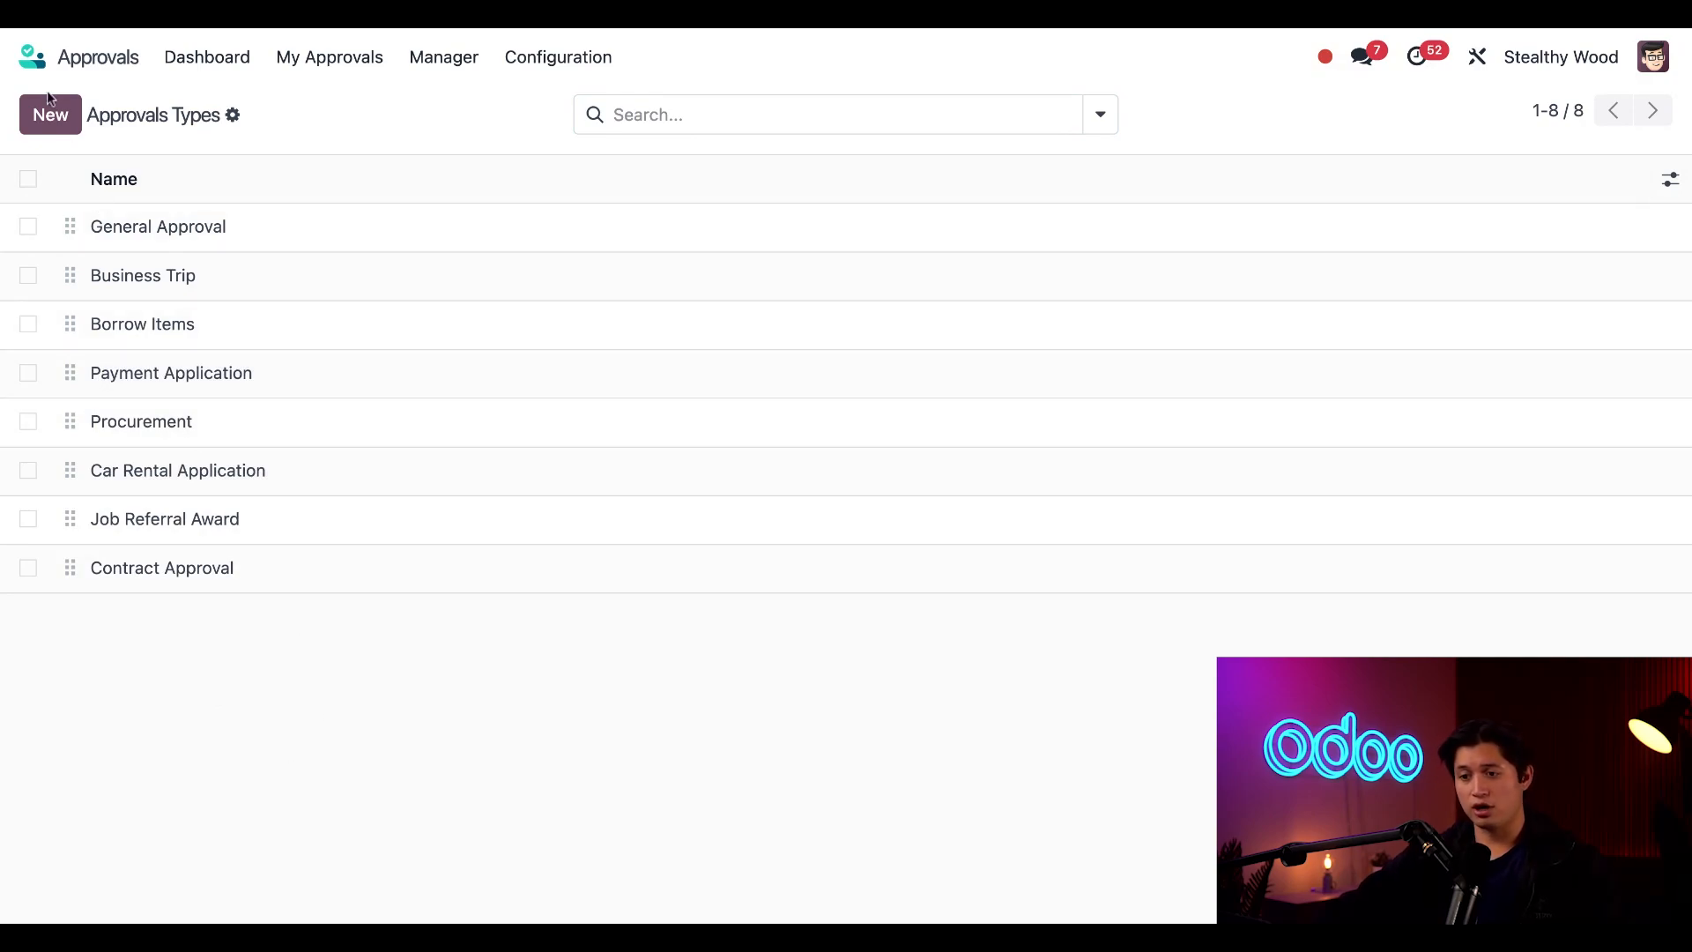
Step: Create approval type 'Asset Disposal' described as 'Requests for discarding or recycling unused or outdated assets.'
click(50, 114)
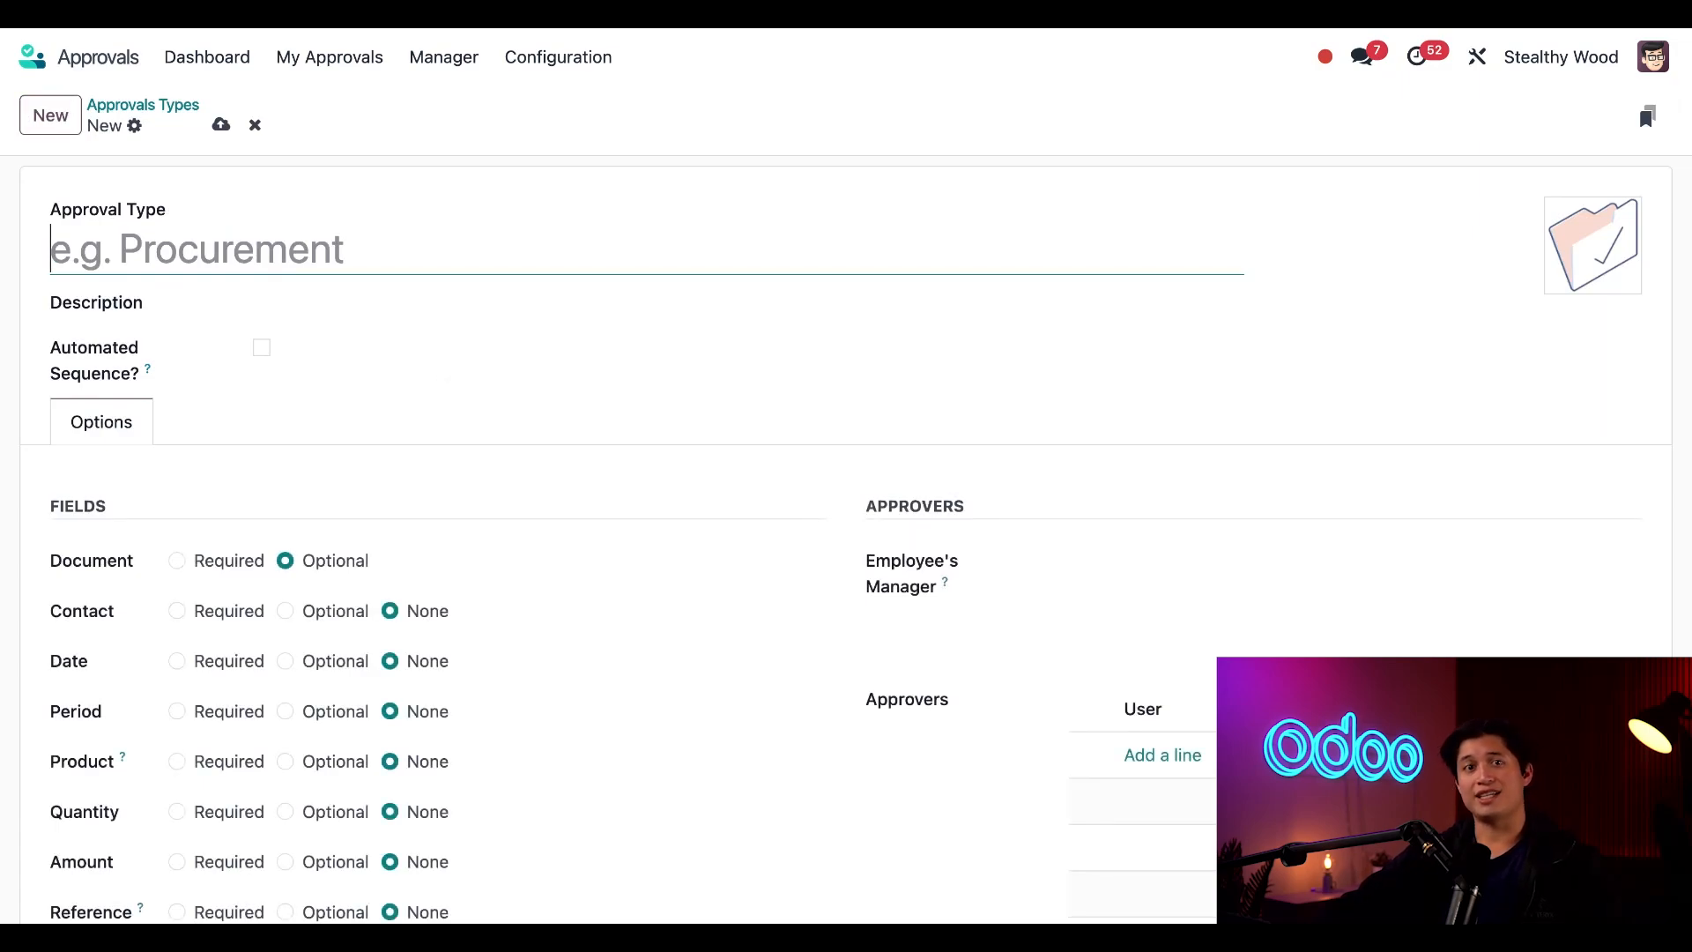
text(A)
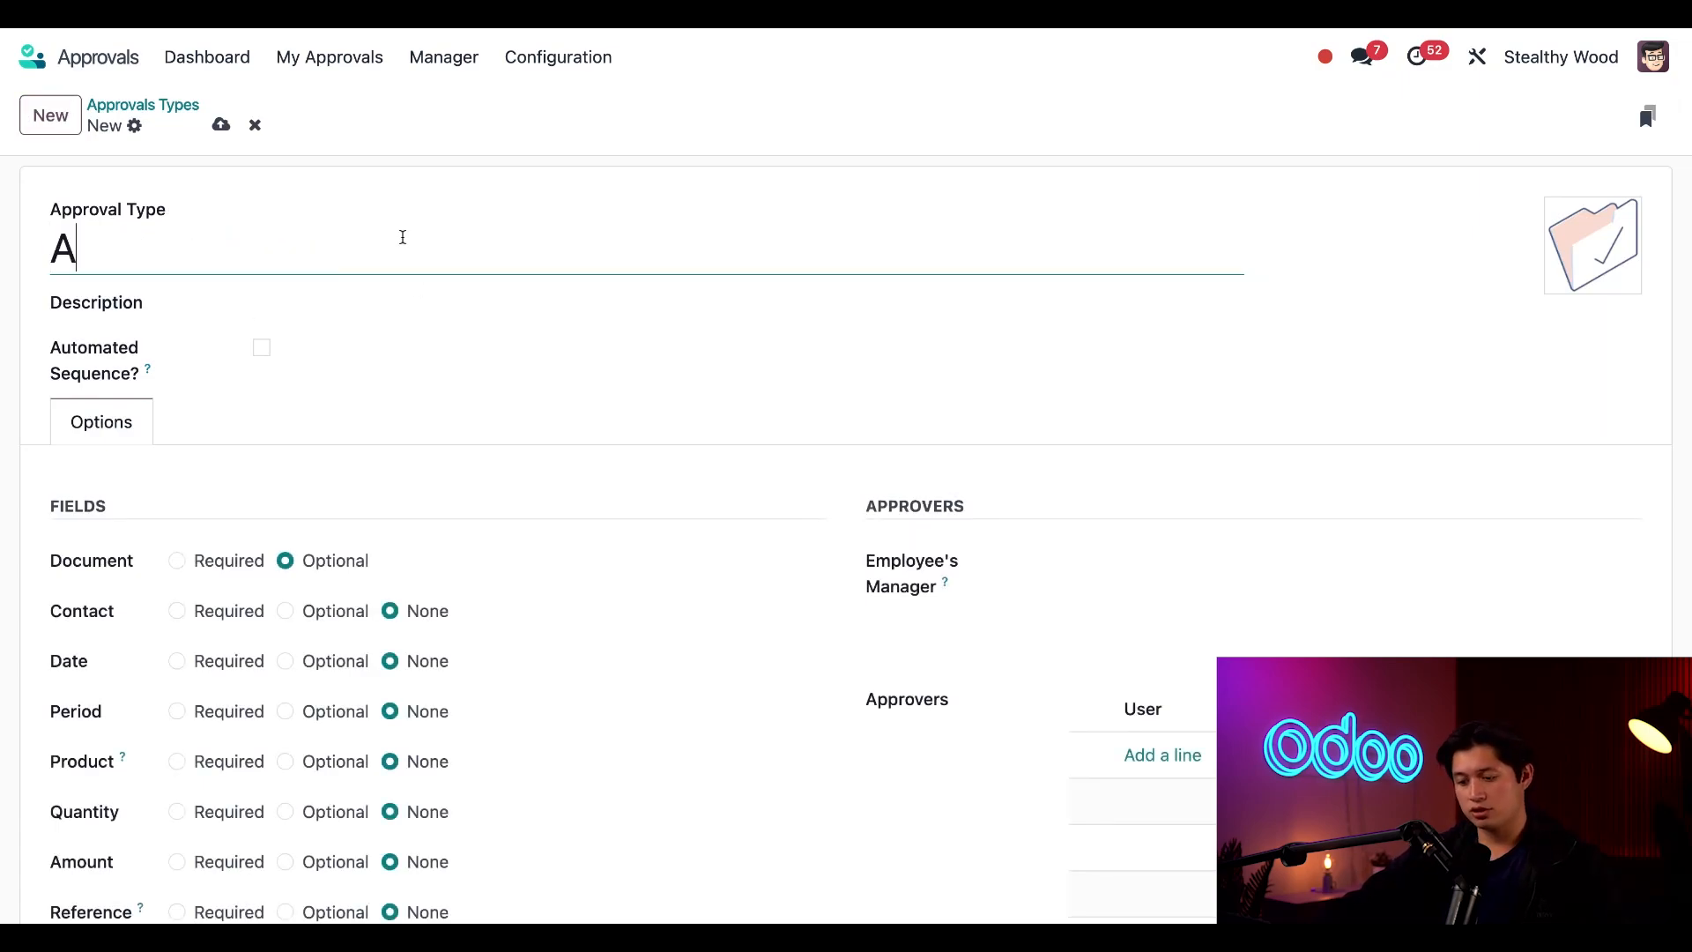
text(sset Dispo)
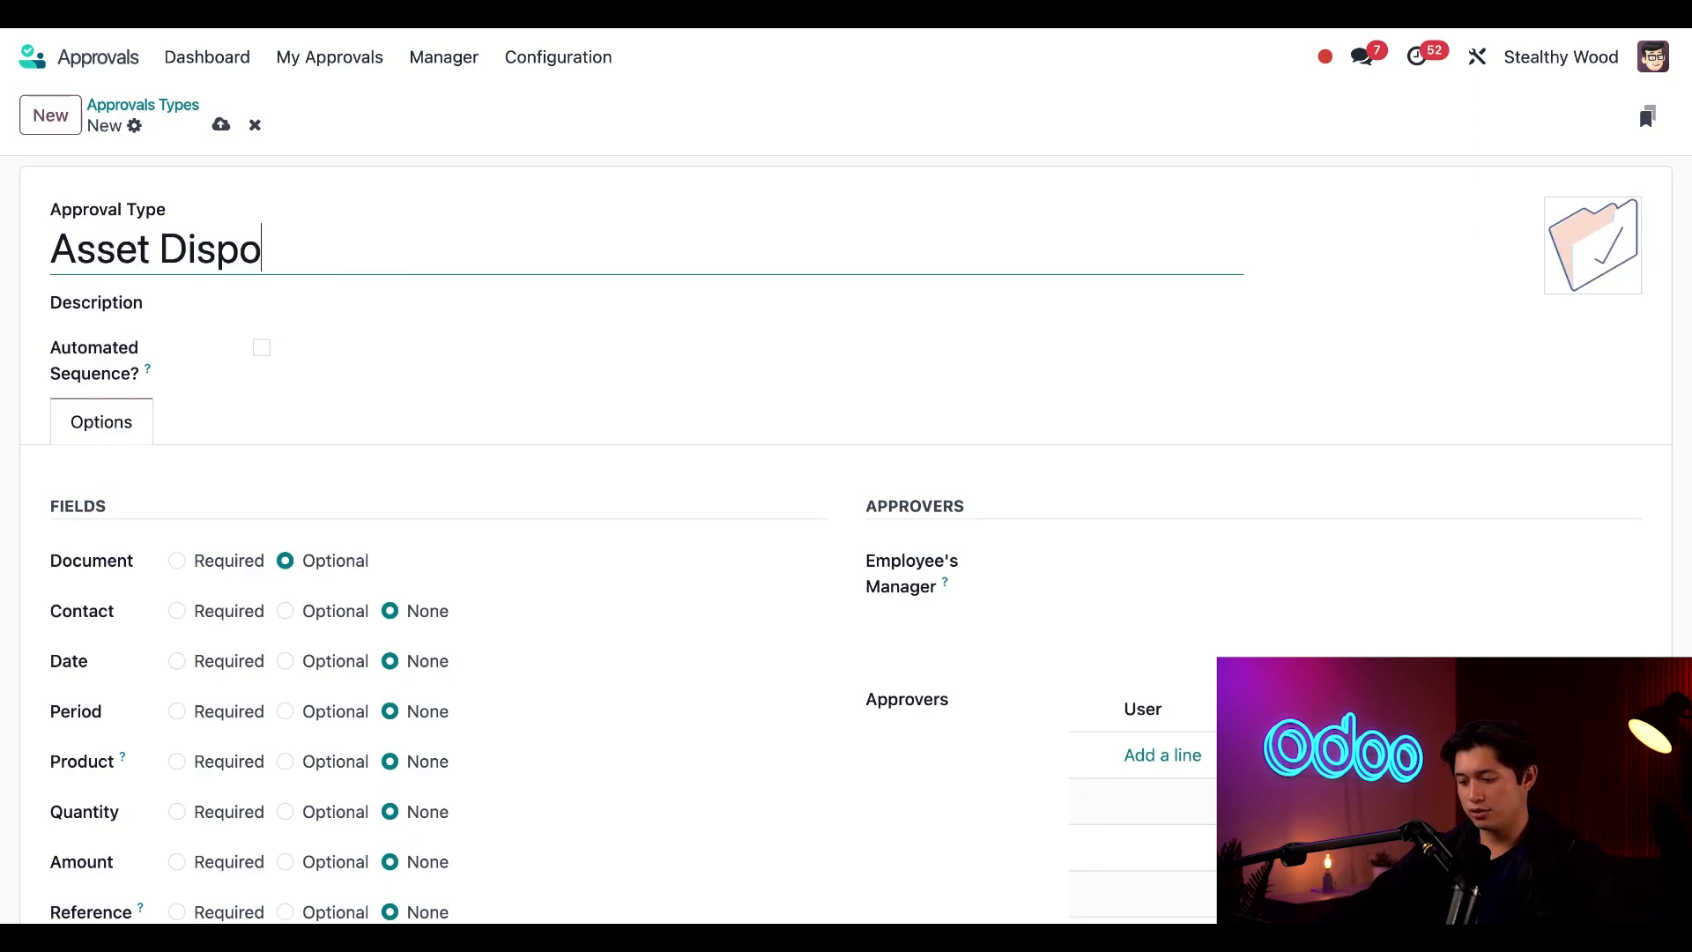
text(sal)
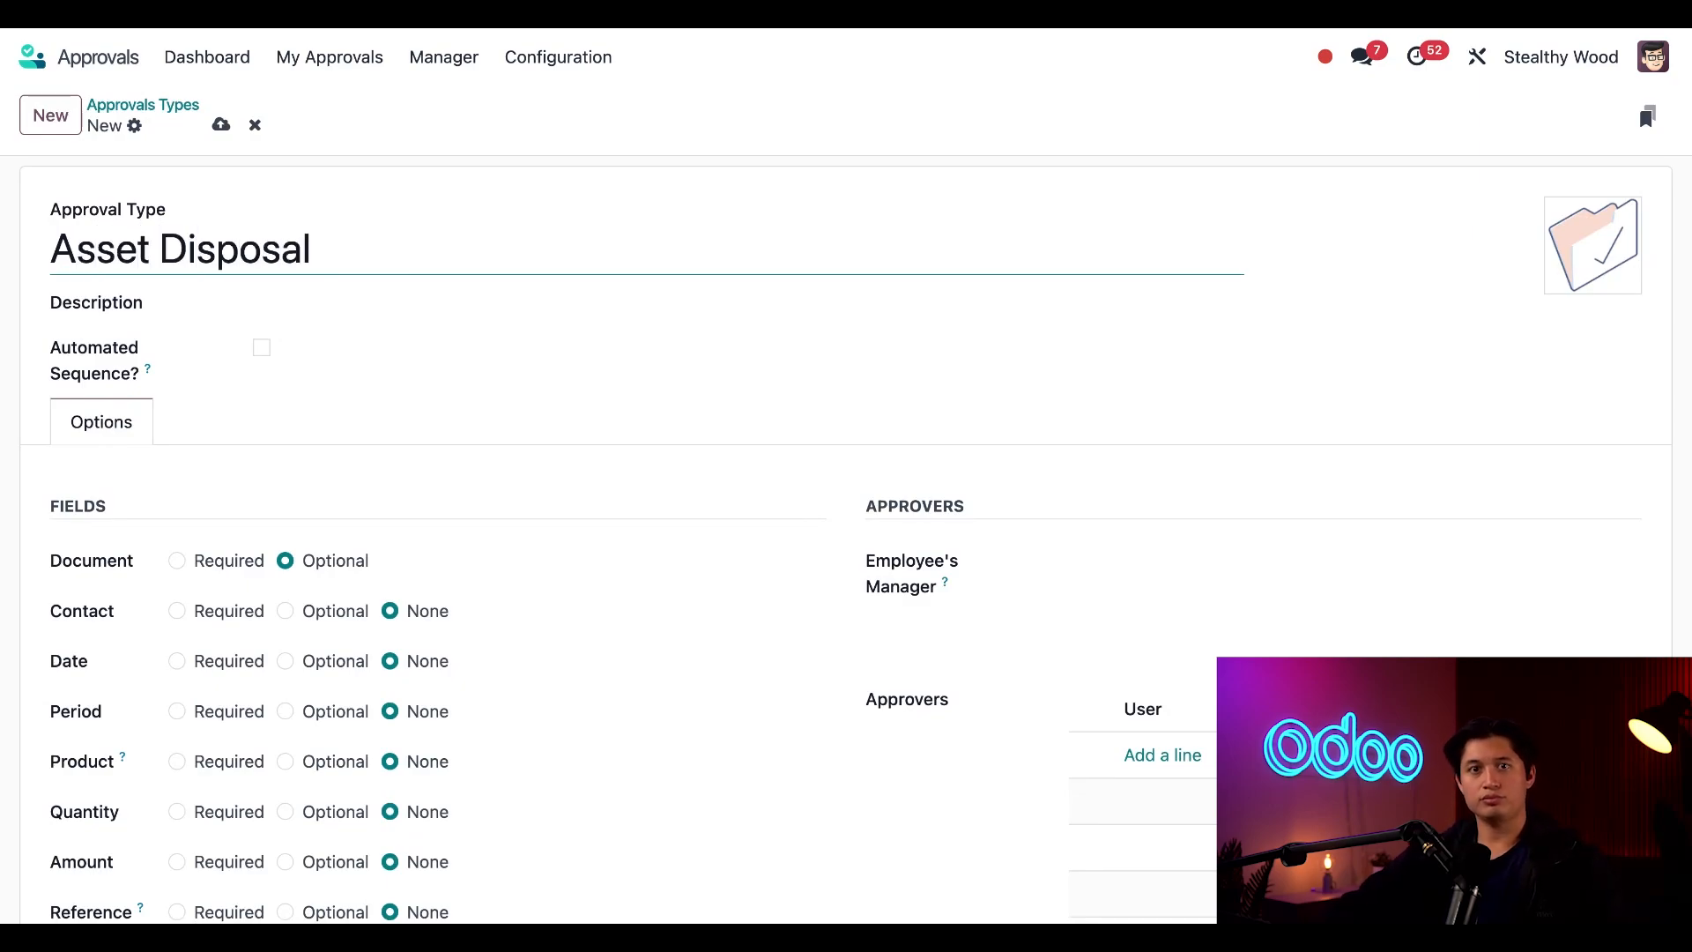
mouse_move(211, 301)
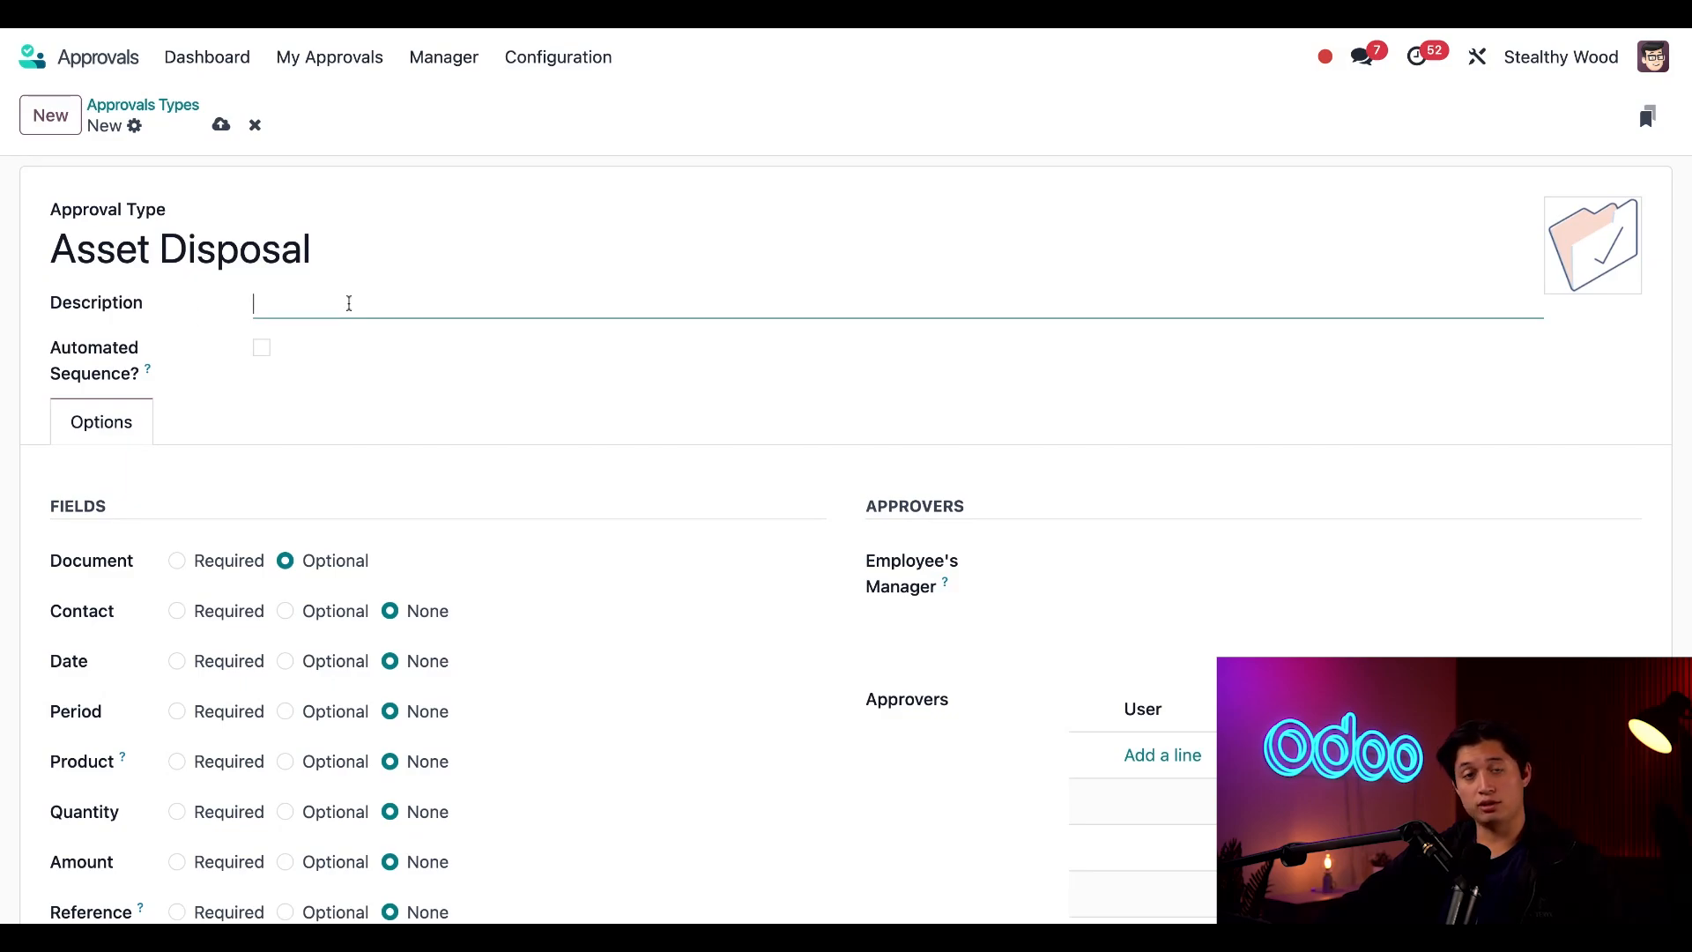
text(Requests for discarding or recycling unused or outdated assets.)
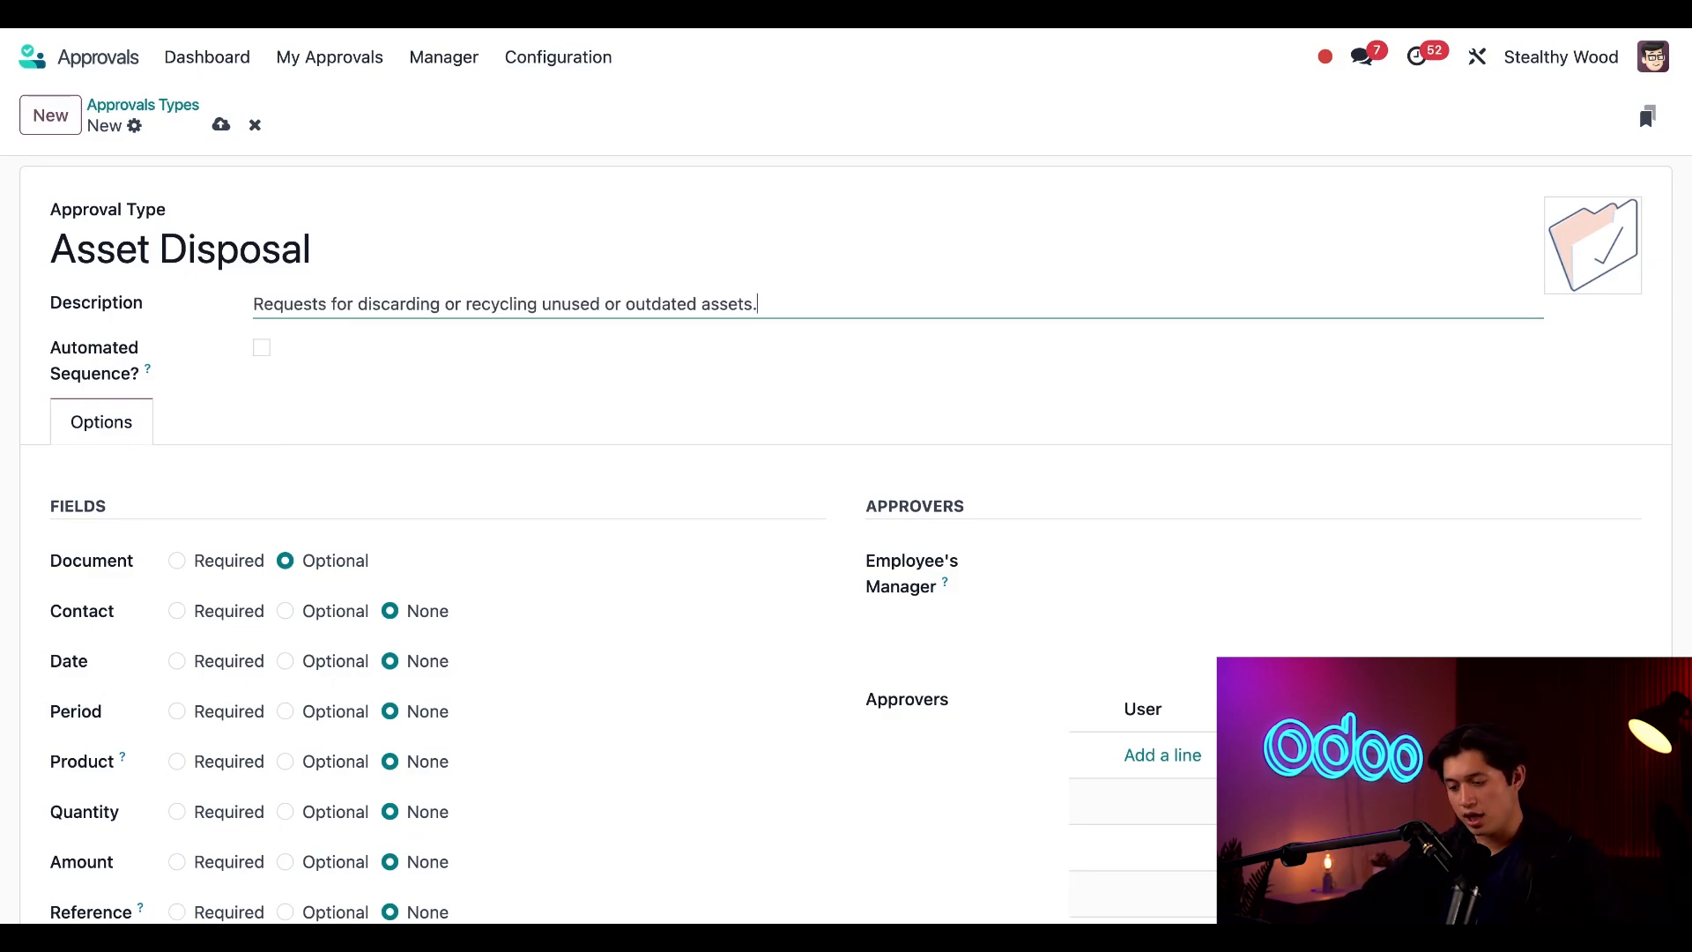
mouse_move(410, 396)
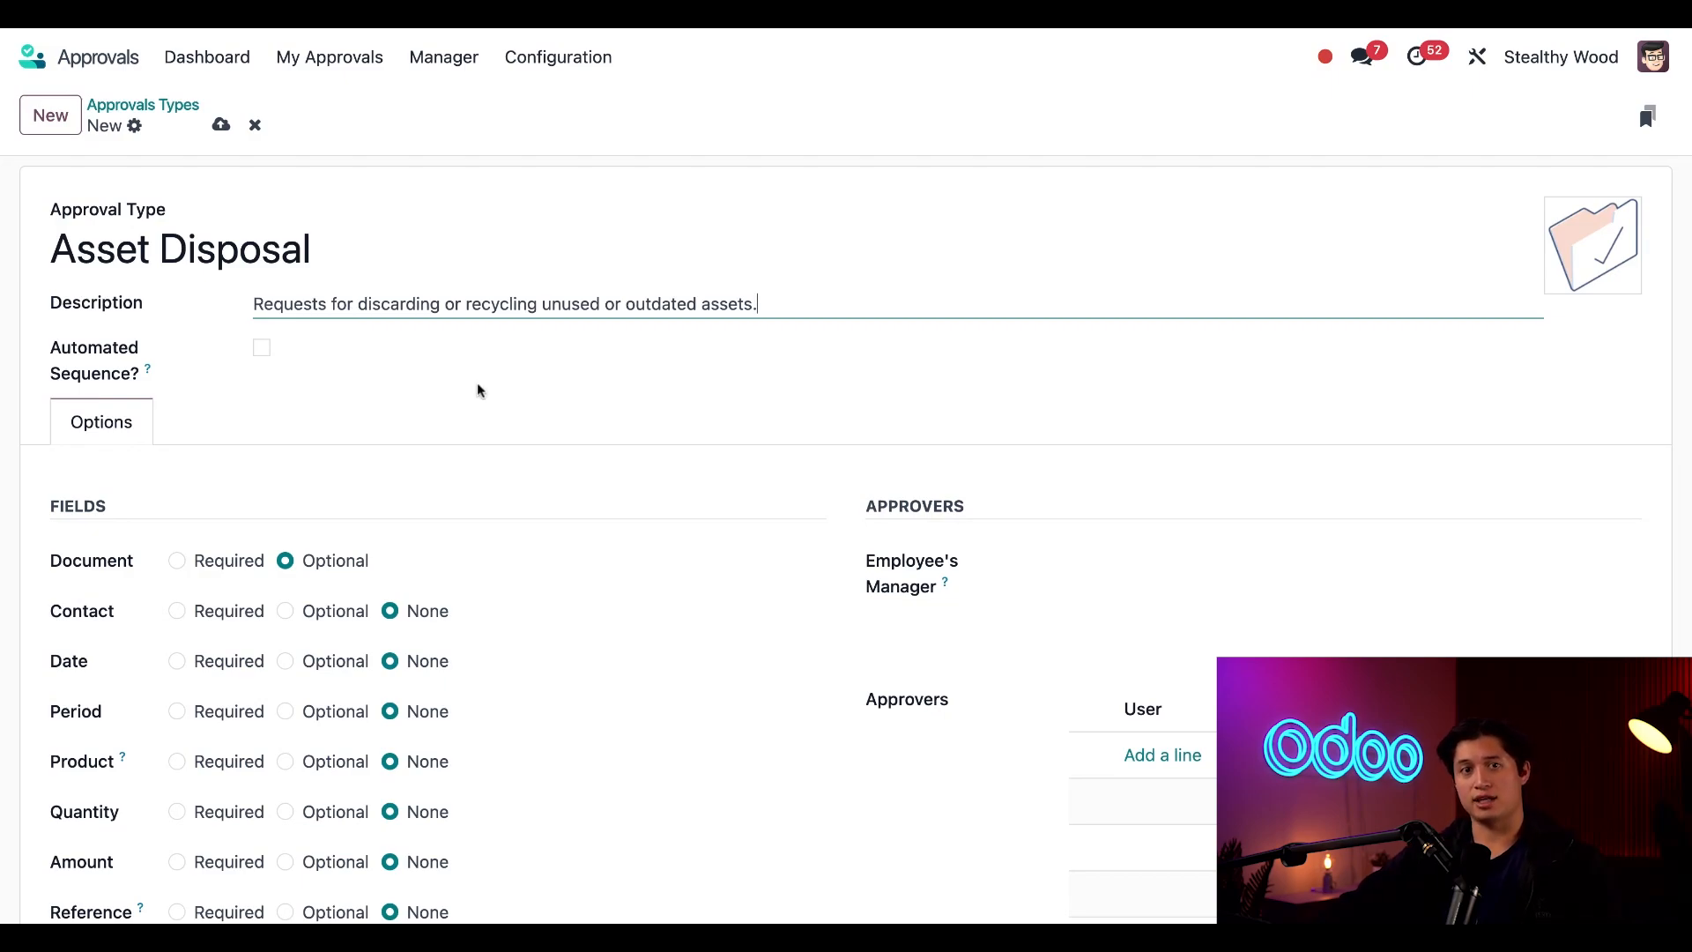
scroll(down, 3)
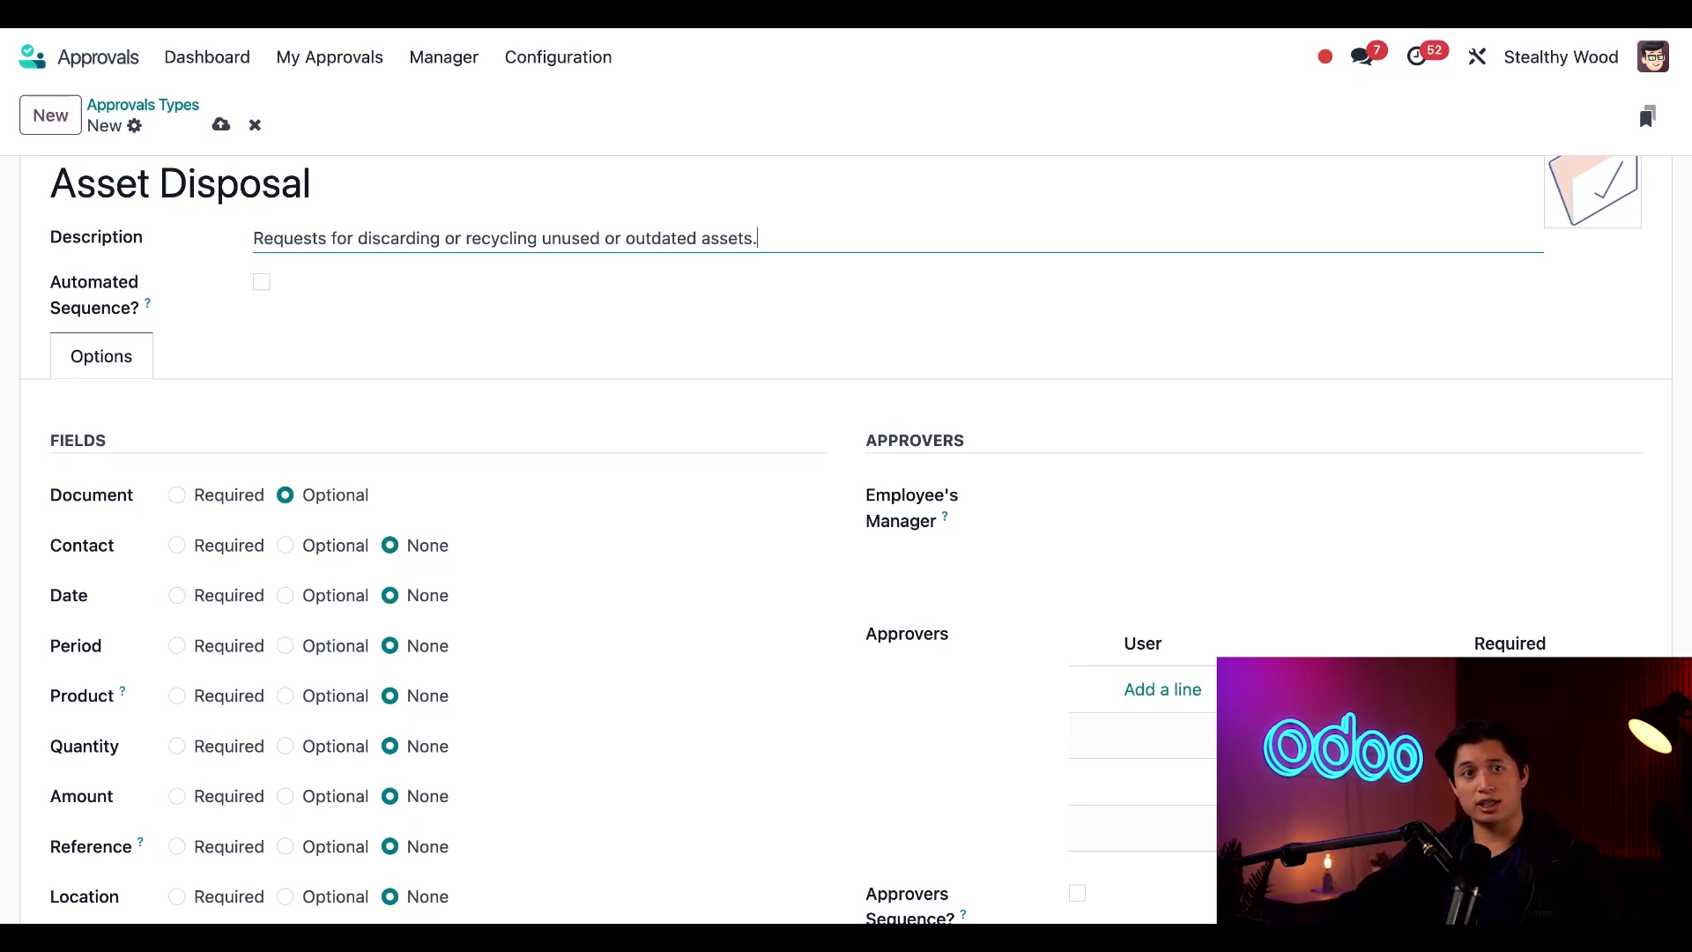
Step: Enable Automated Sequence for Asset Disposal with the code DISPO
click(261, 282)
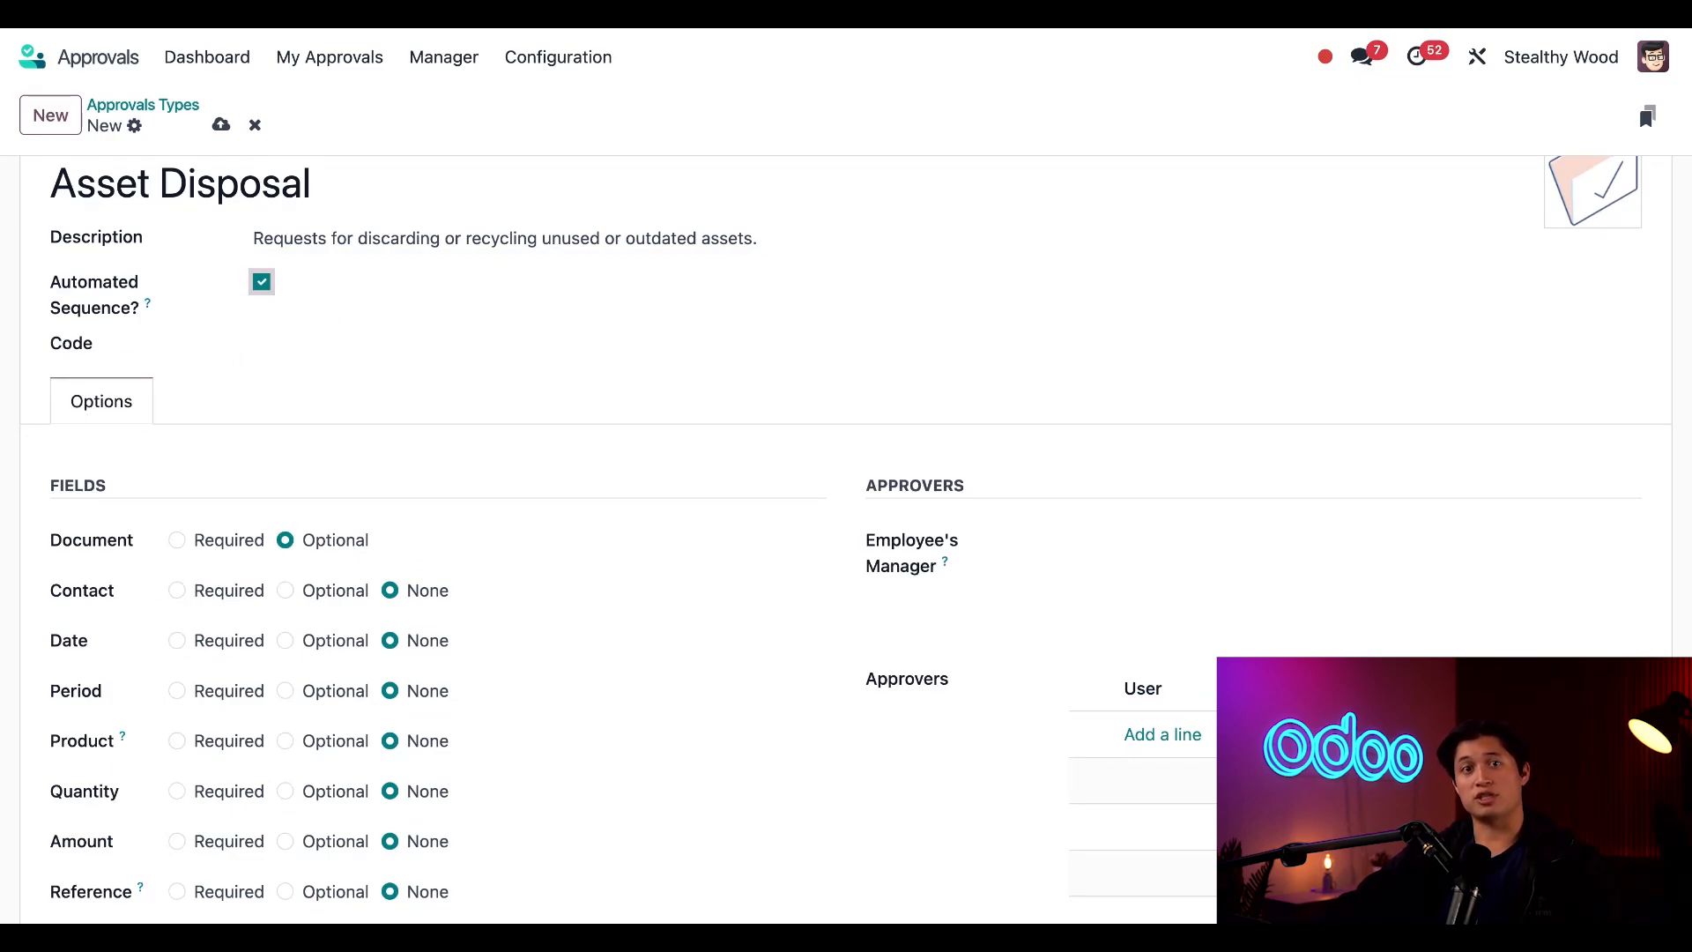
text(D)
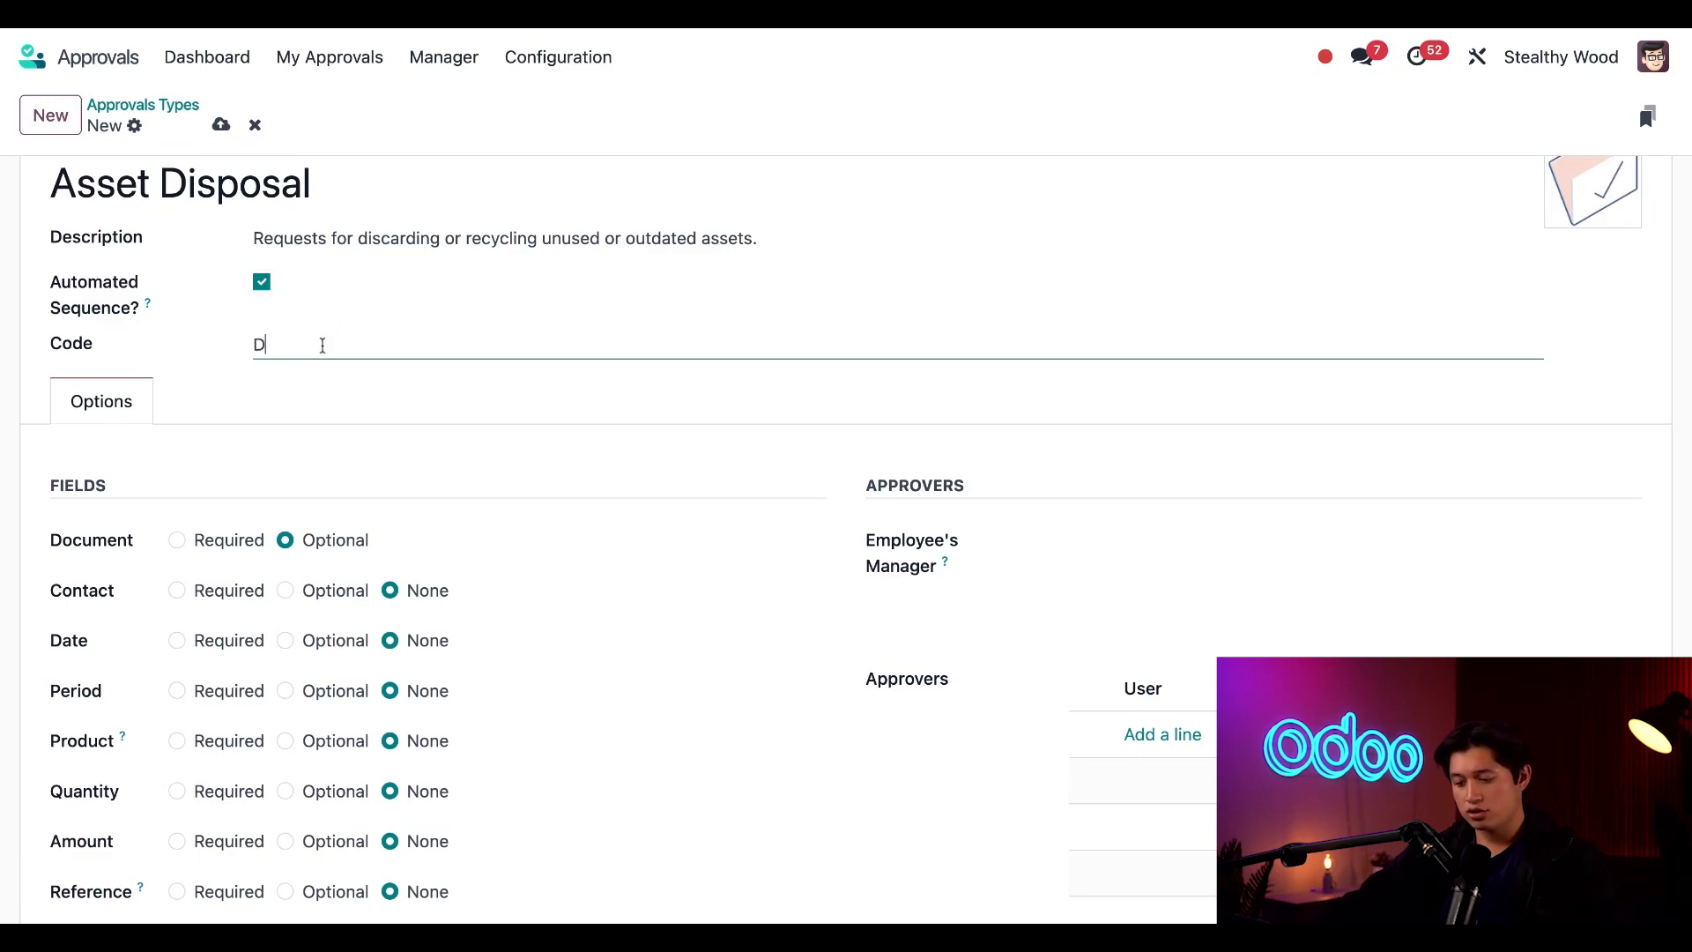
text(ISPO)
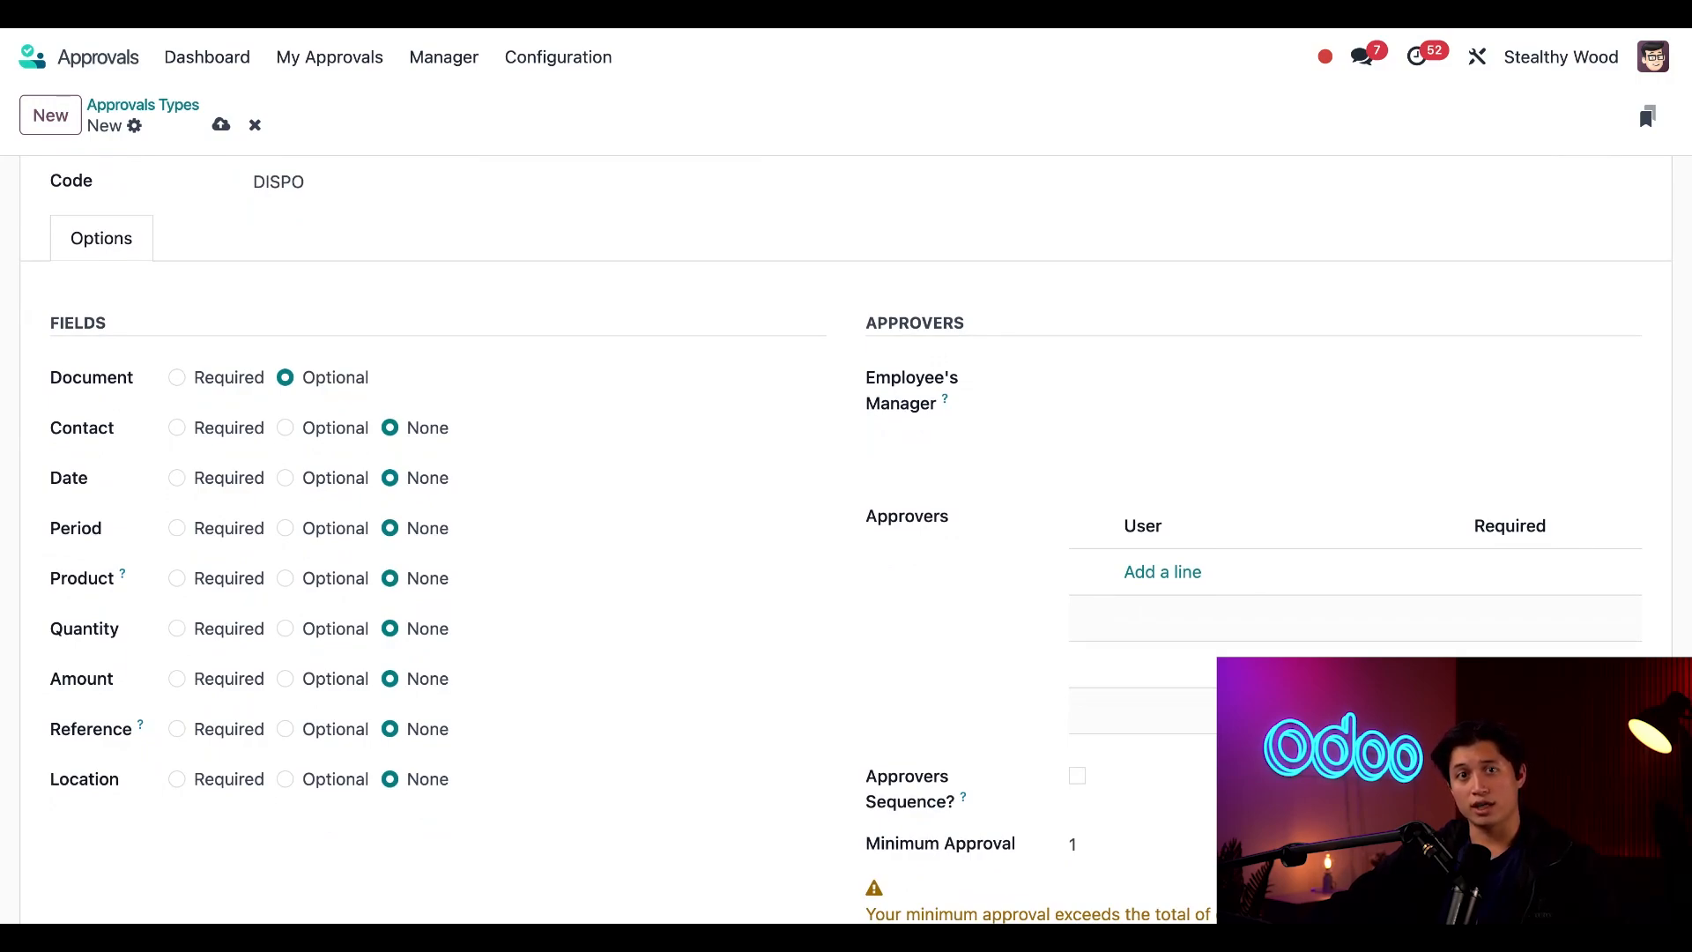
Step: Set the Quantity and Location fields to Required
click(177, 628)
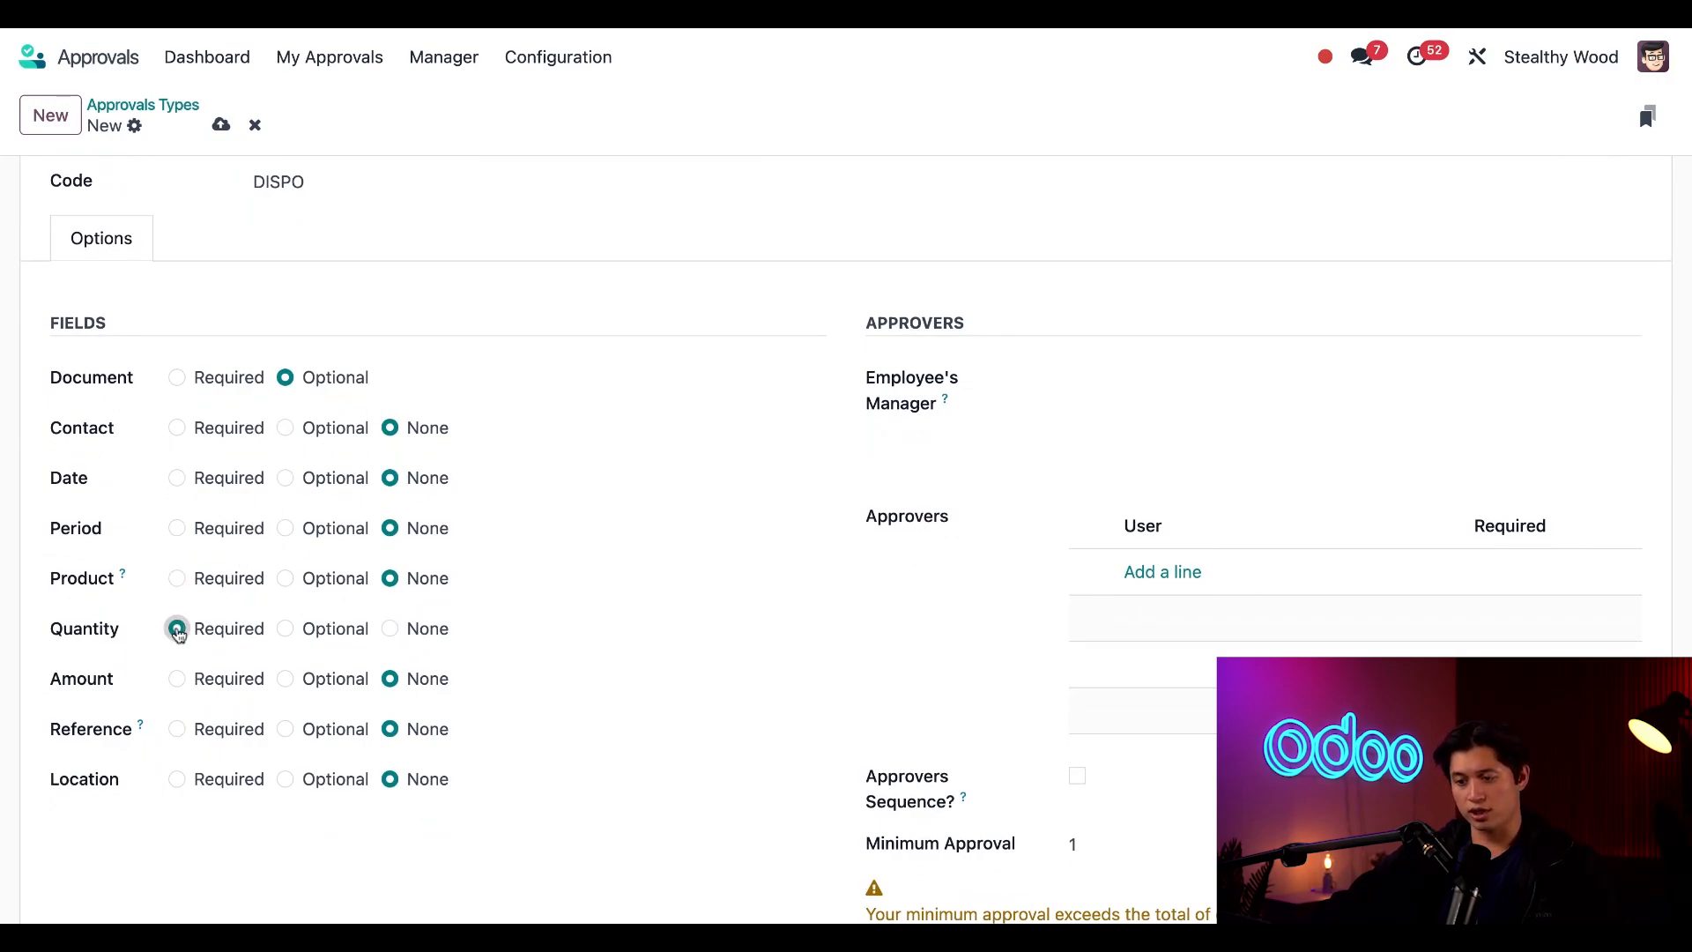
click(176, 778)
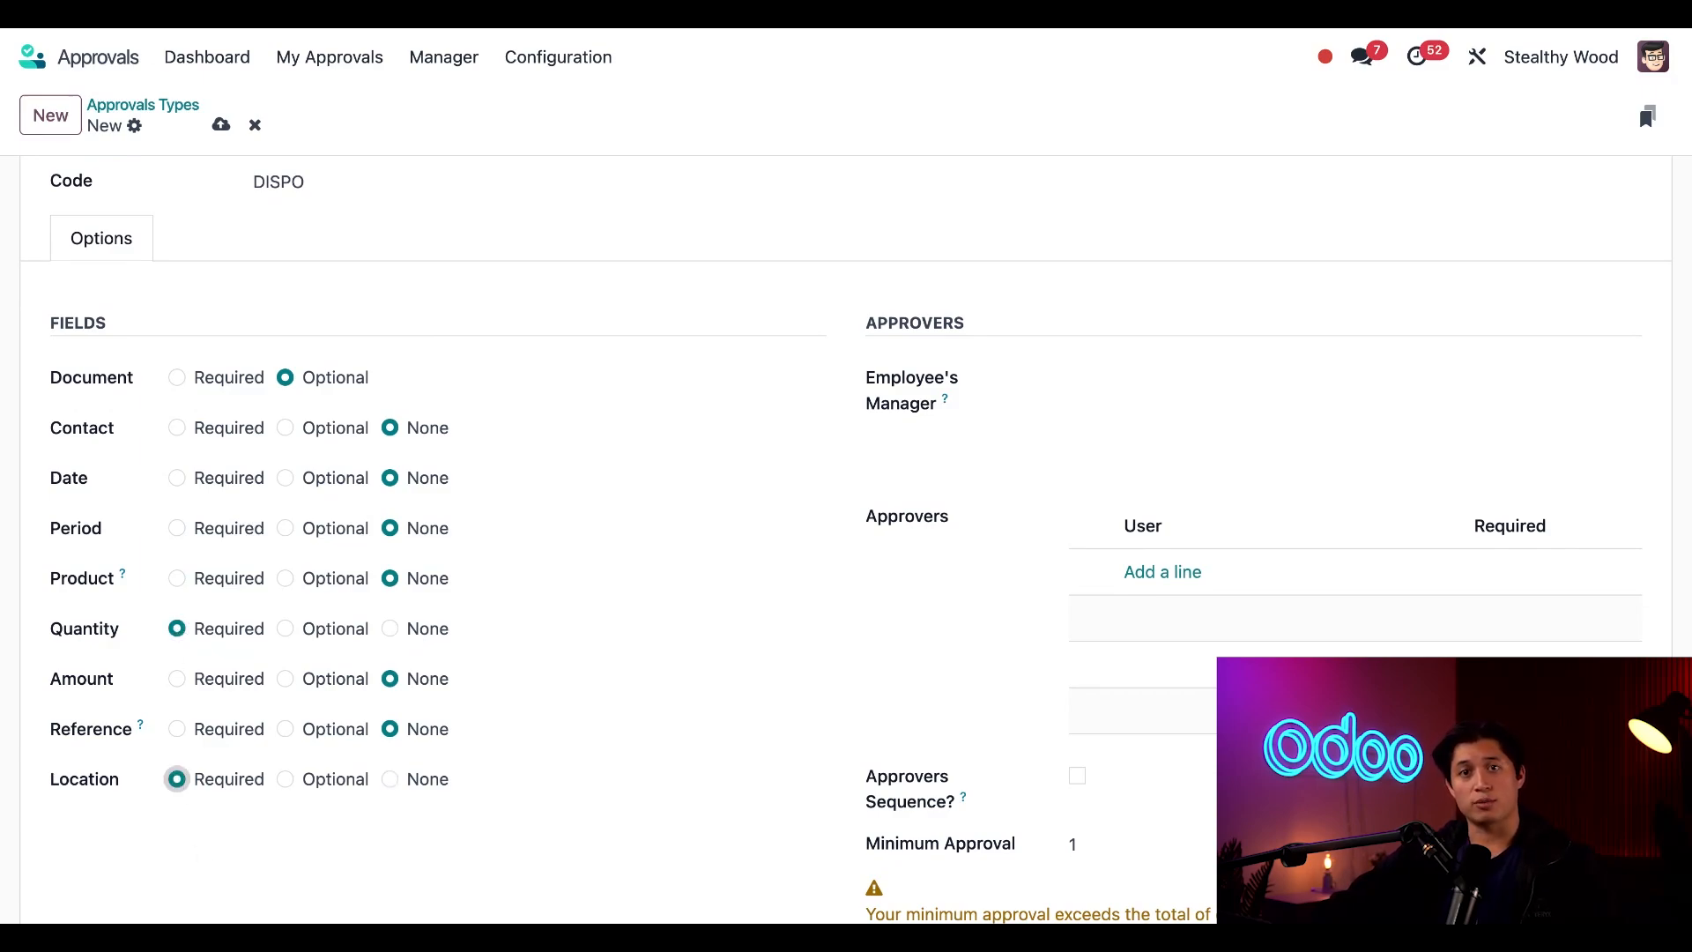
scroll(down, 3)
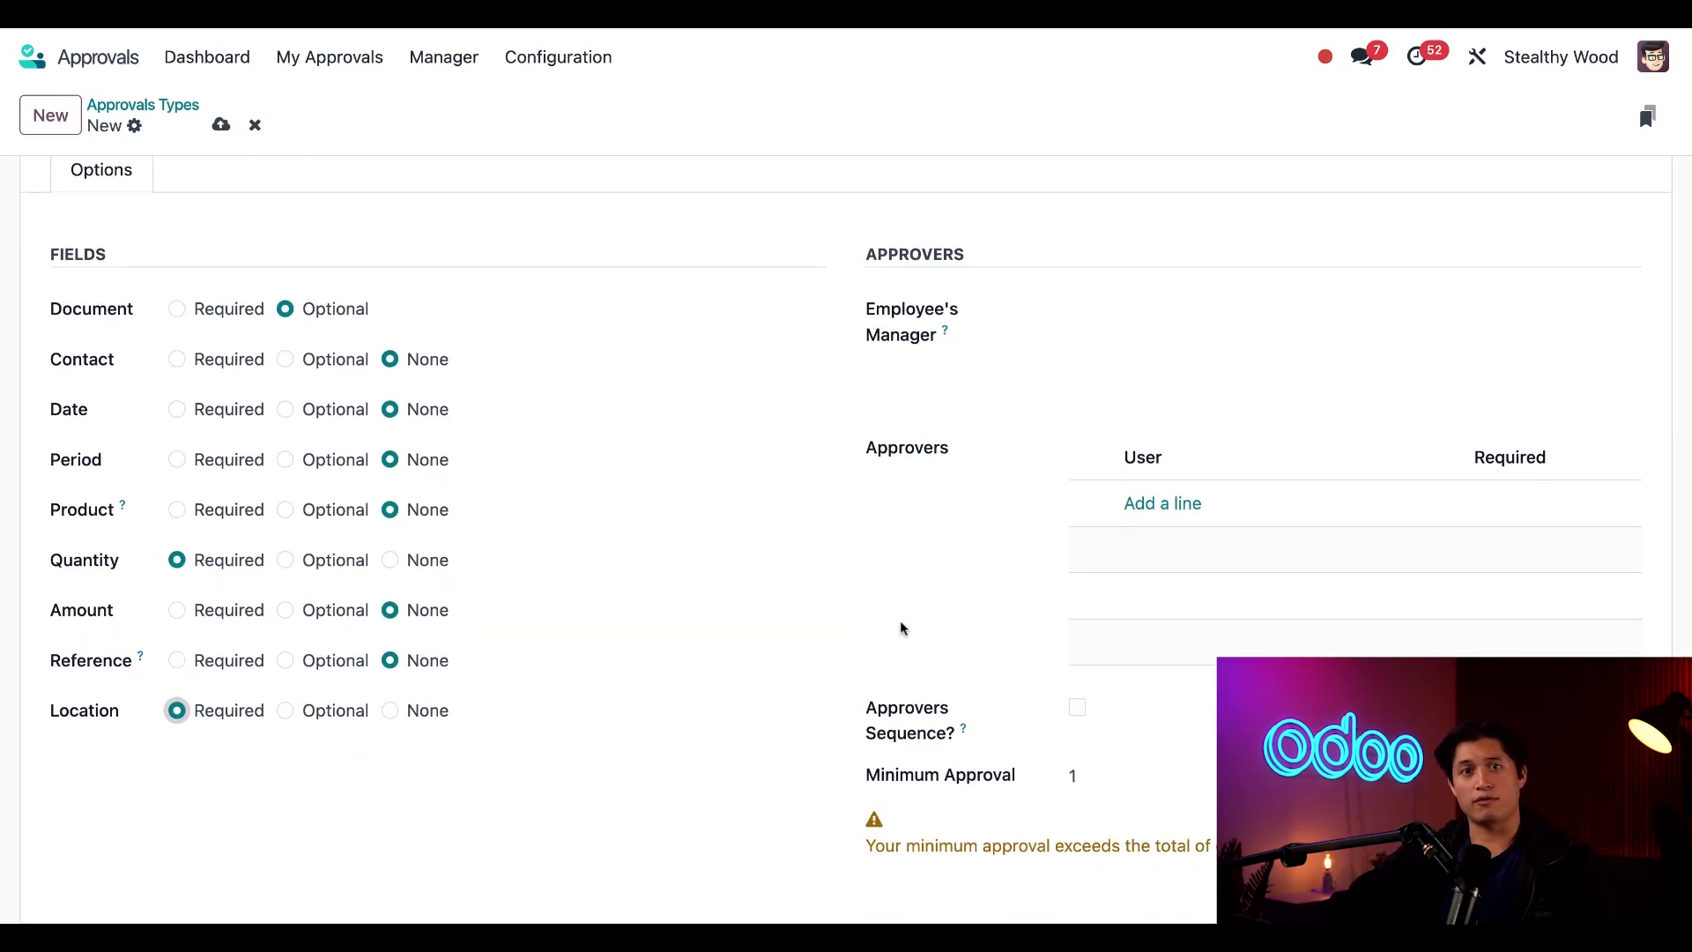
mouse_move(893, 588)
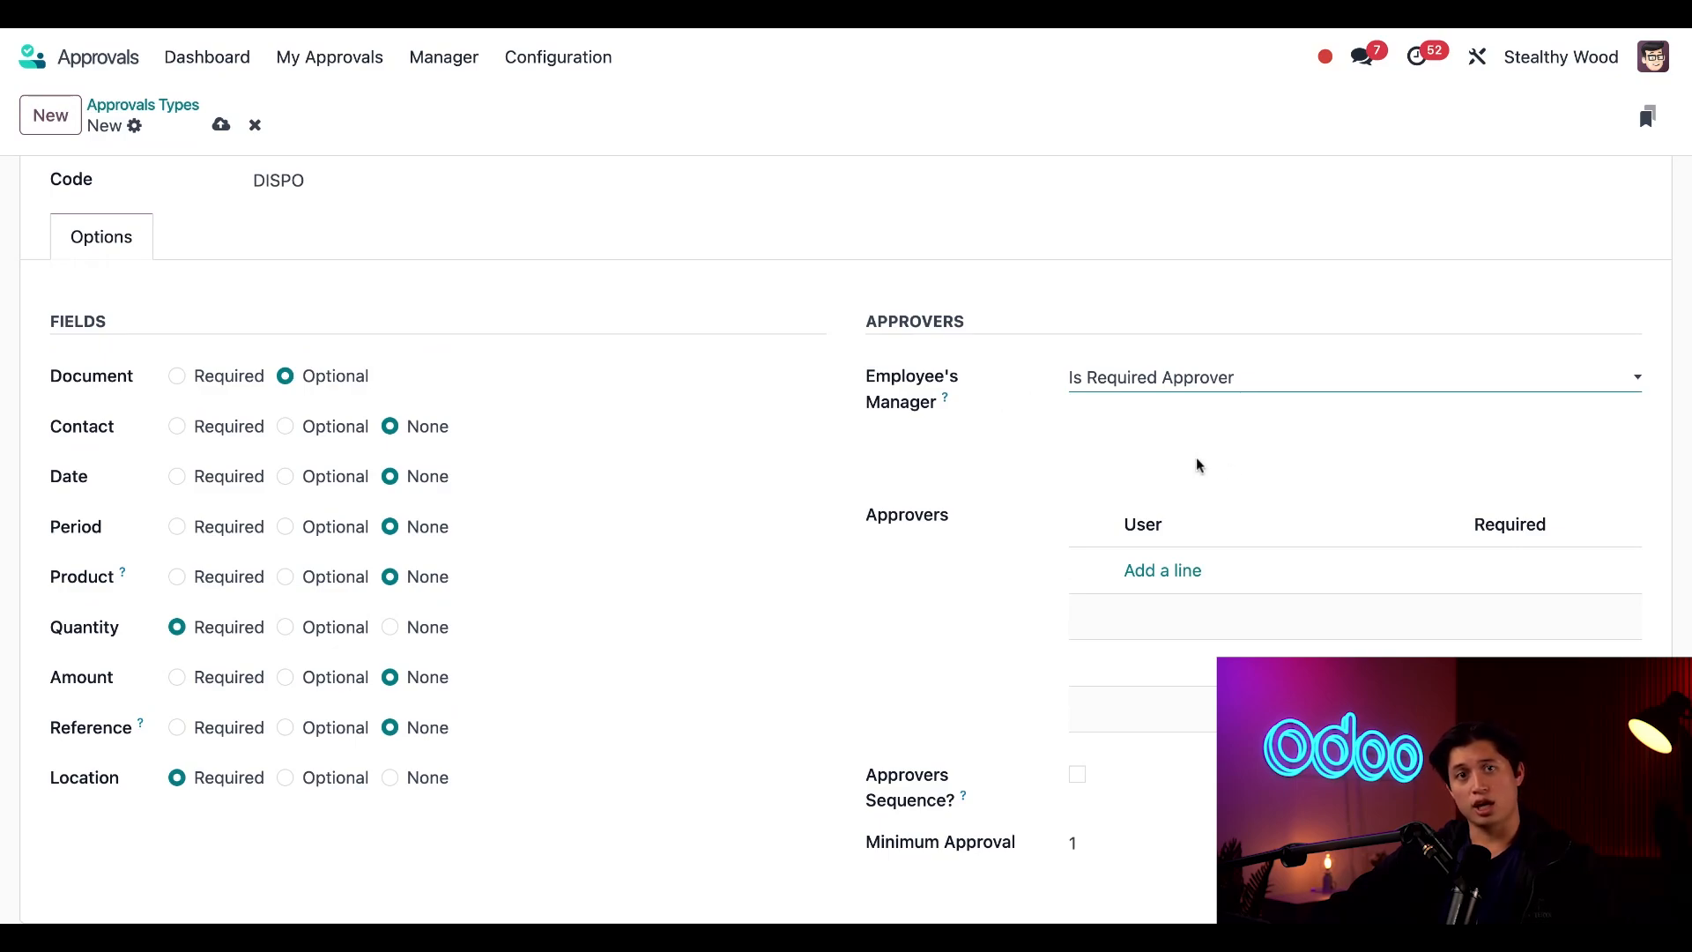
click(1163, 570)
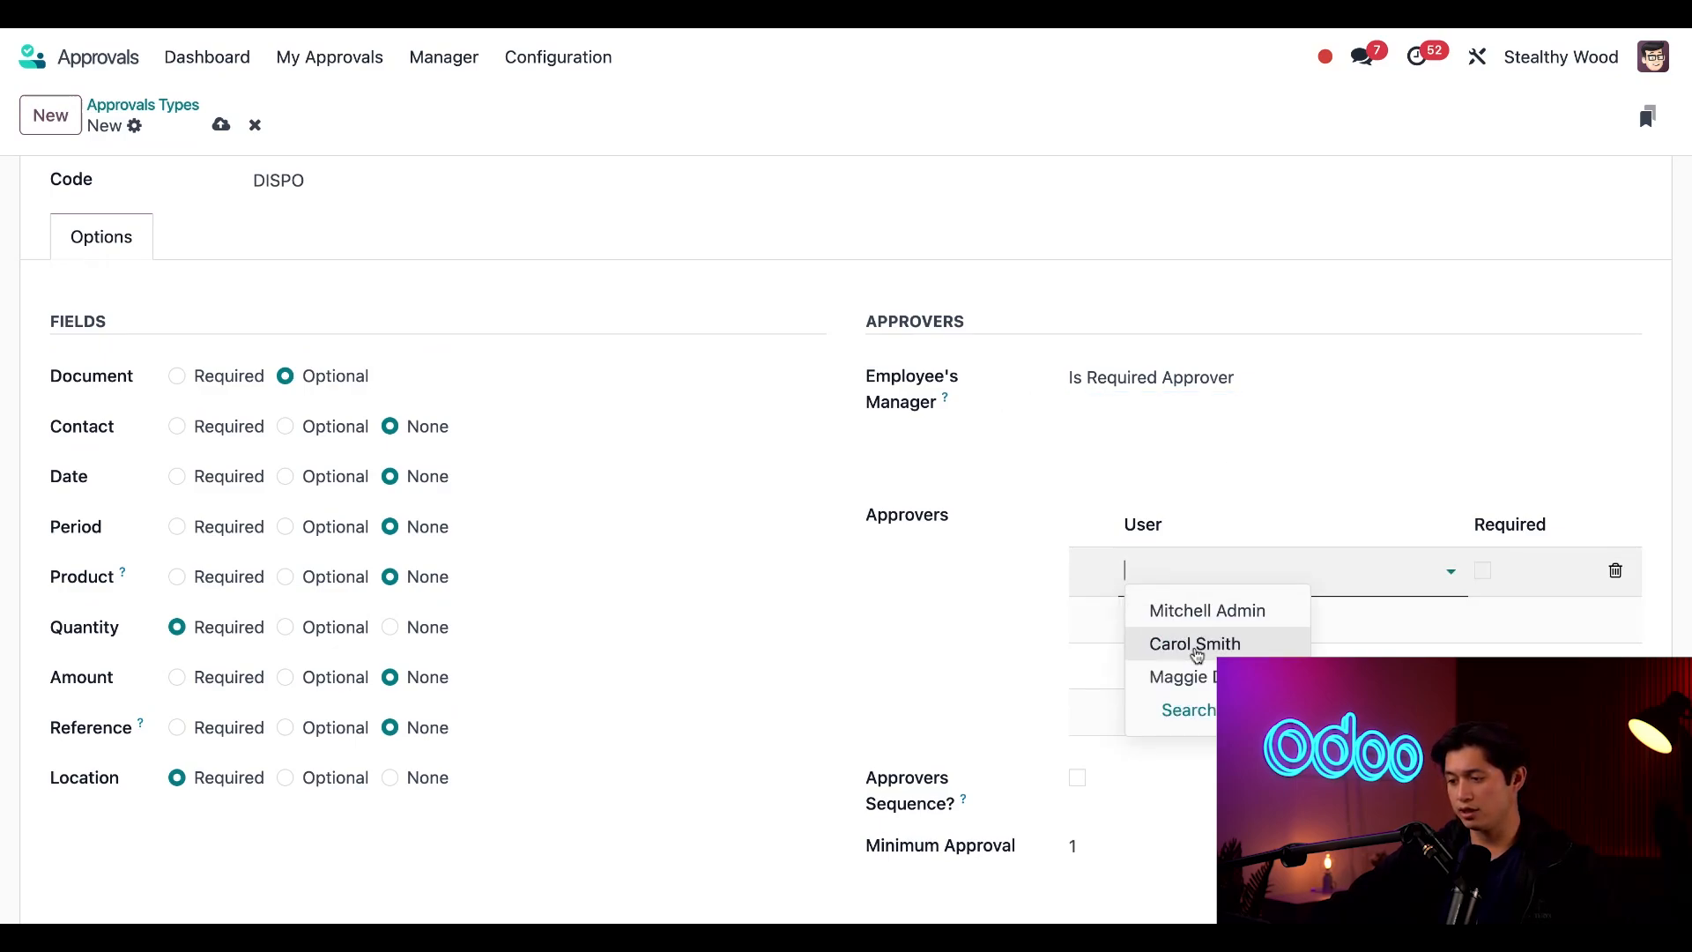
click(1193, 644)
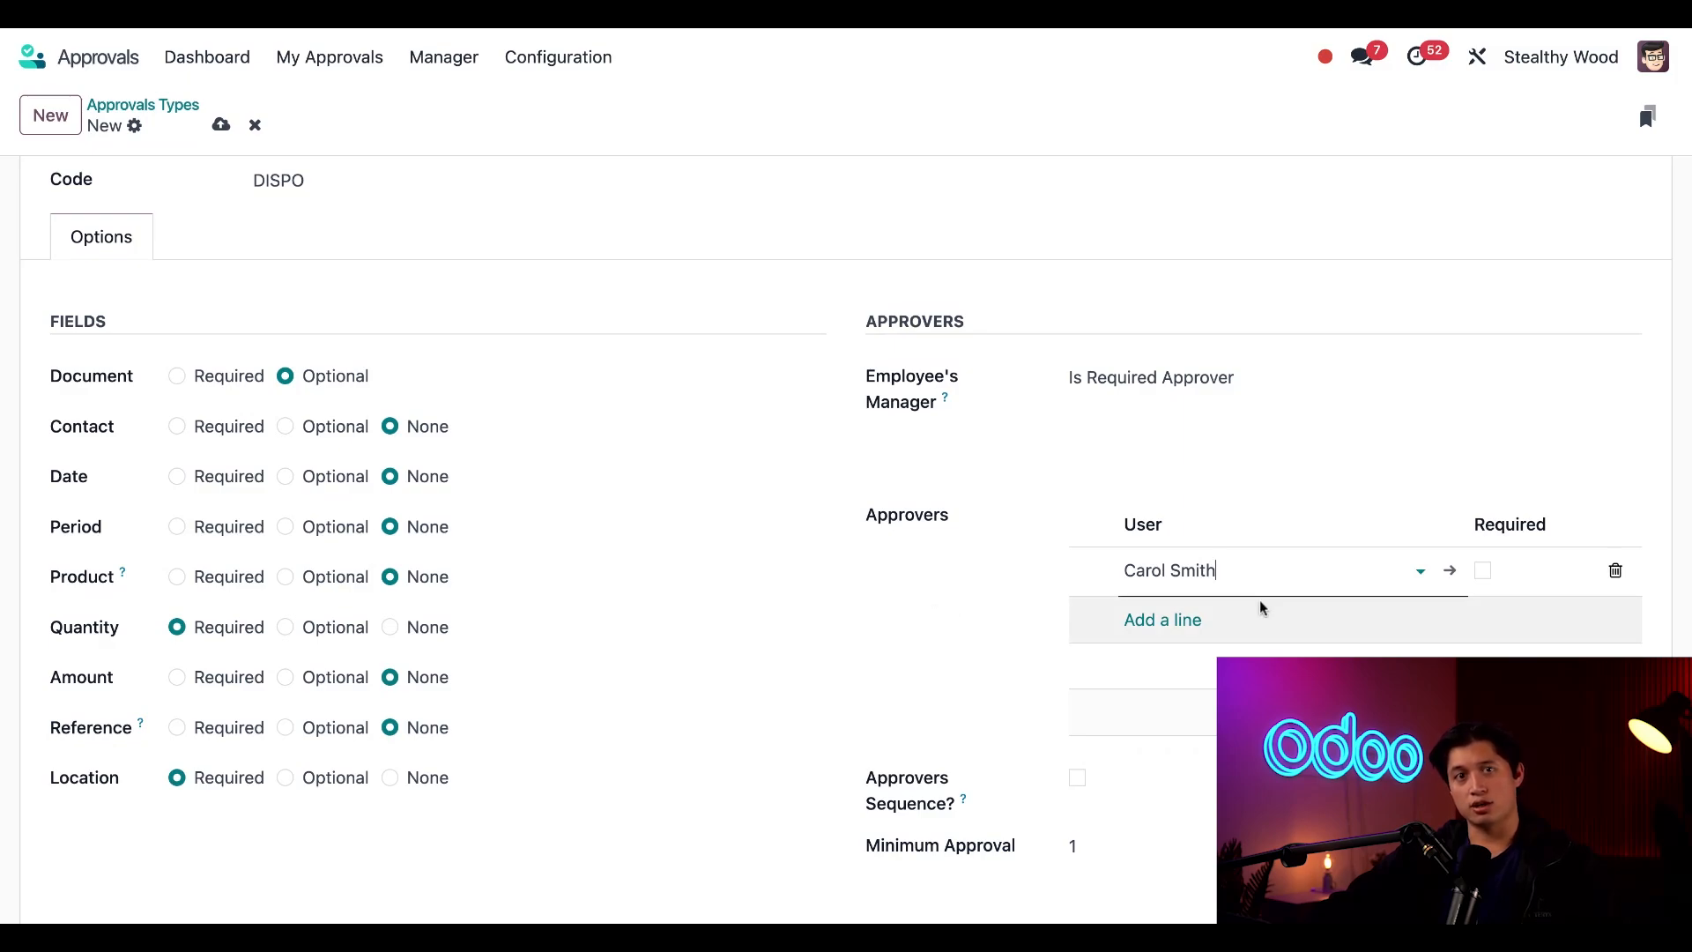
click(1482, 570)
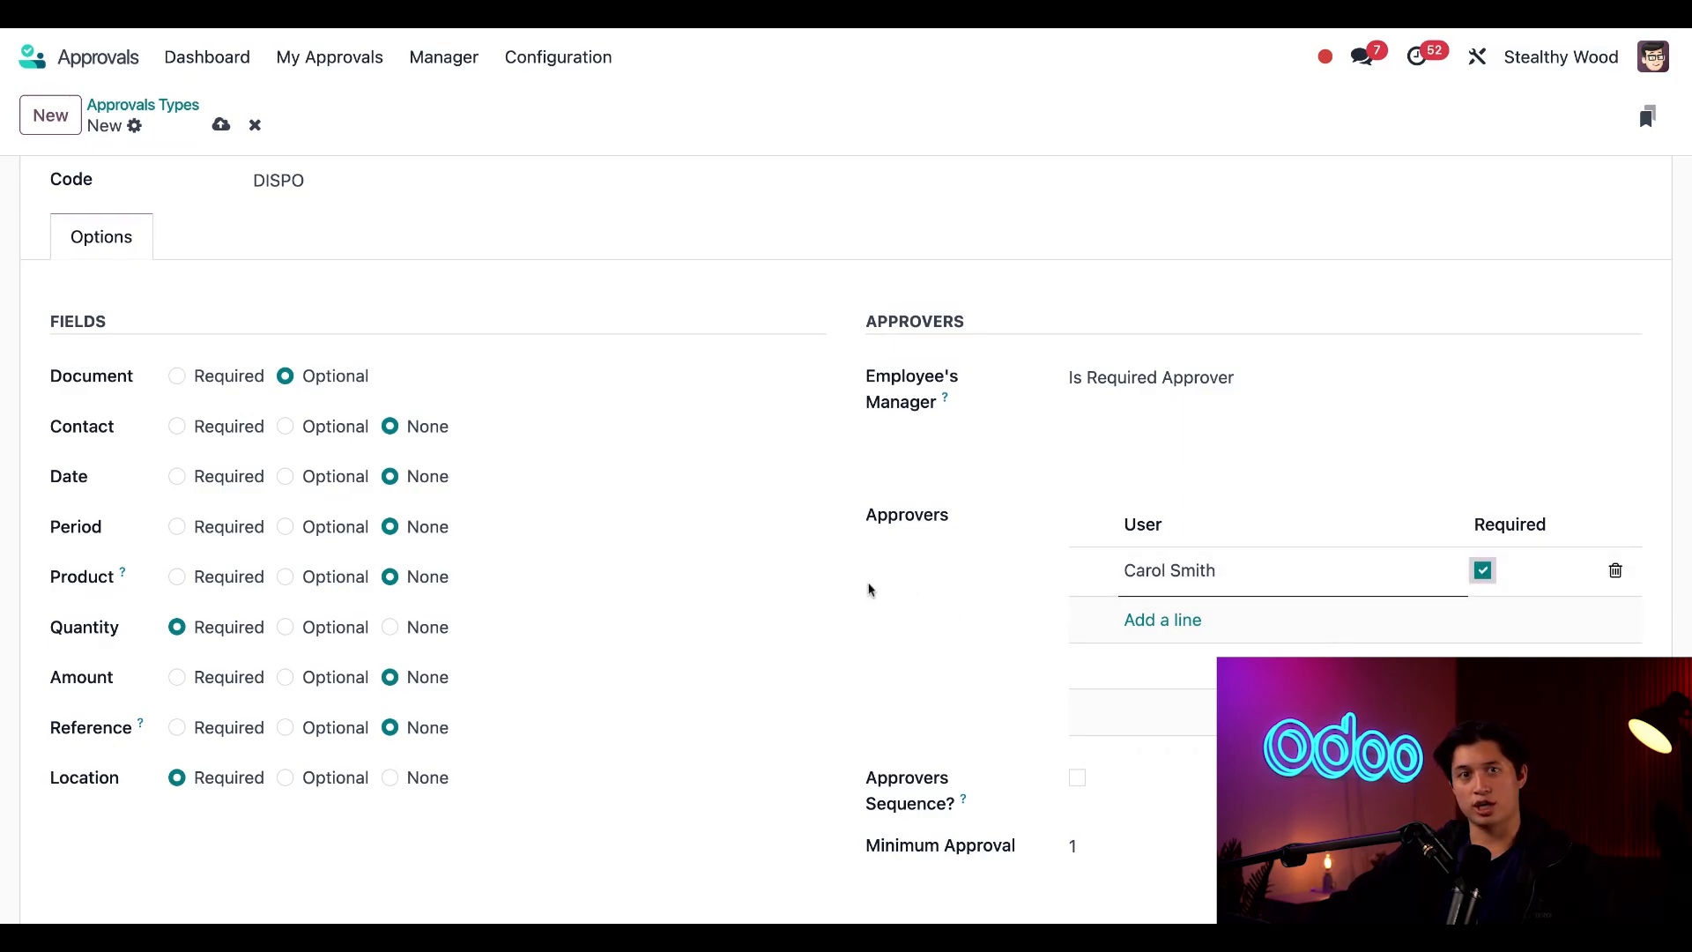
mouse_move(853, 588)
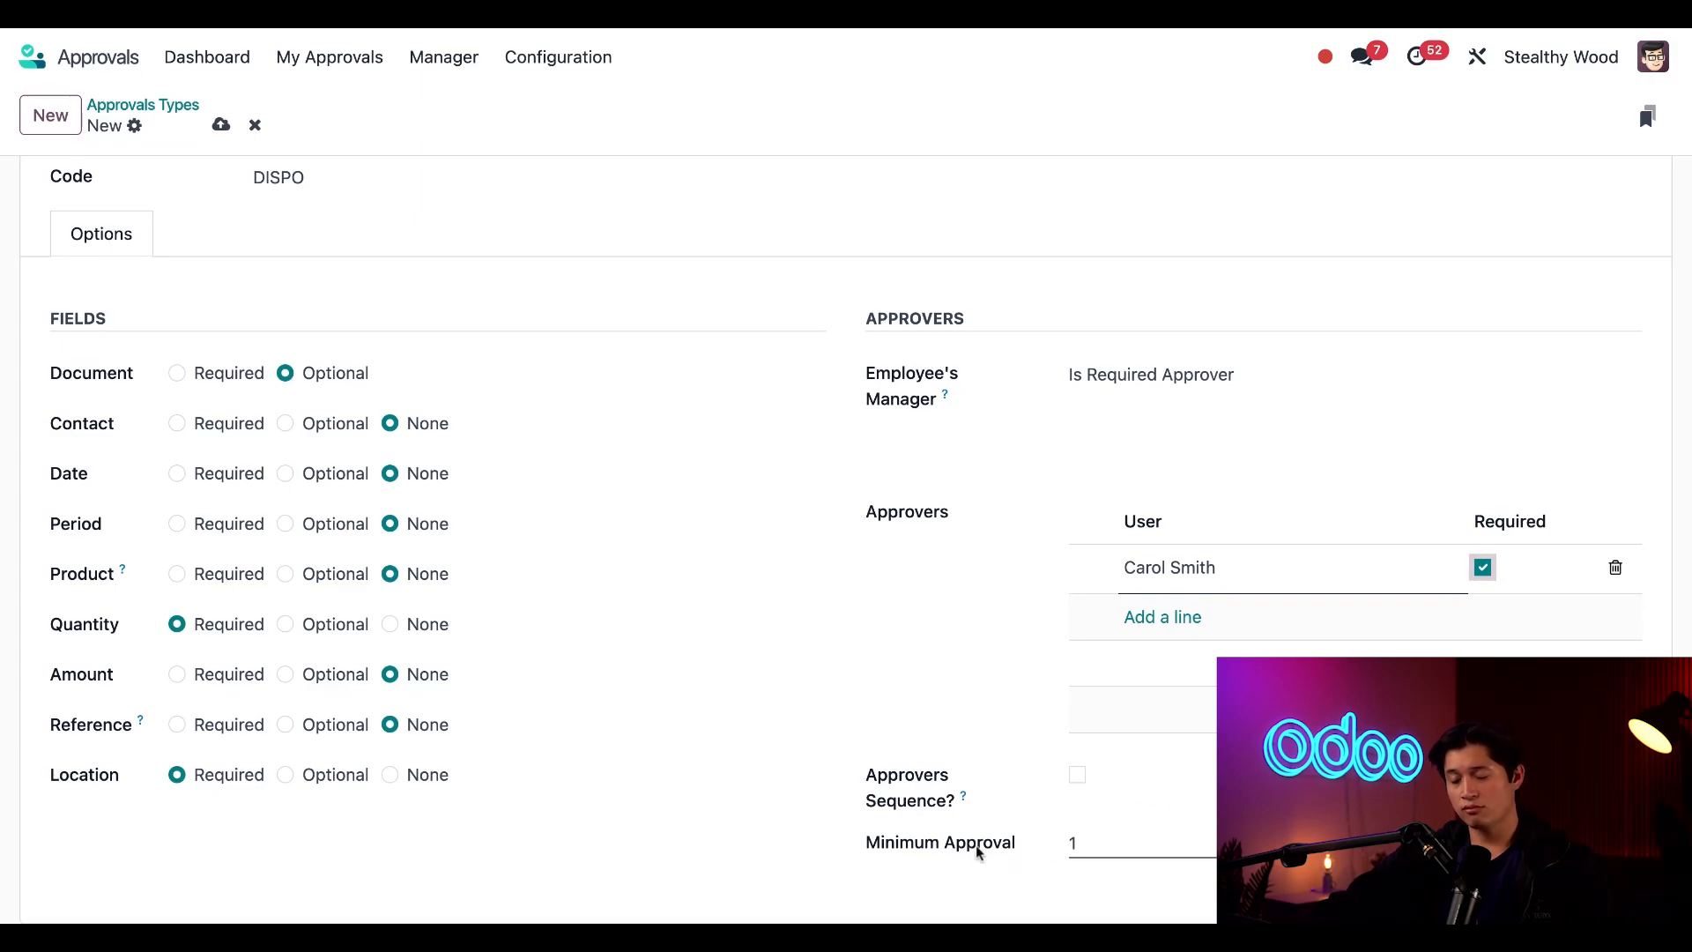
mouse_move(1044, 860)
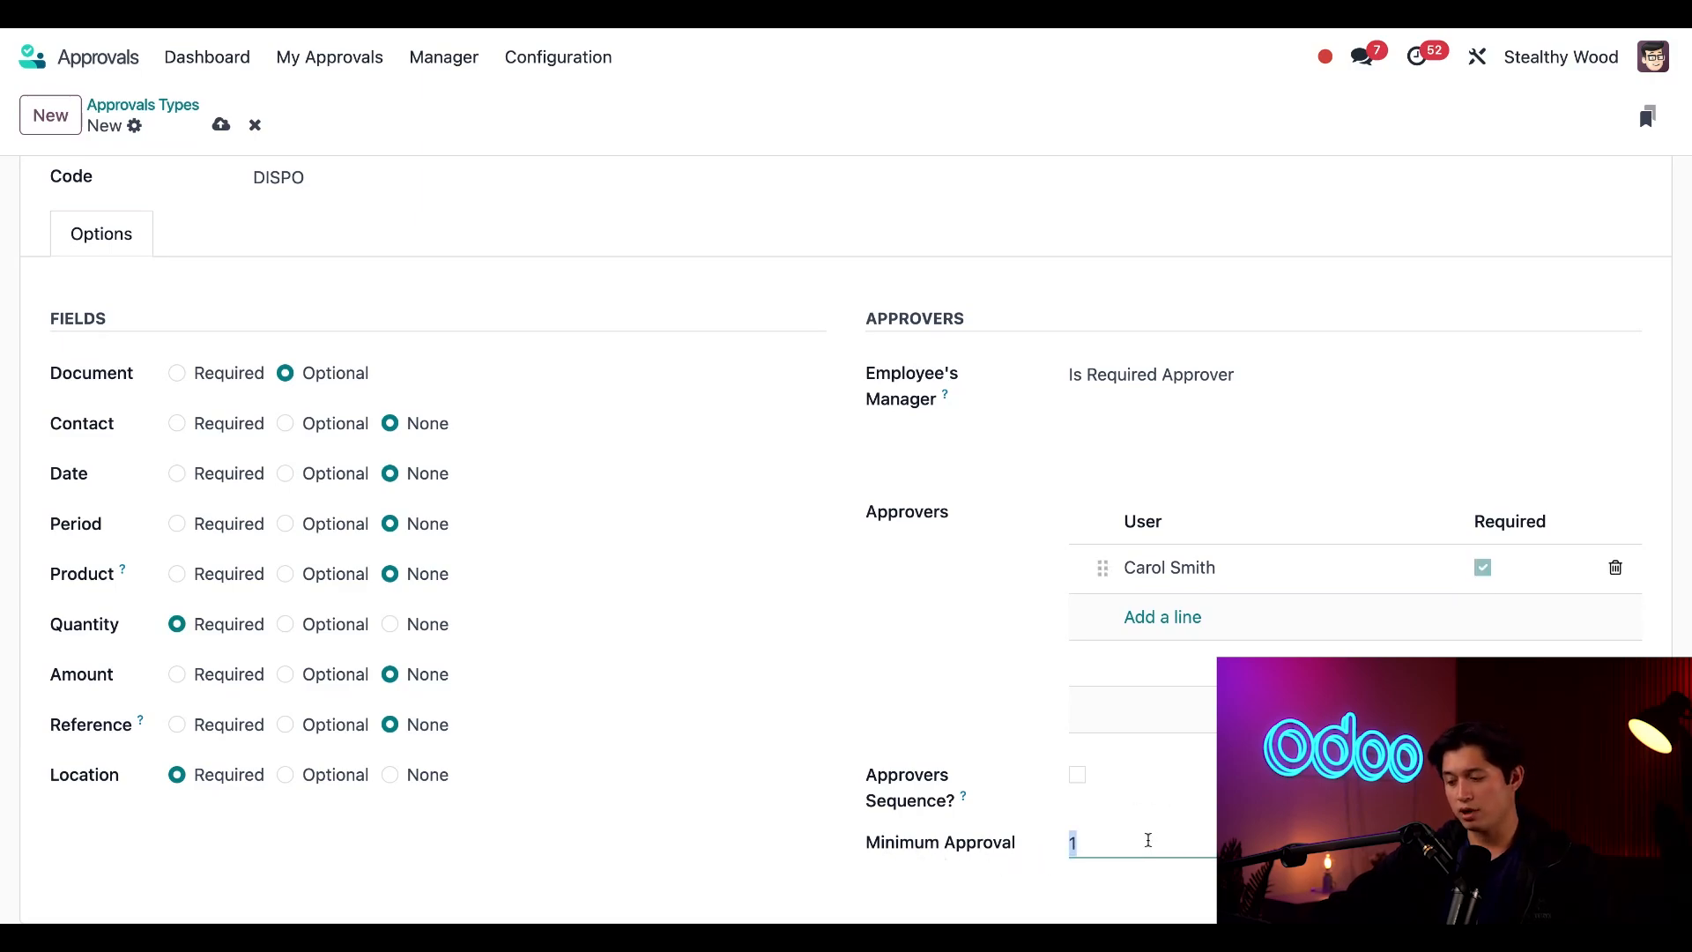
Step: Change Minimum Approval from 1 to 2
text(2)
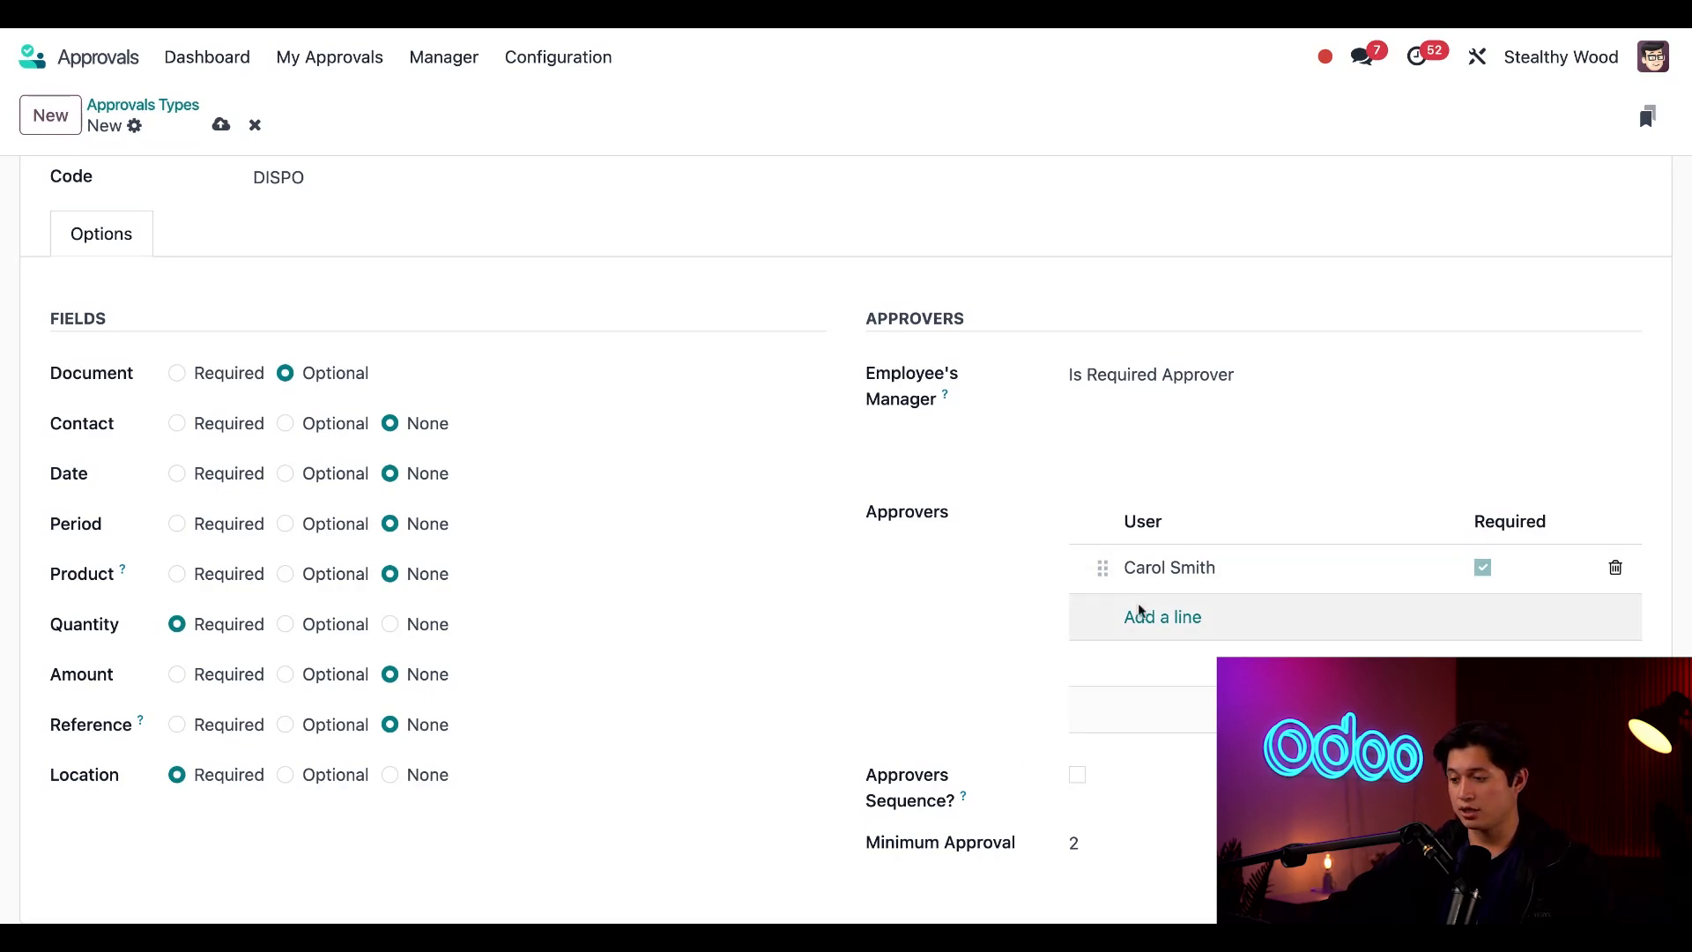
mouse_move(943, 639)
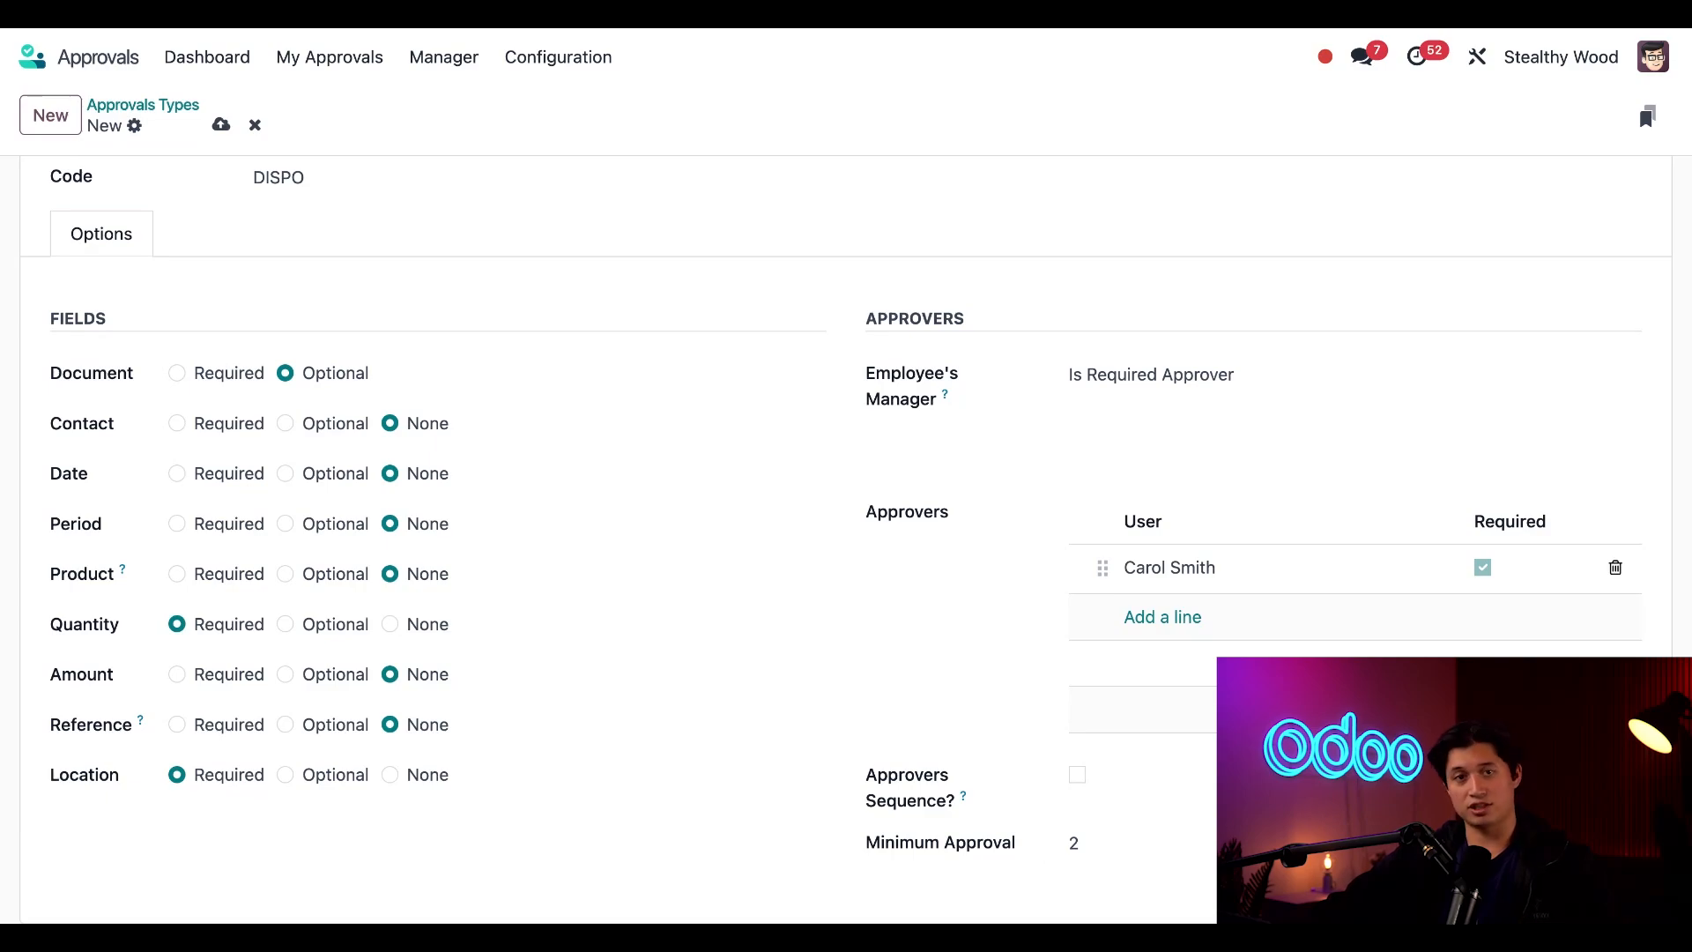
mouse_move(802, 706)
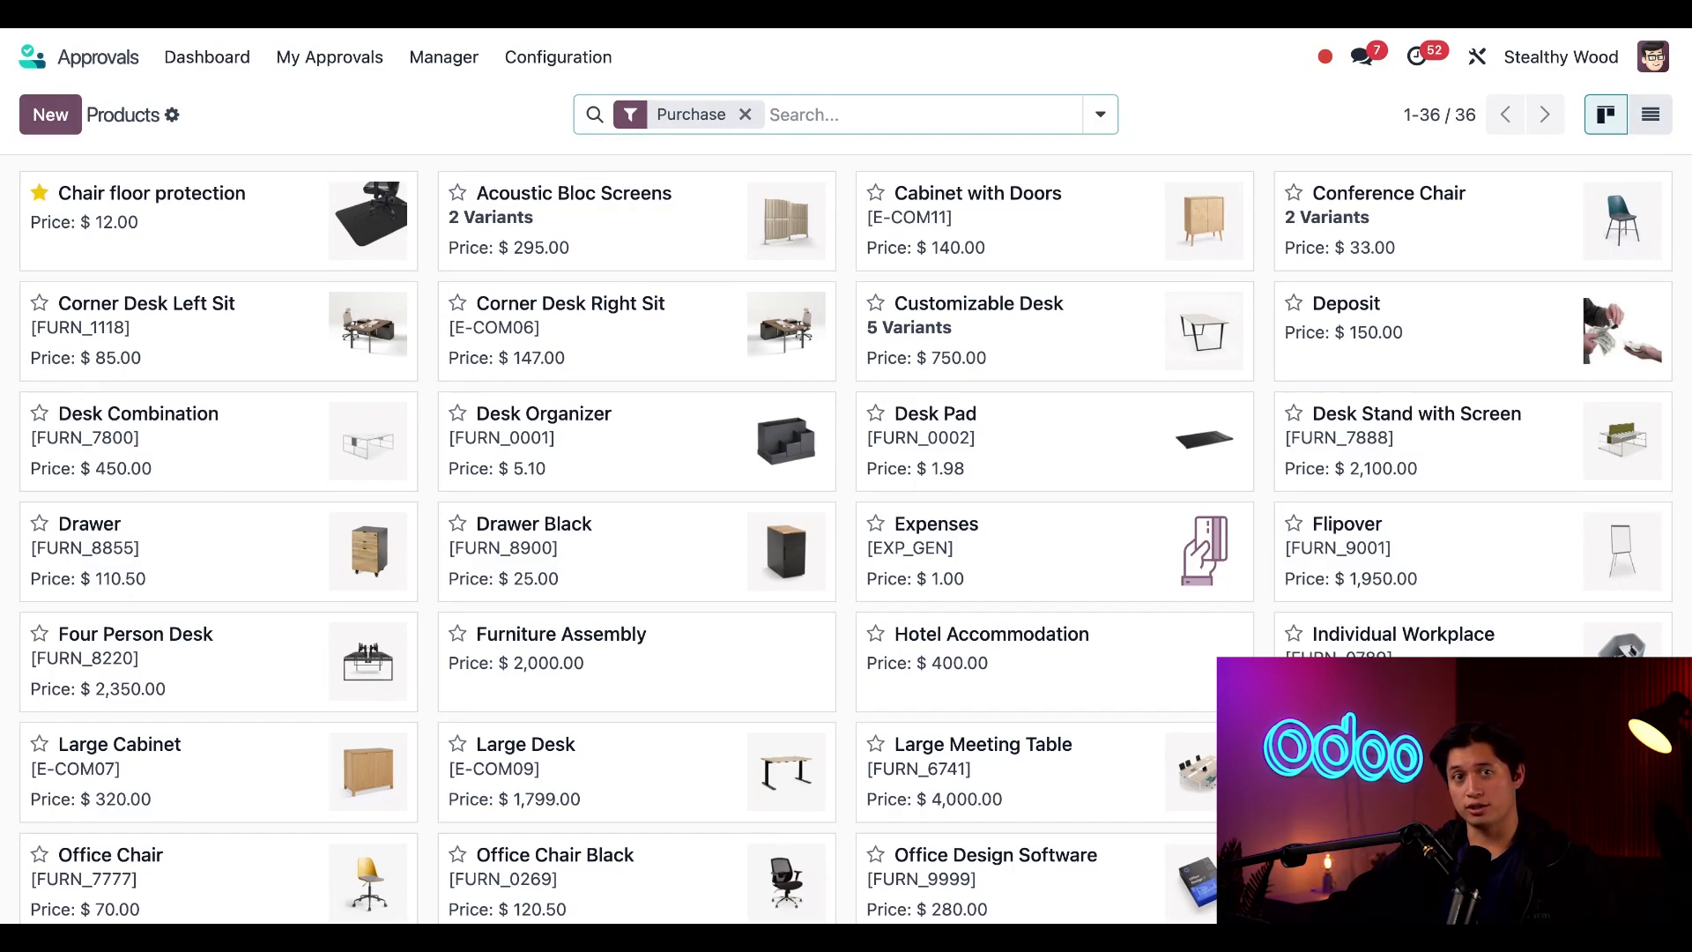
mouse_move(221, 227)
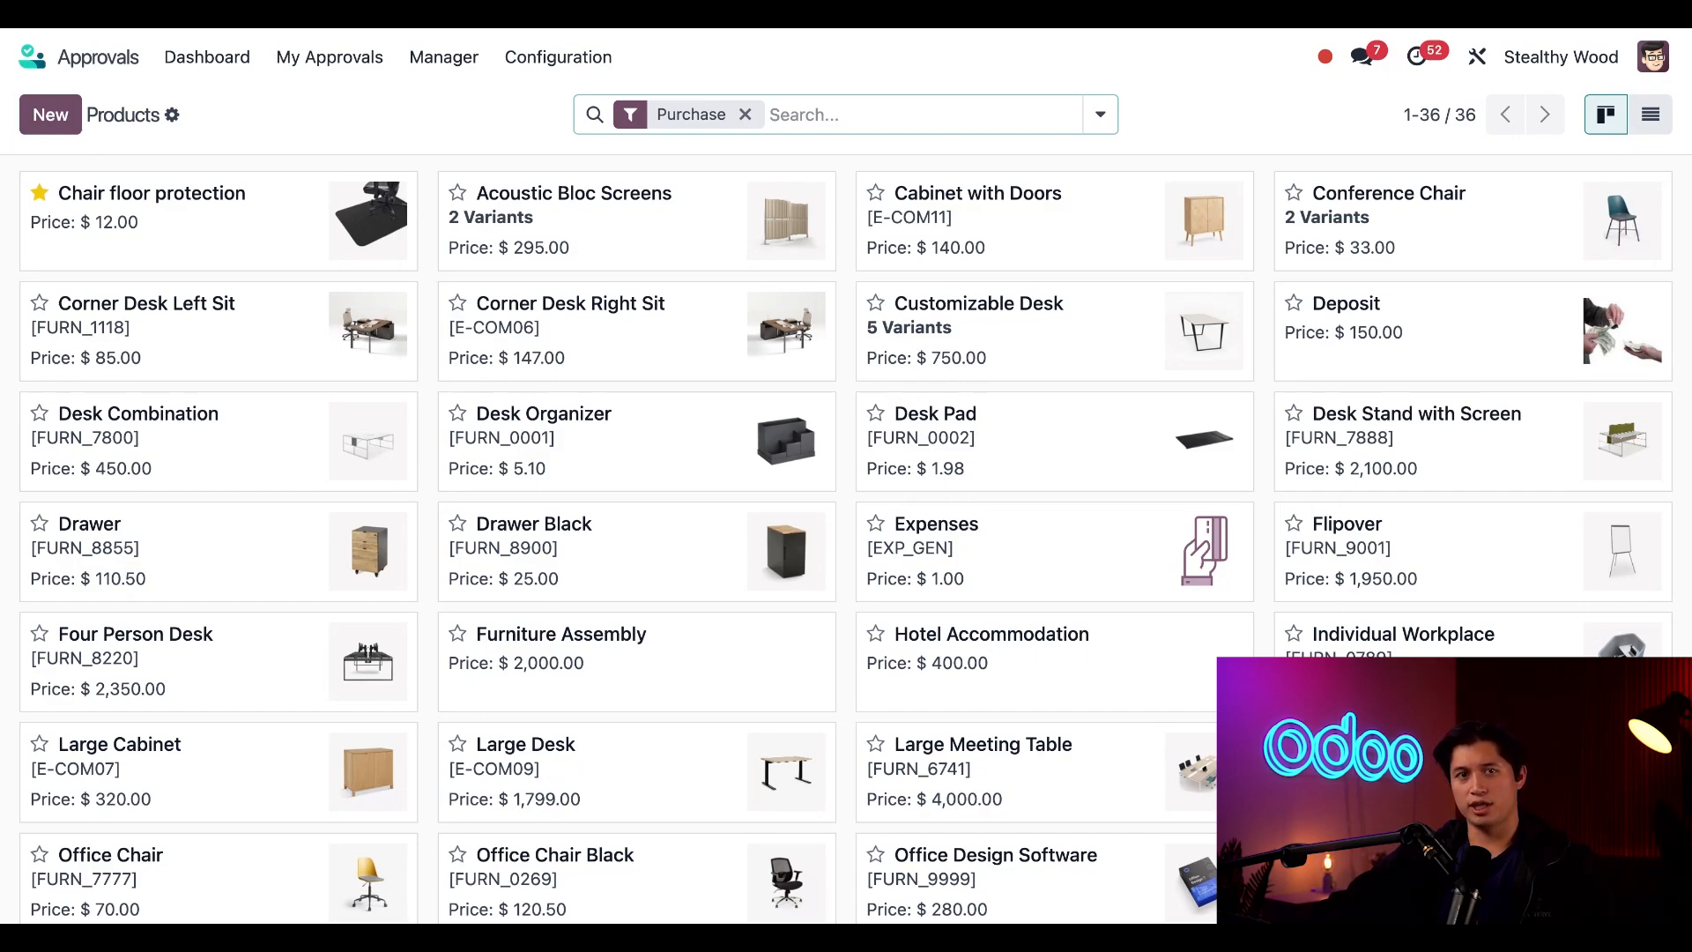
mouse_move(343, 149)
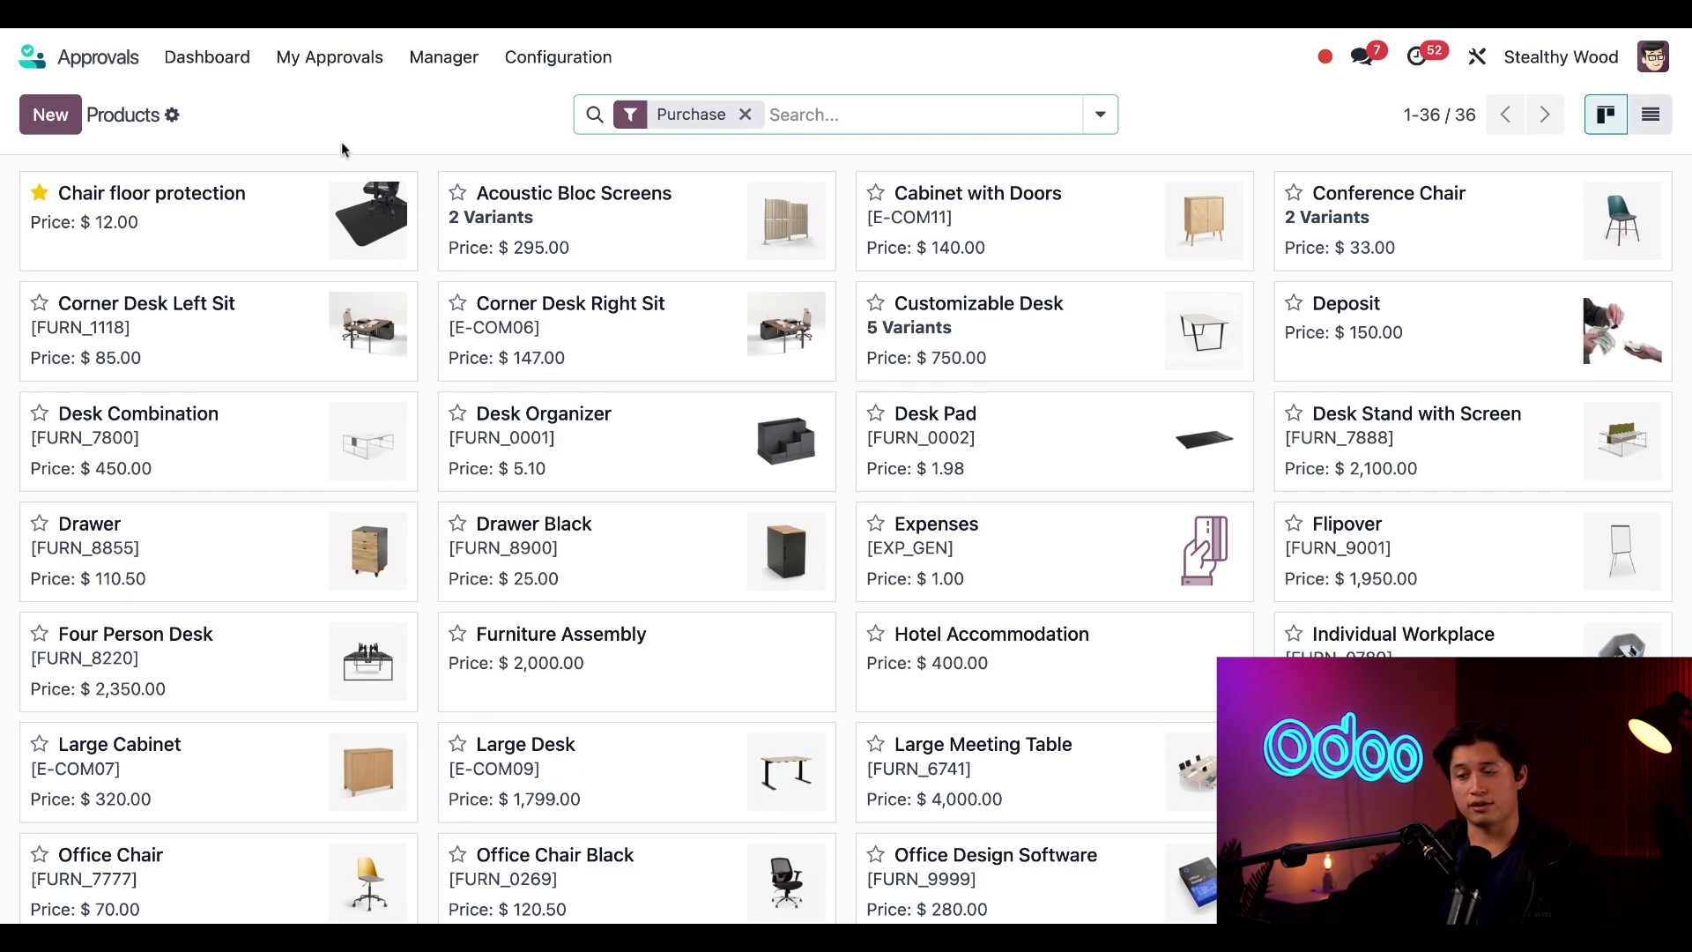
Step: Open Product Variants from the Configuration menu, showing 43 purchasable variants
click(557, 57)
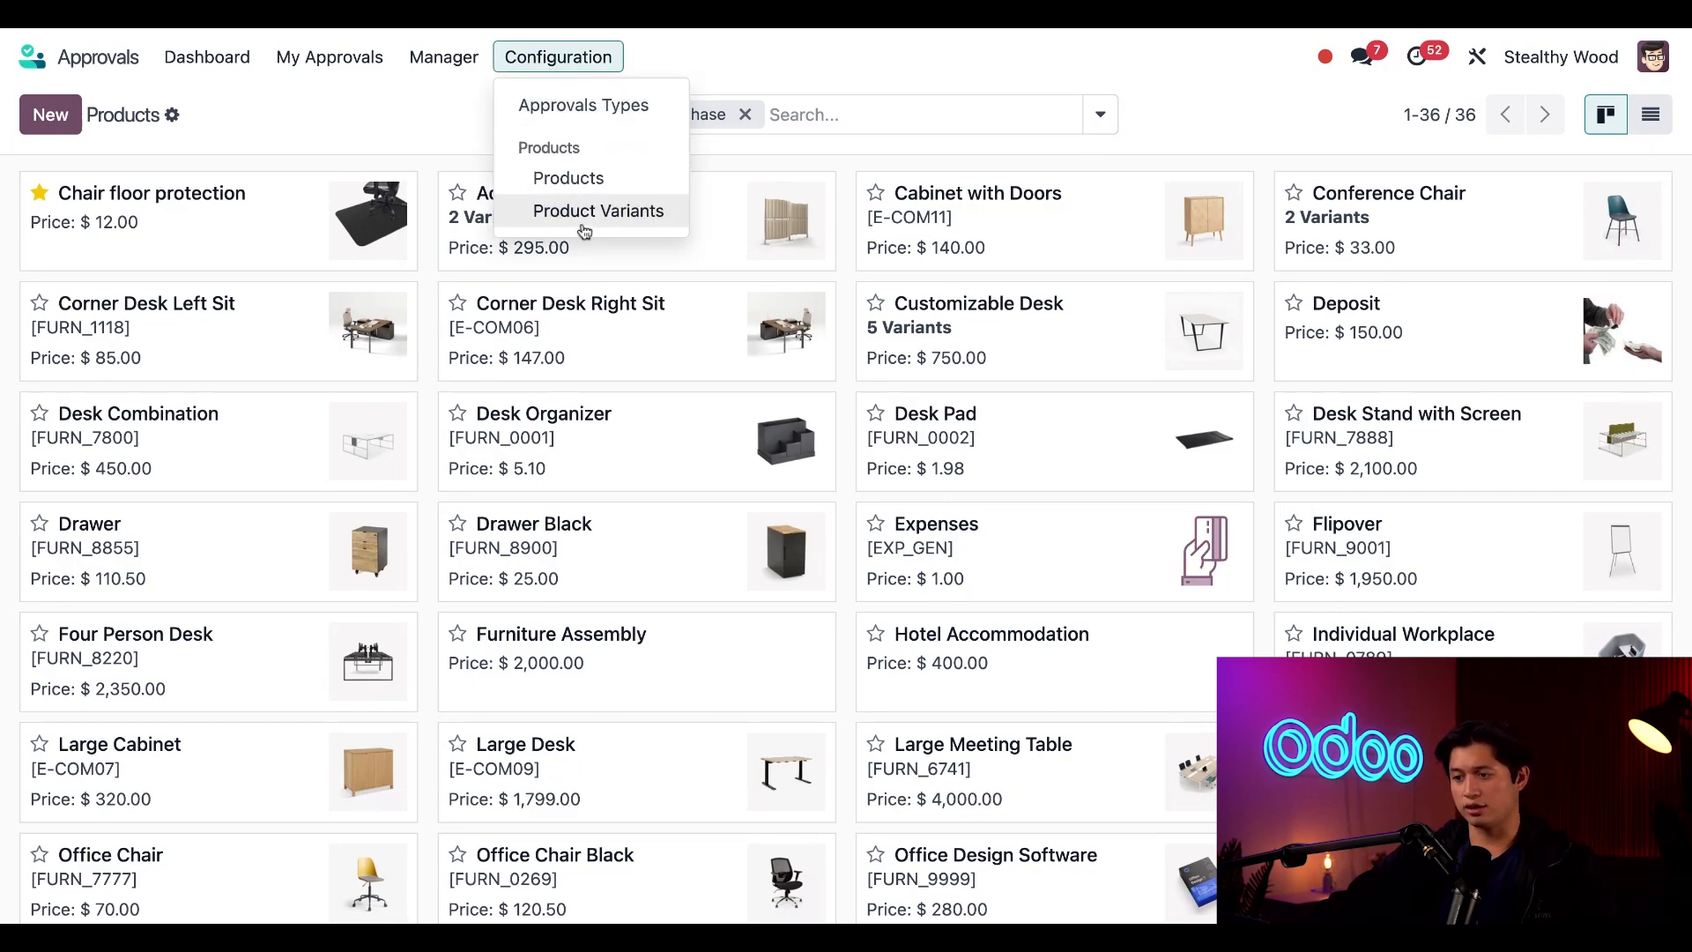
click(598, 211)
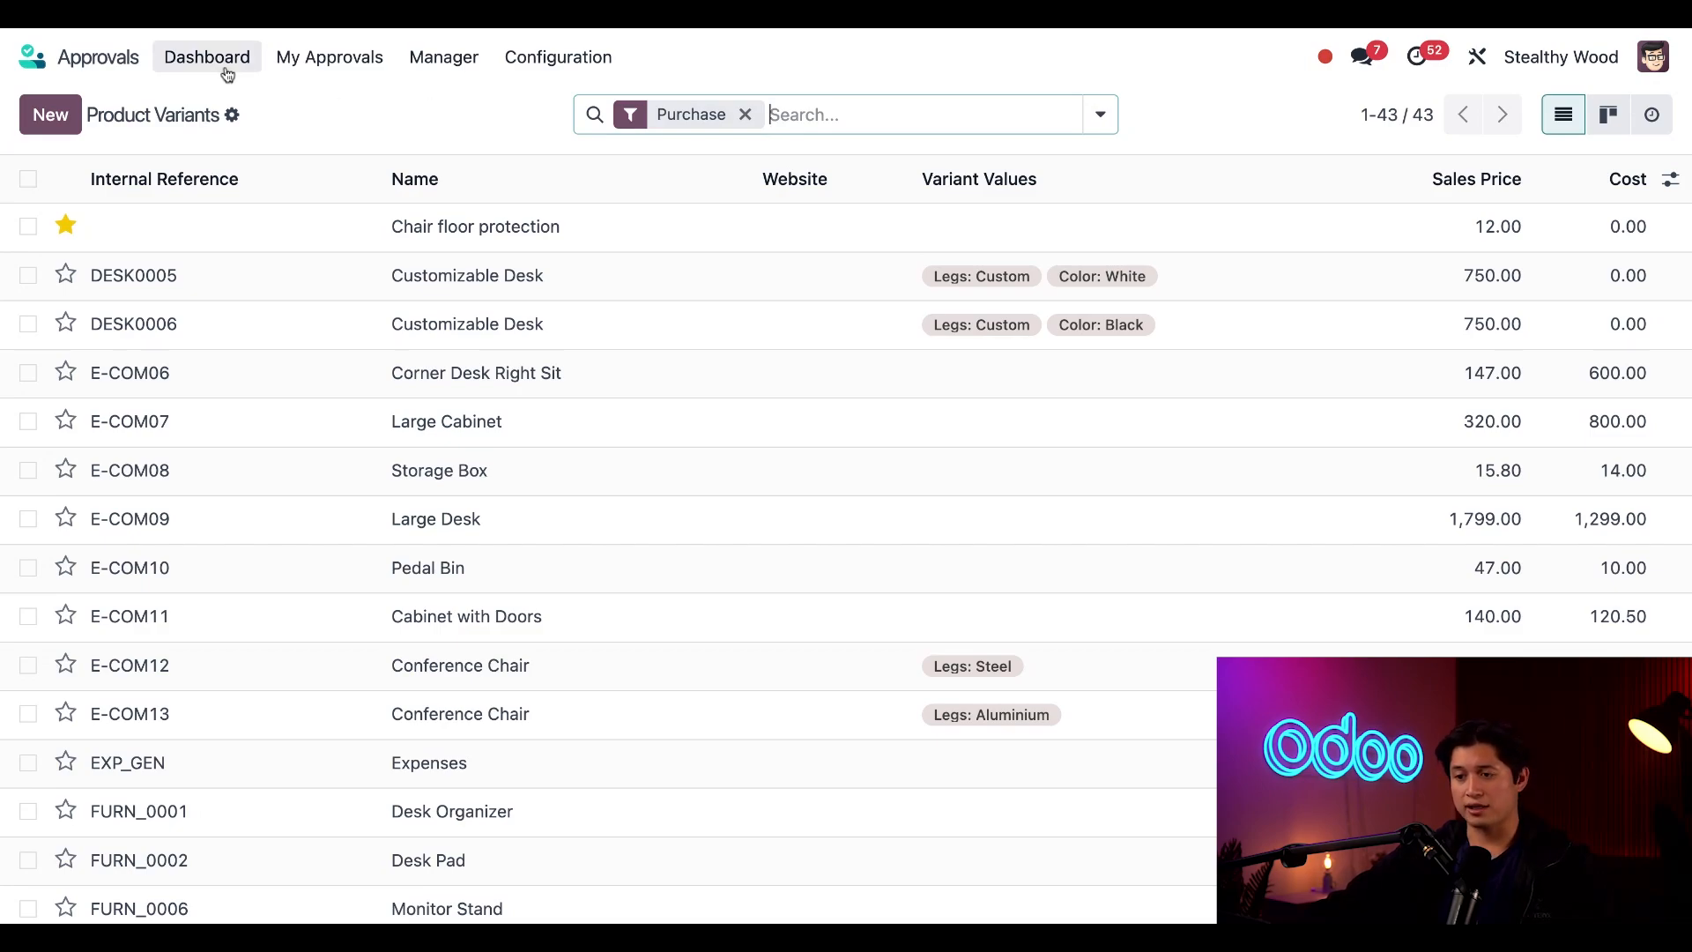
Step: From the Dashboard, start a new request with subject 'Graphing Calculator'
click(206, 57)
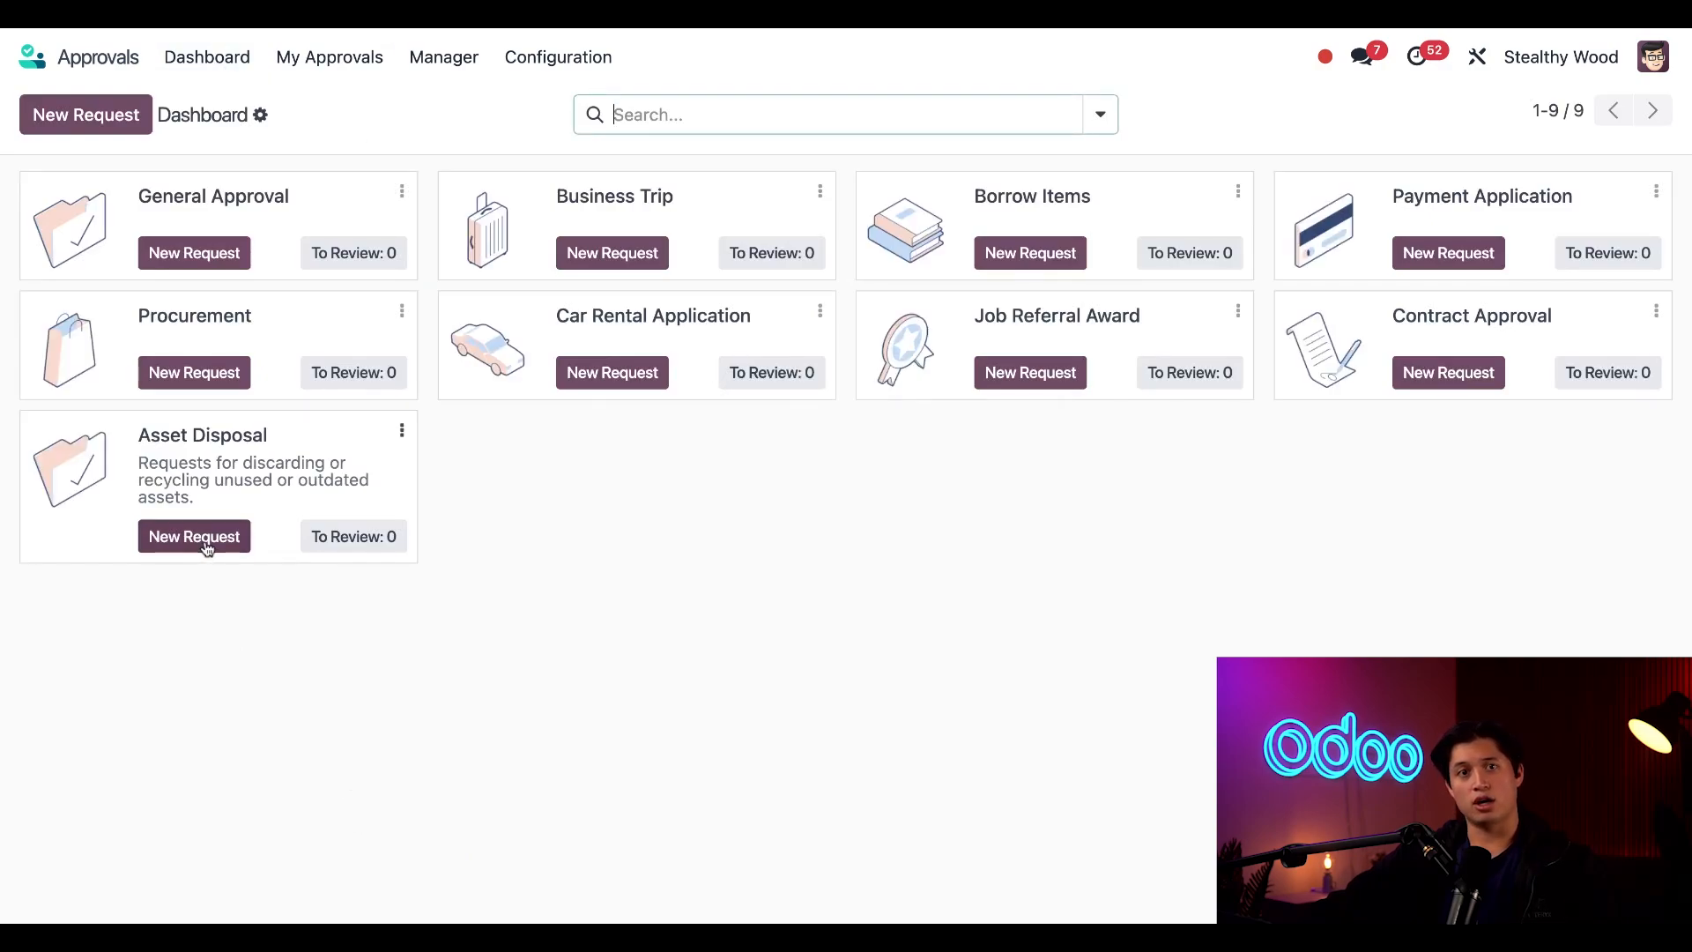
mouse_move(106, 168)
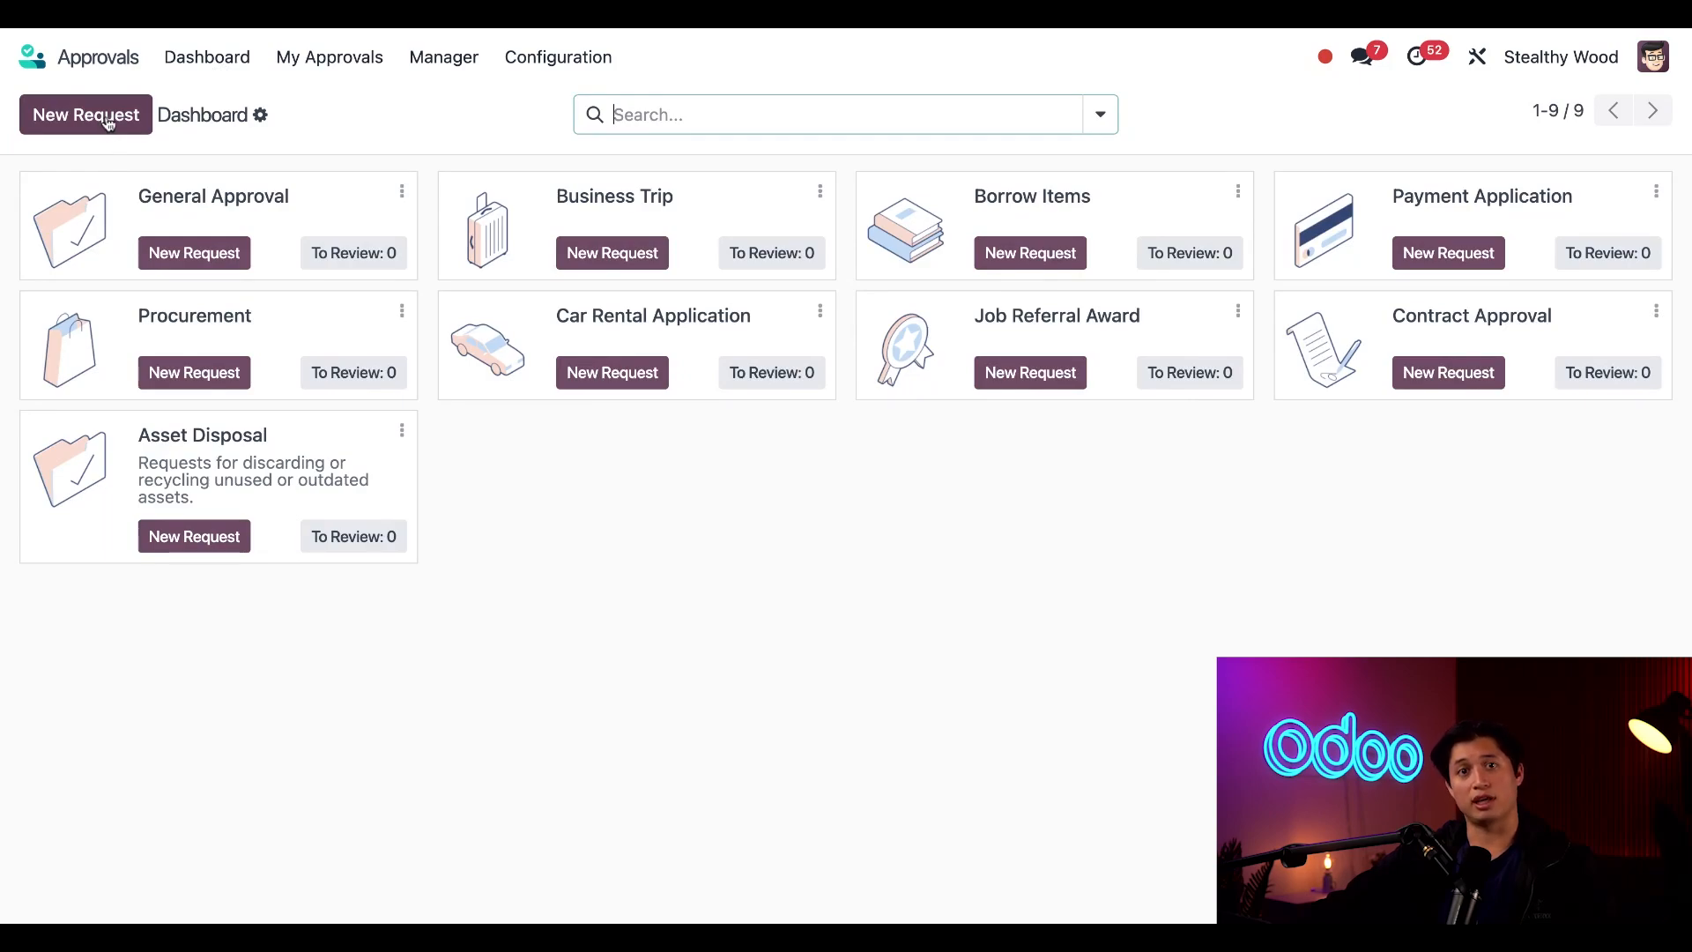
click(86, 114)
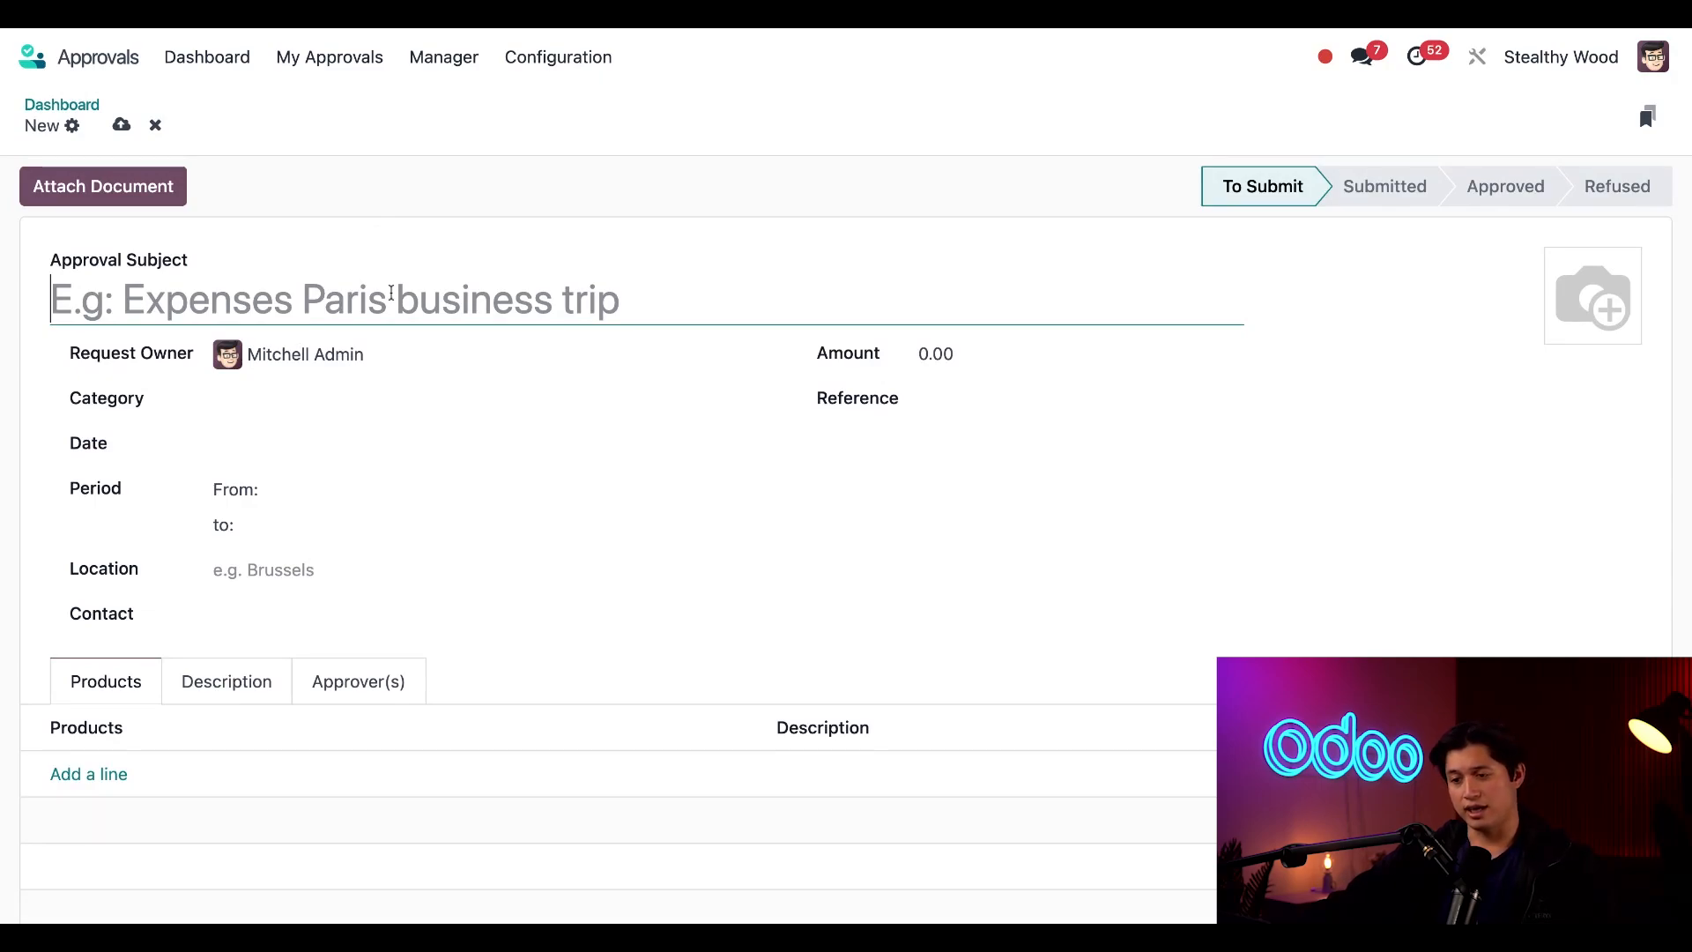
text(Graphi)
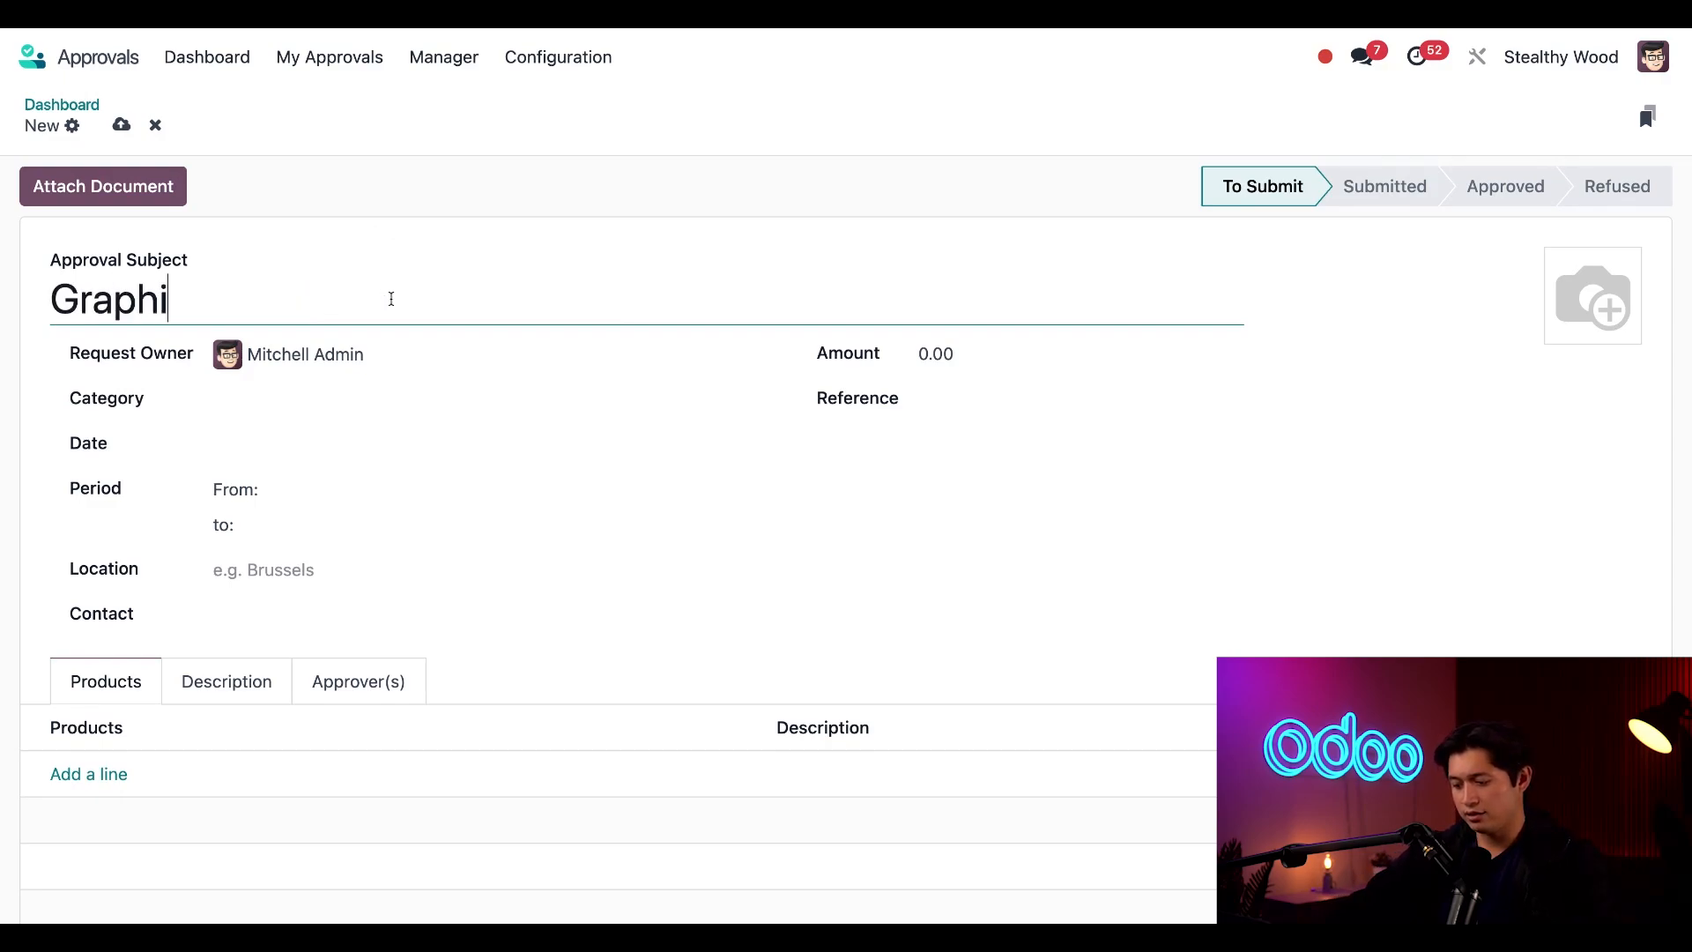
text(ng Cal)
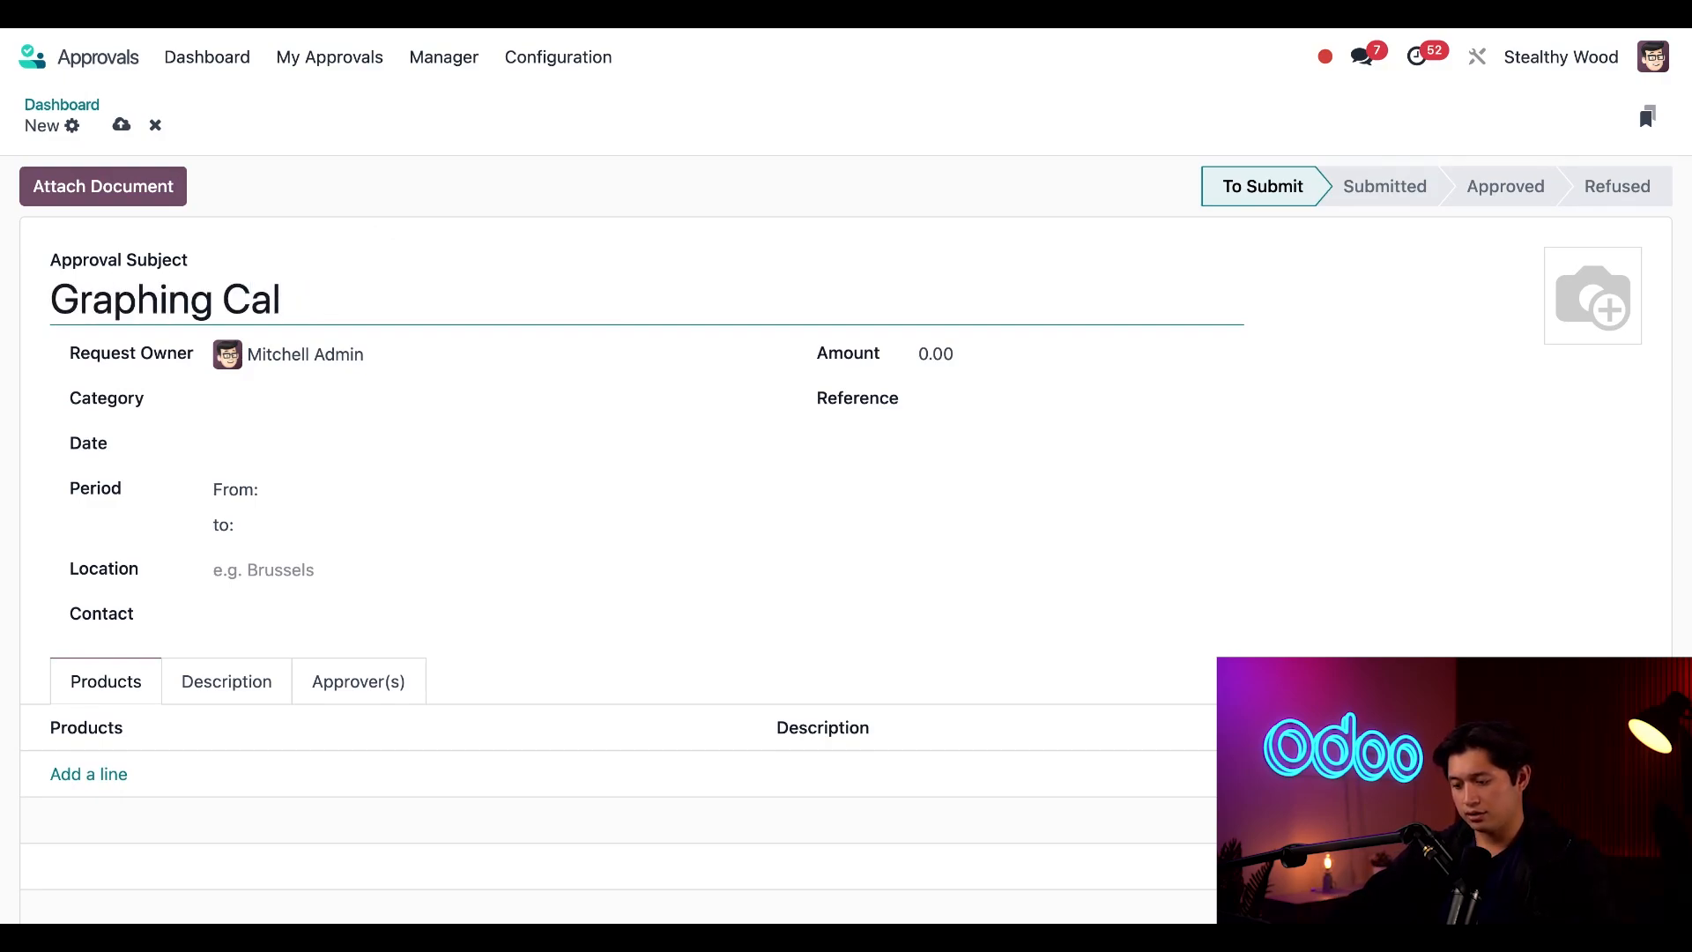
text(culator)
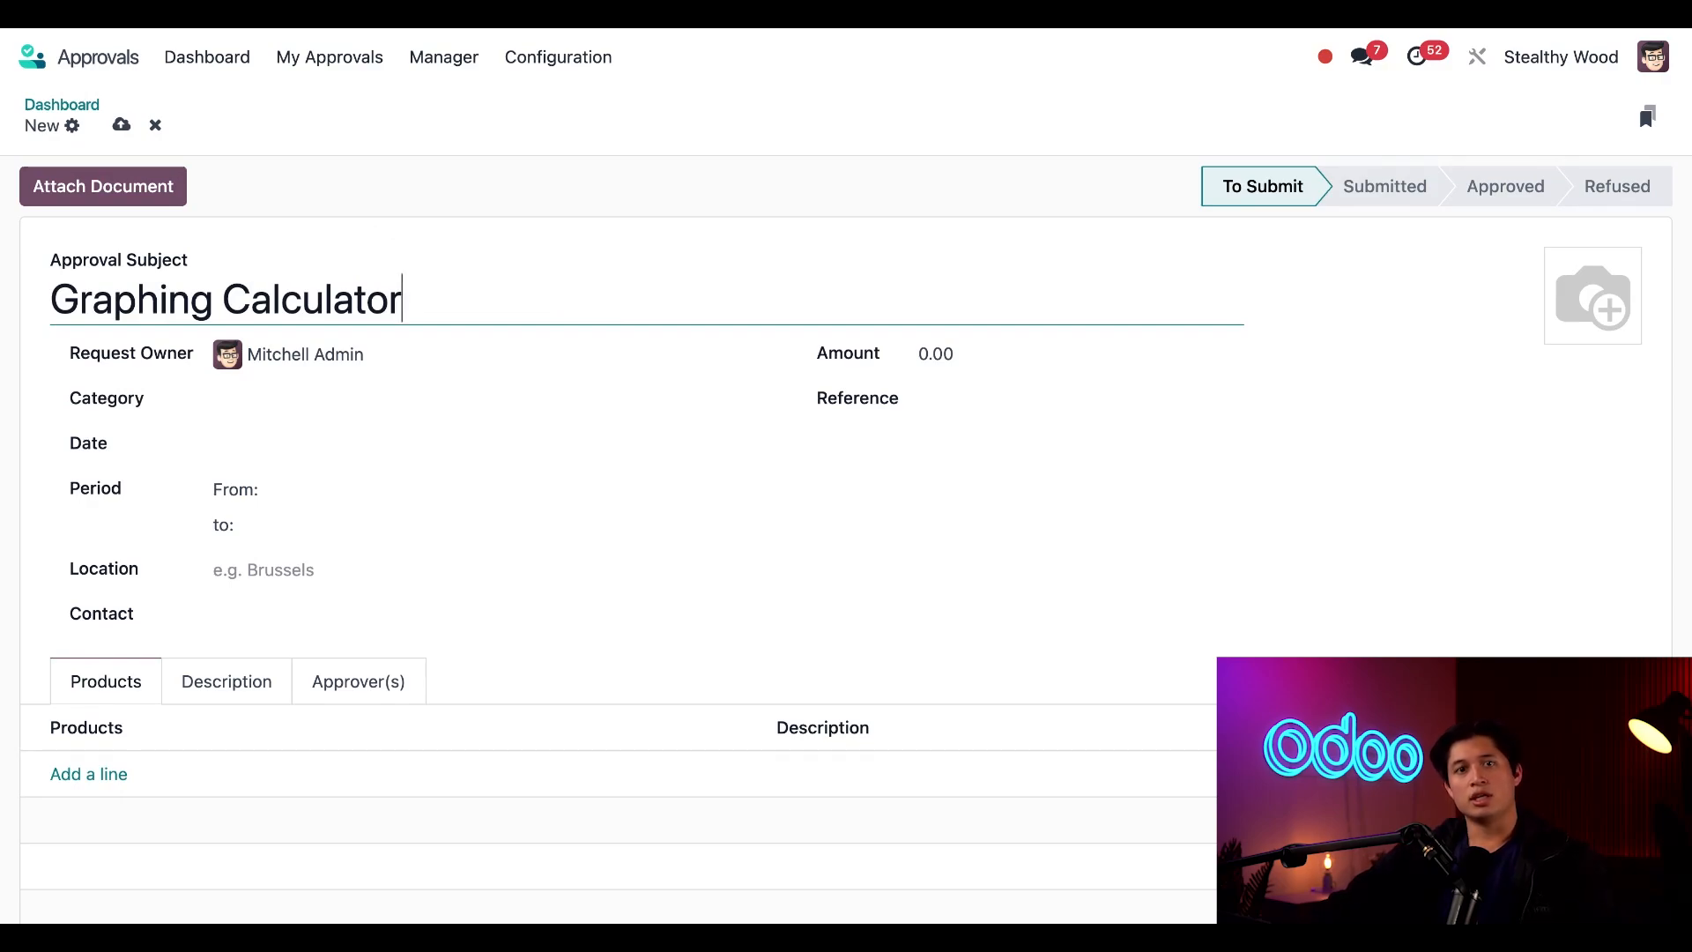
Step: Set category Asset Disposal, location Main Office, and a description about recycling the calculator
click(491, 398)
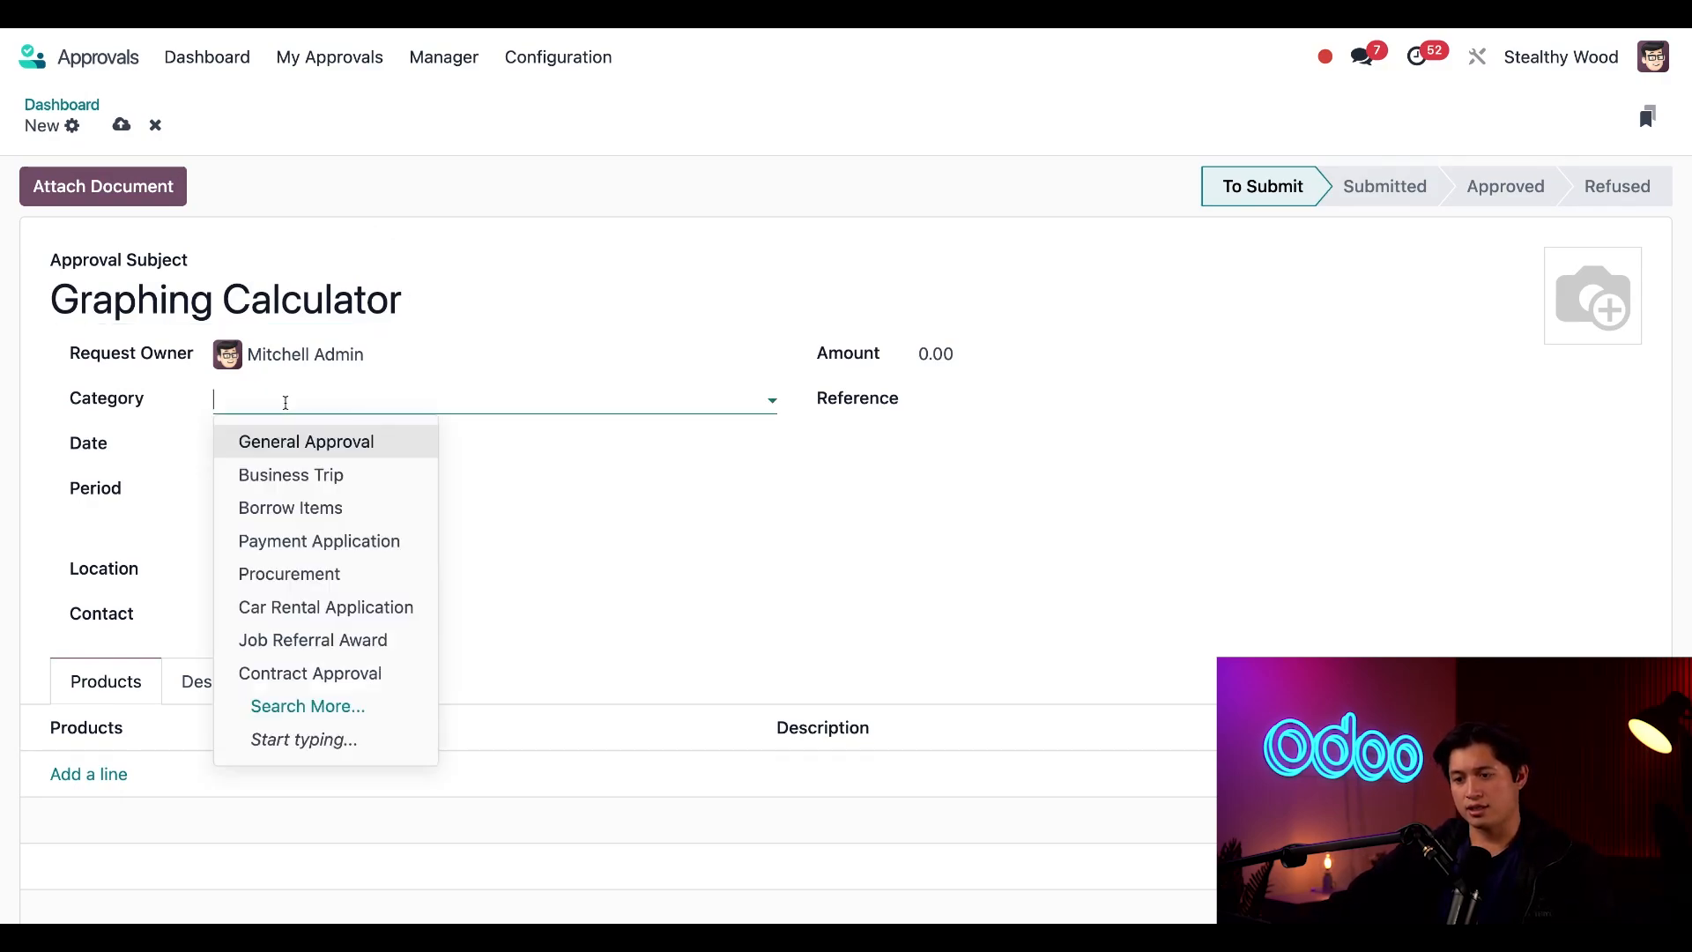
text(al)
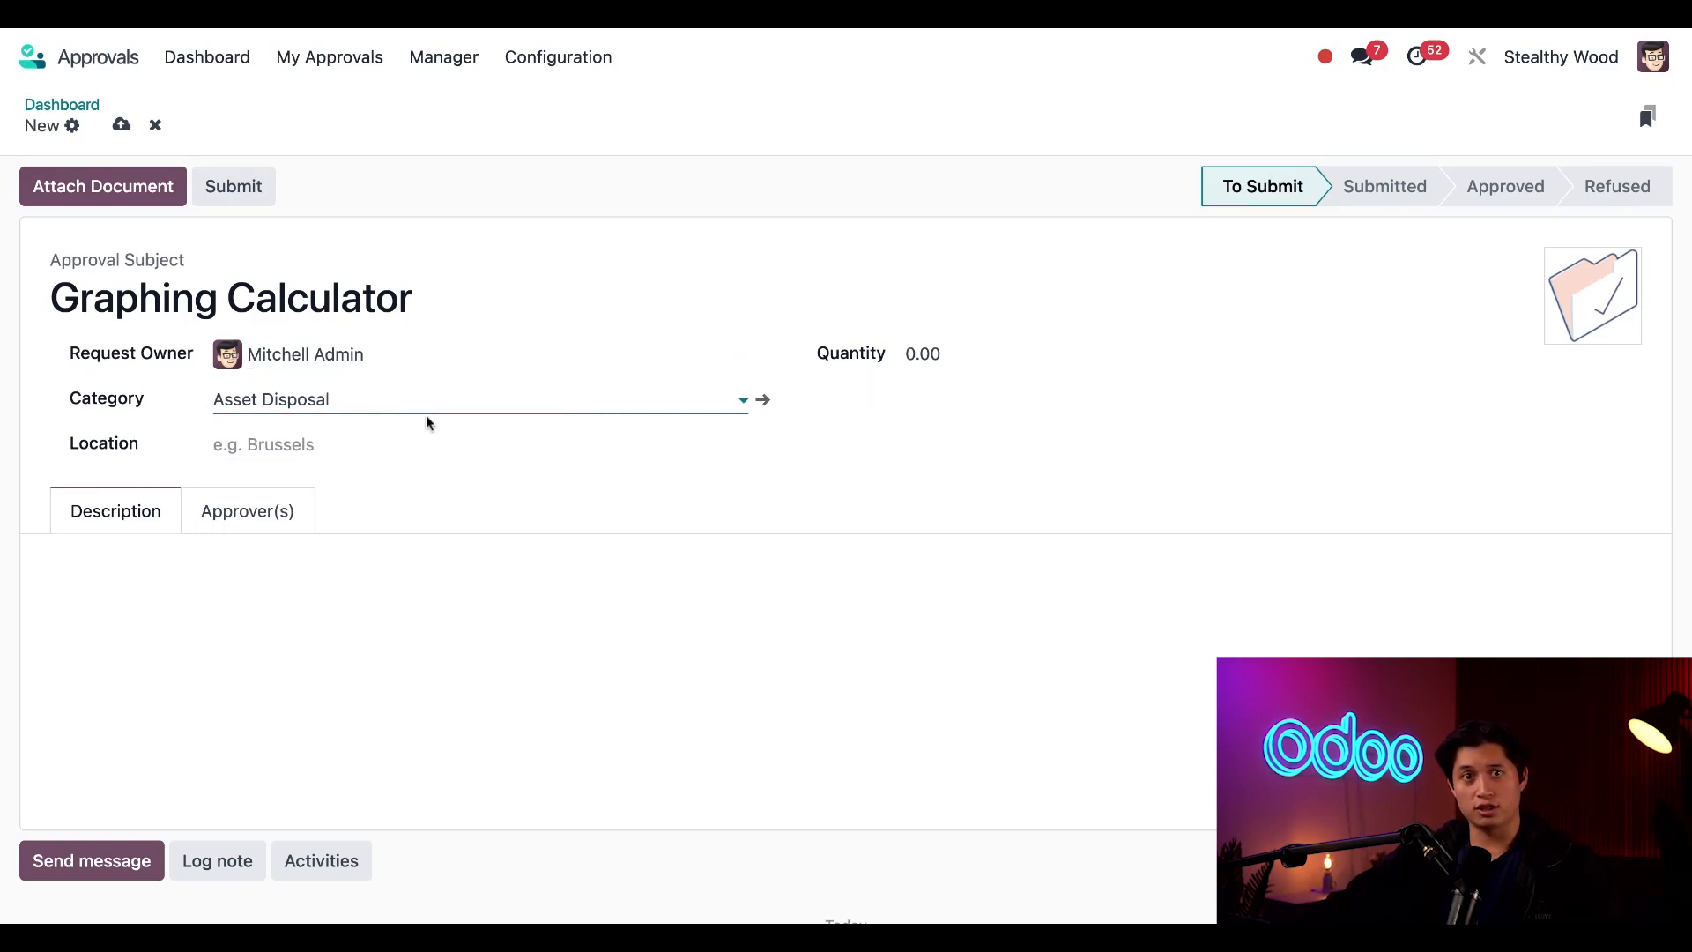
text(Main)
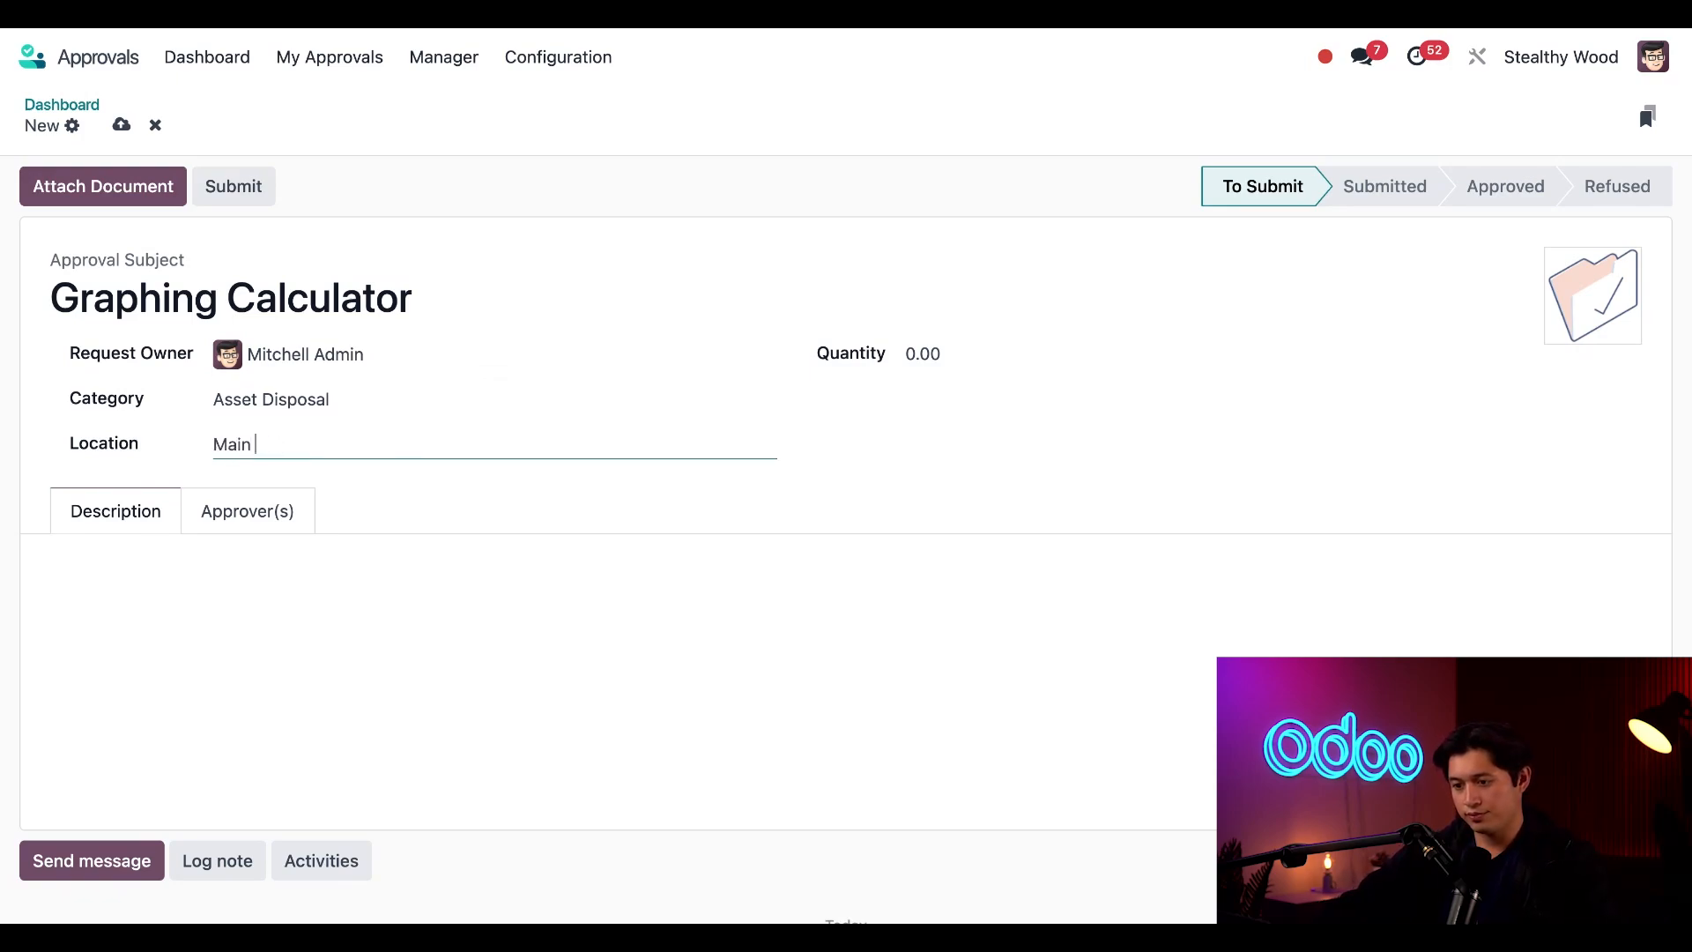
text(Office)
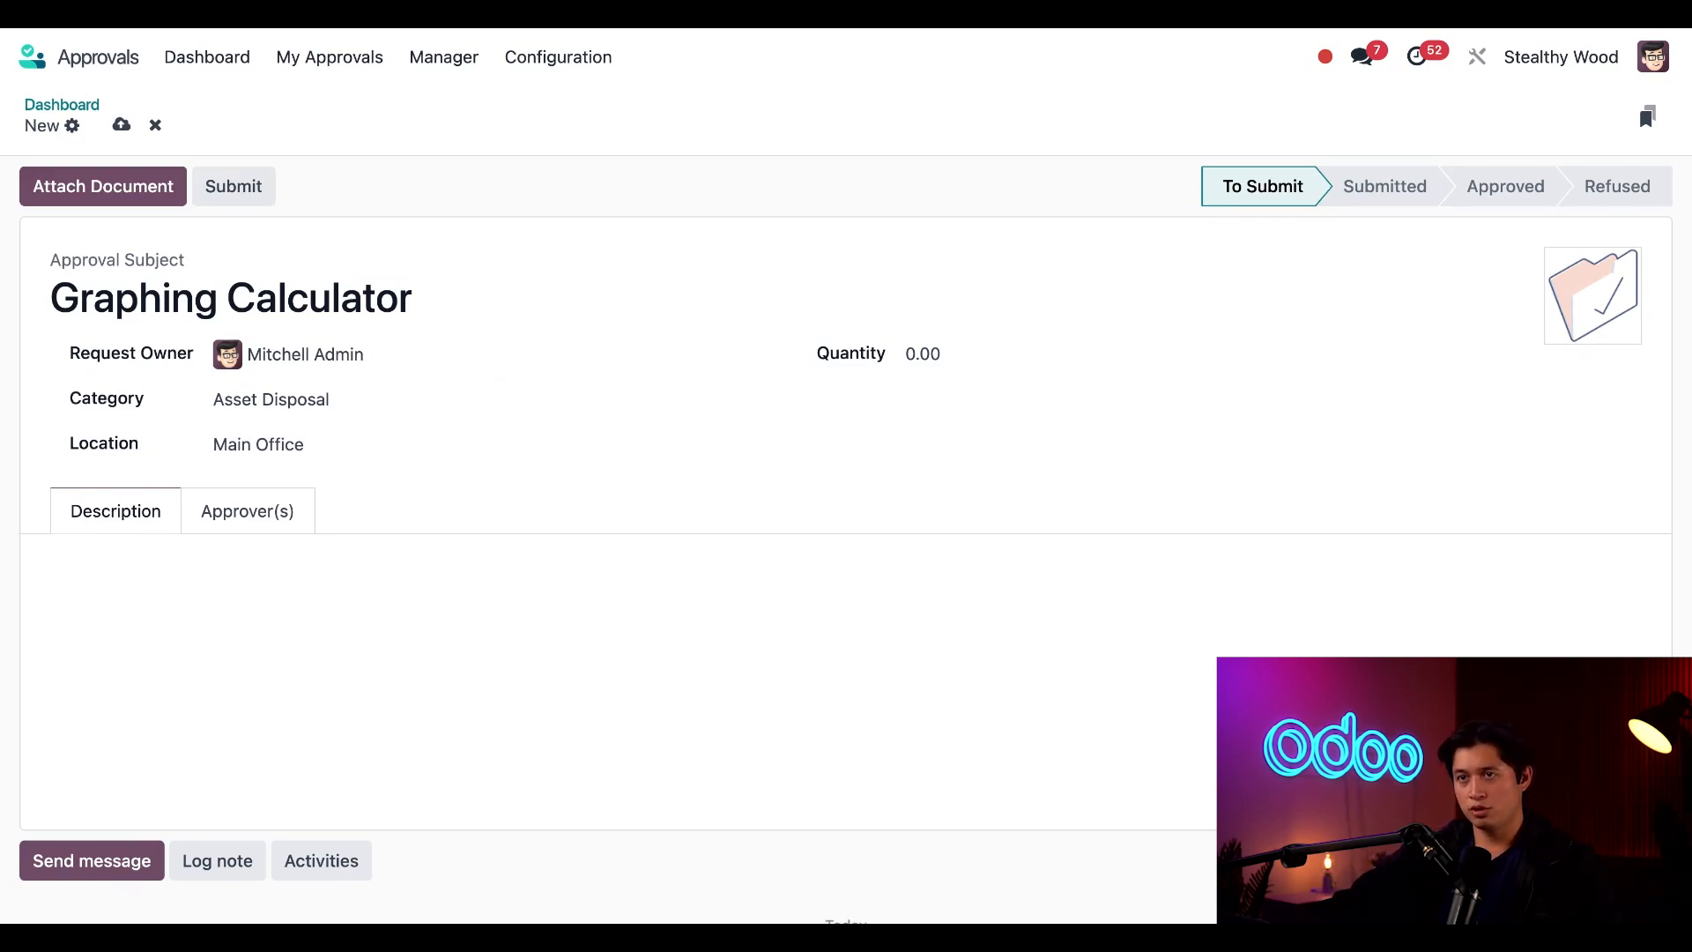
text(Would like to recycle my Graphing Calculator since I can do all tasks on my computer or phone.)
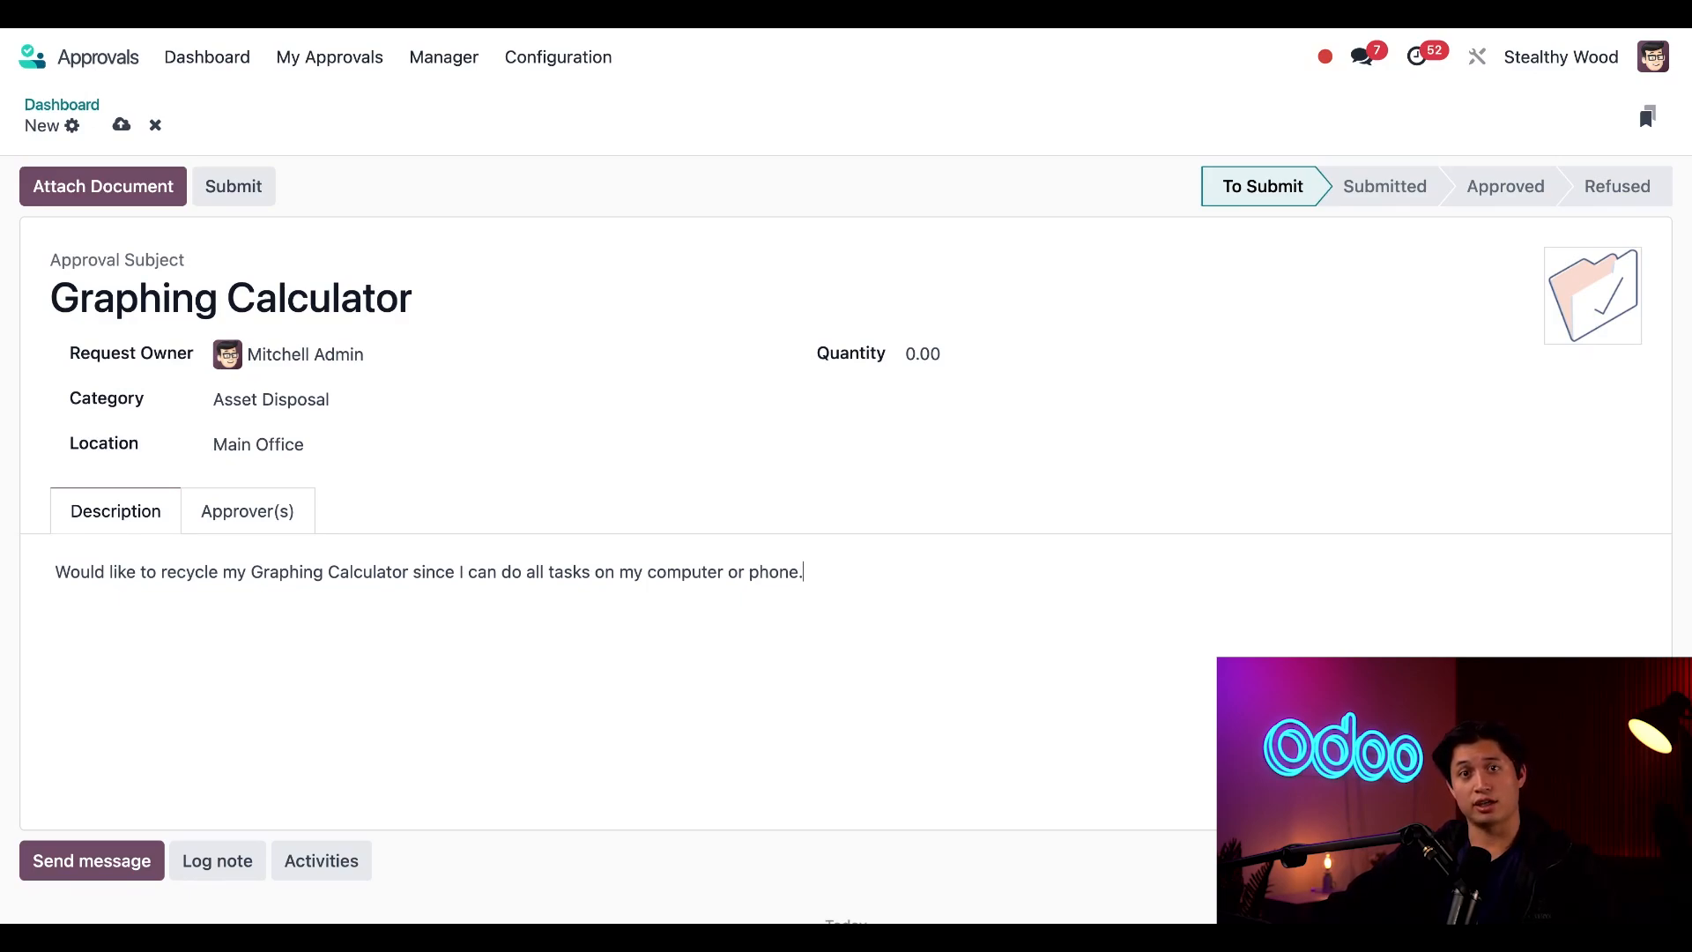
Step: Set quantity to 1 and submit request DISPO00001 for approval
click(923, 353)
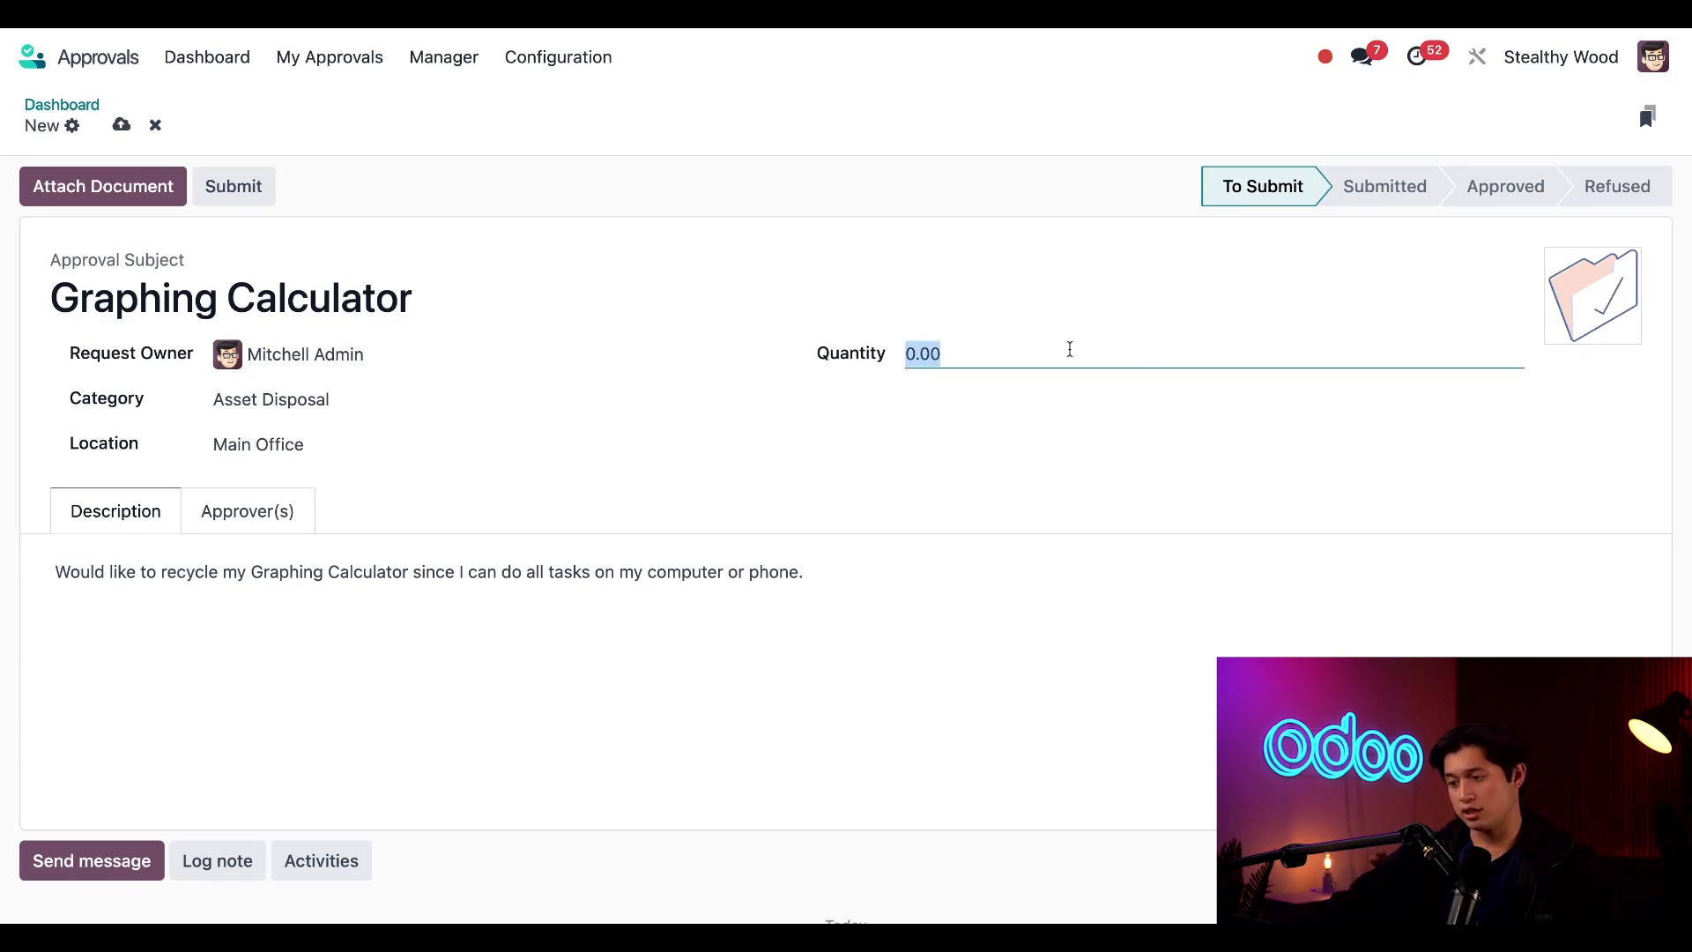
text(1)
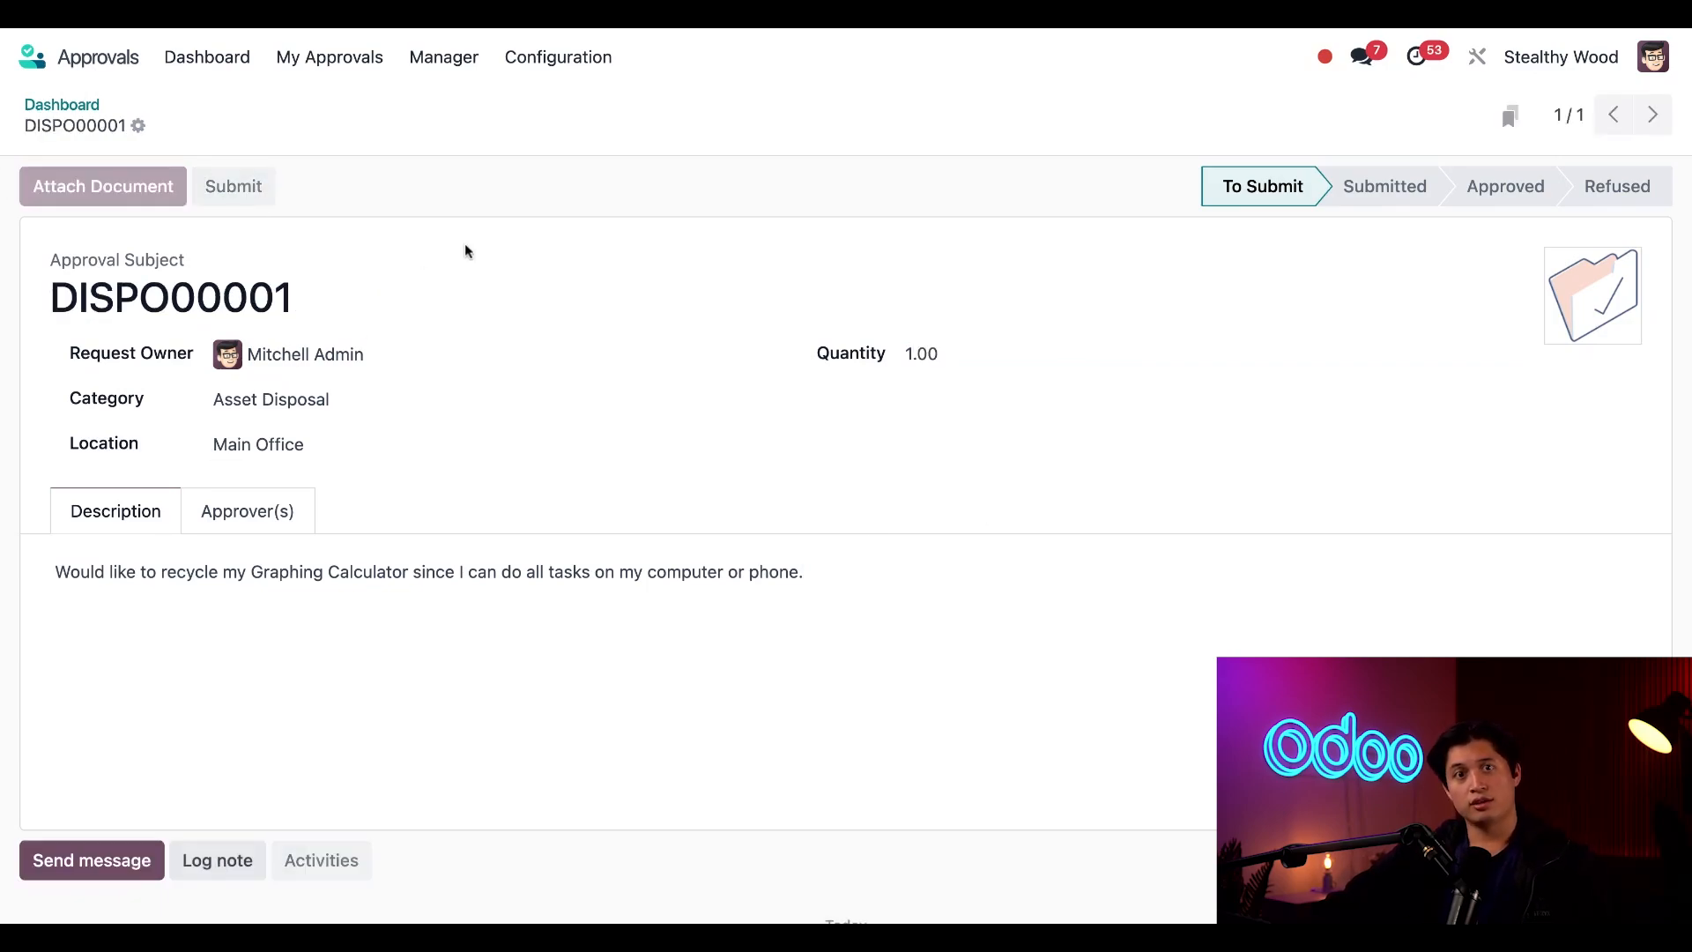
click(232, 186)
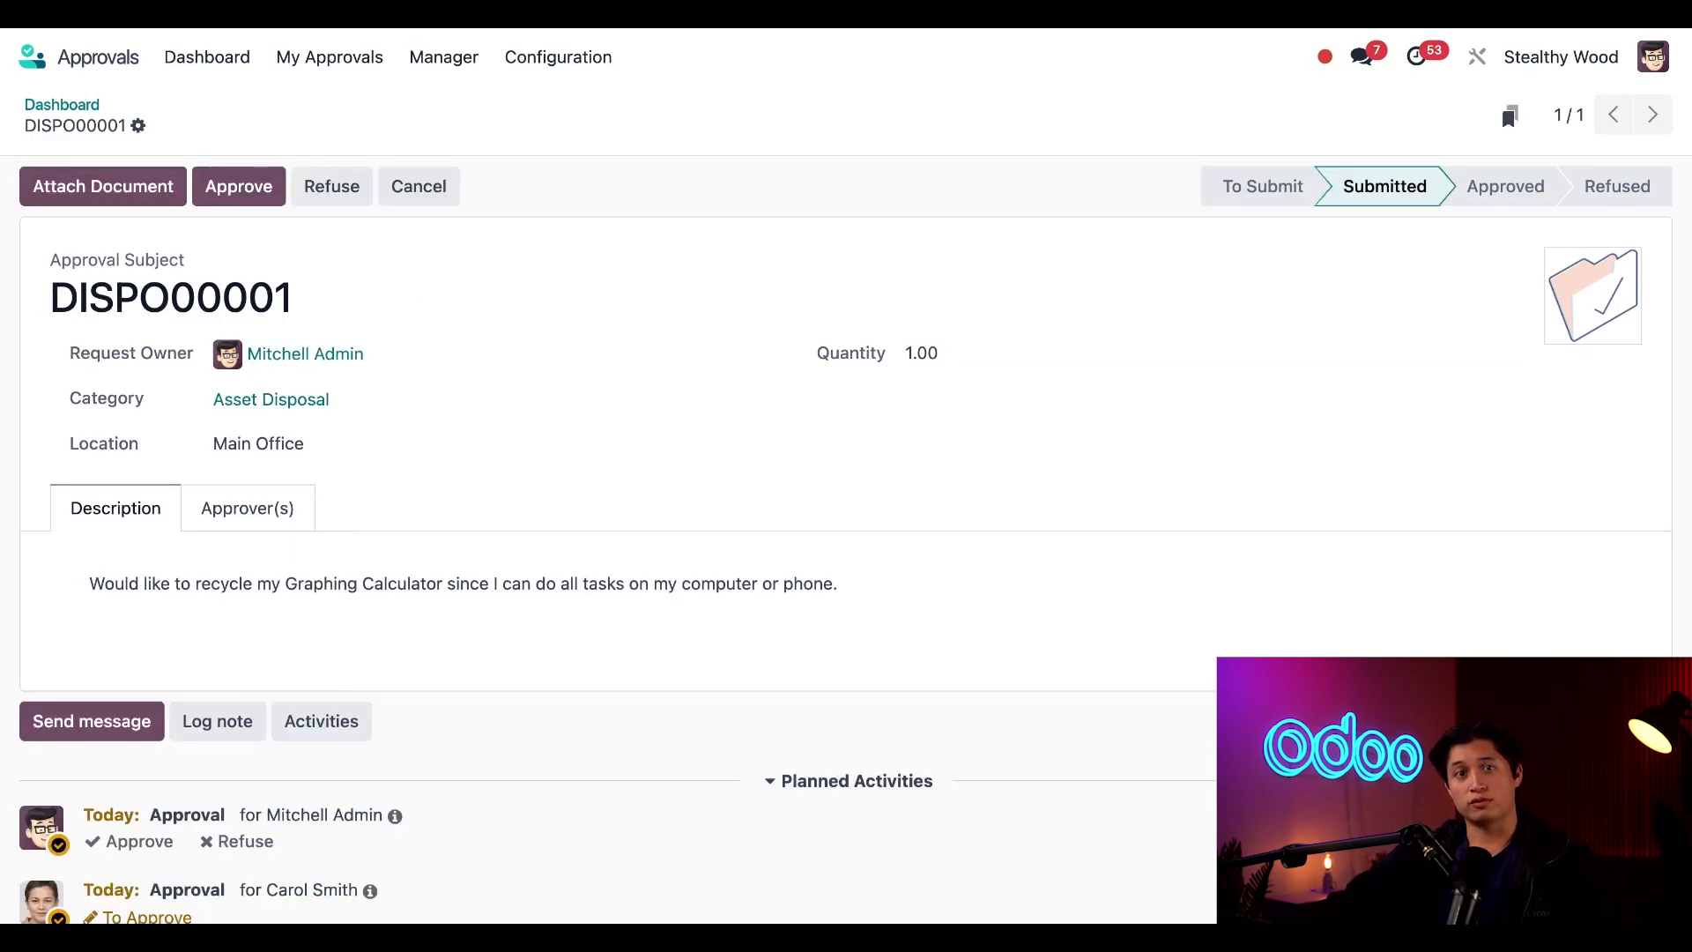
mouse_move(487, 332)
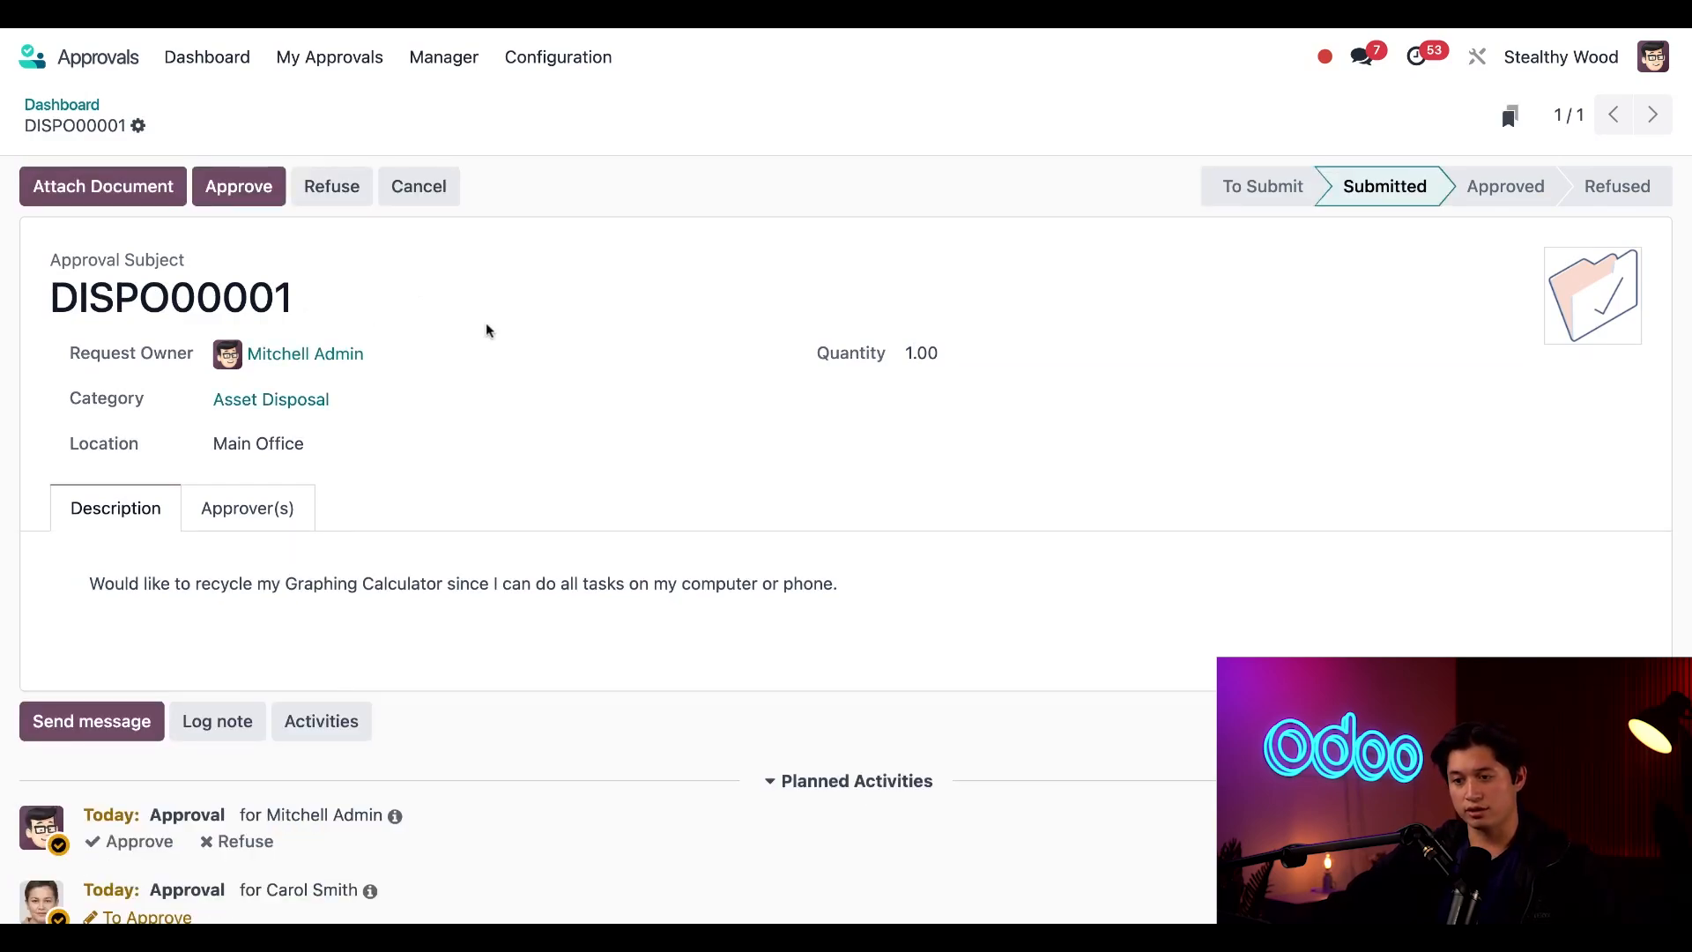